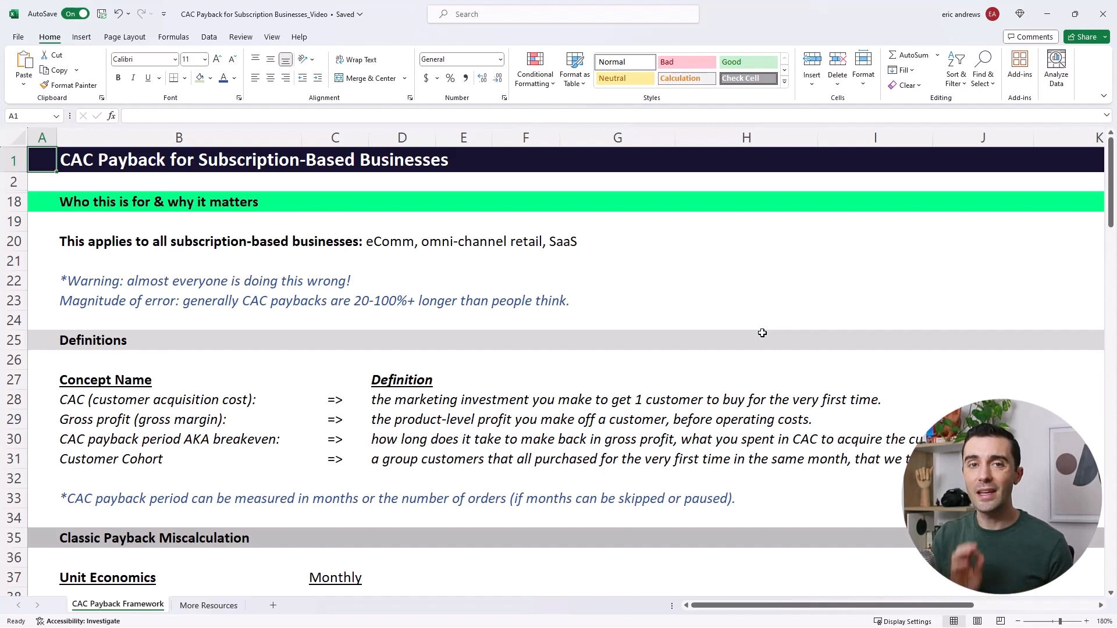
mouse_move(669, 291)
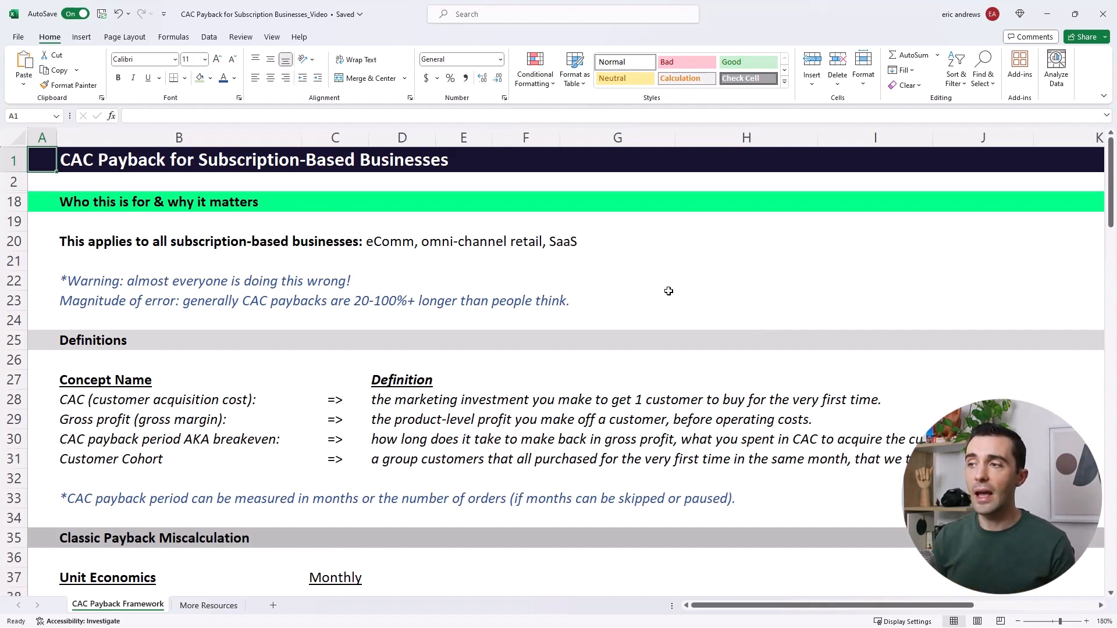
Step: Review the warning line, the Customer Cohort definition and the payback measurement note
click(617, 300)
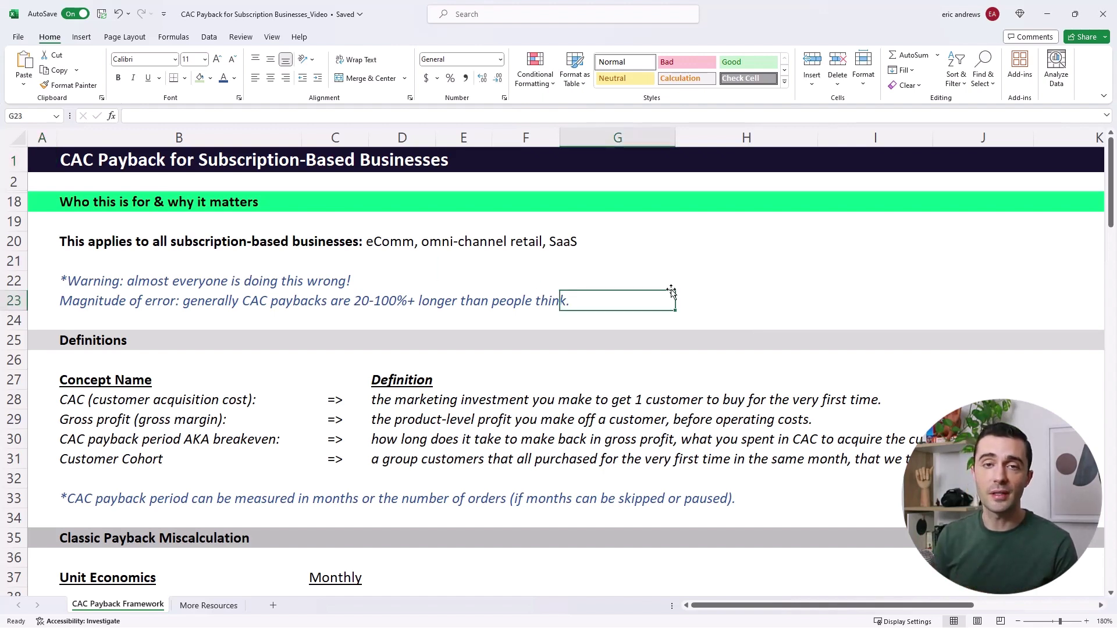
click(178, 280)
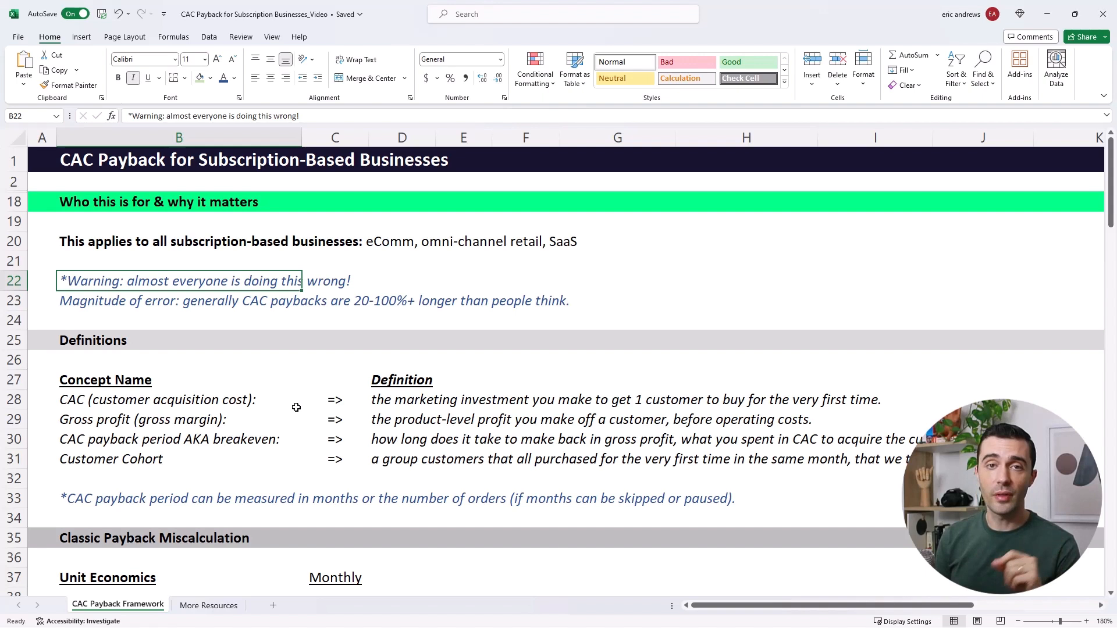
click(92, 339)
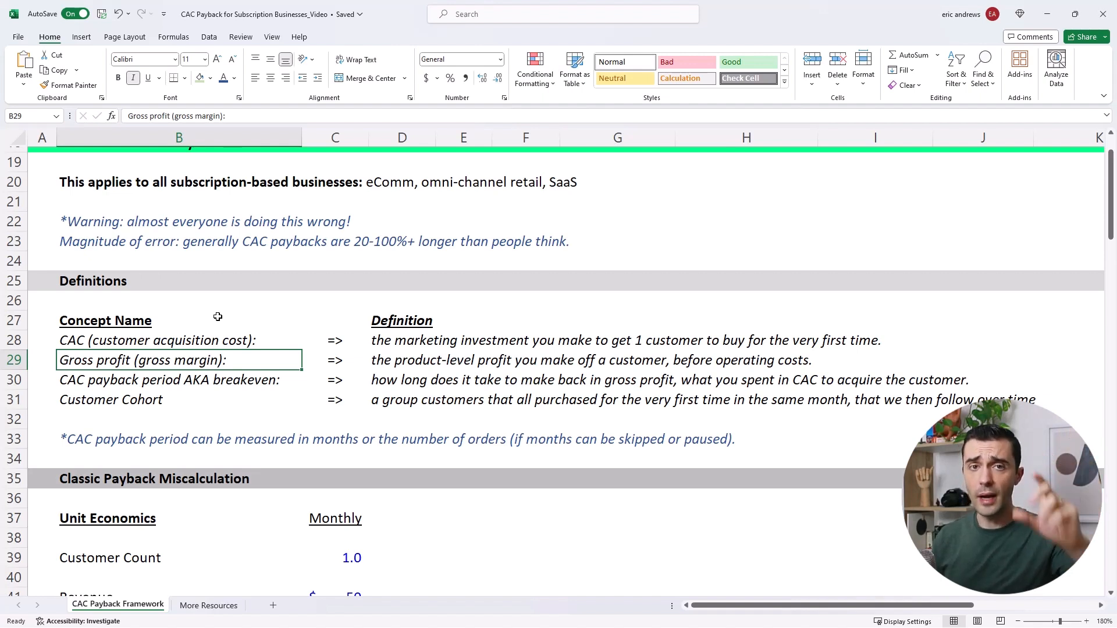
click(178, 380)
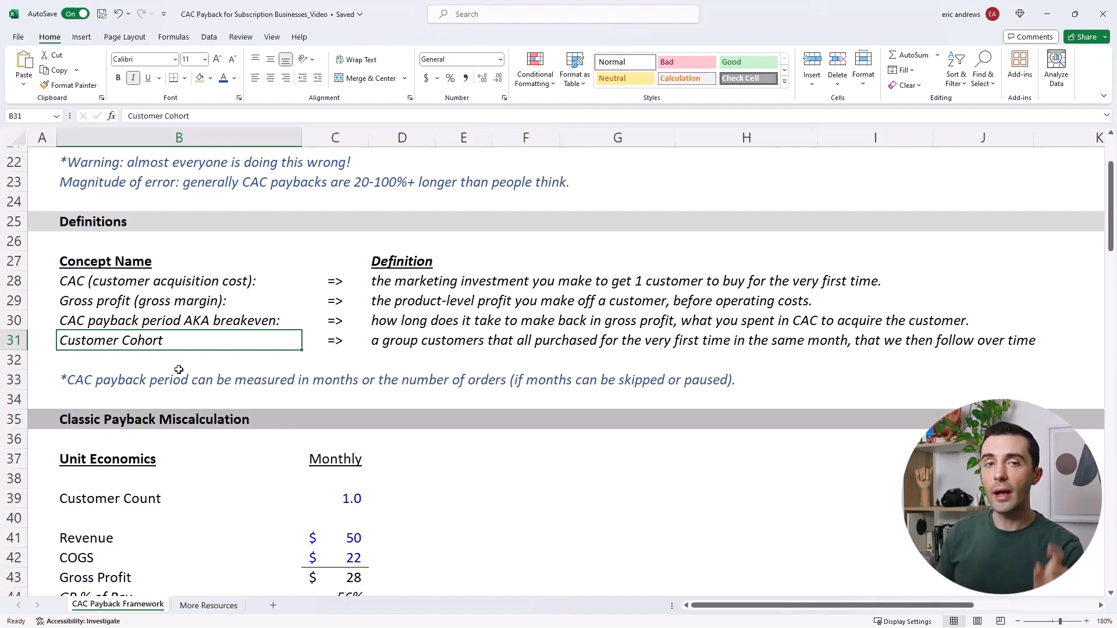
click(178, 379)
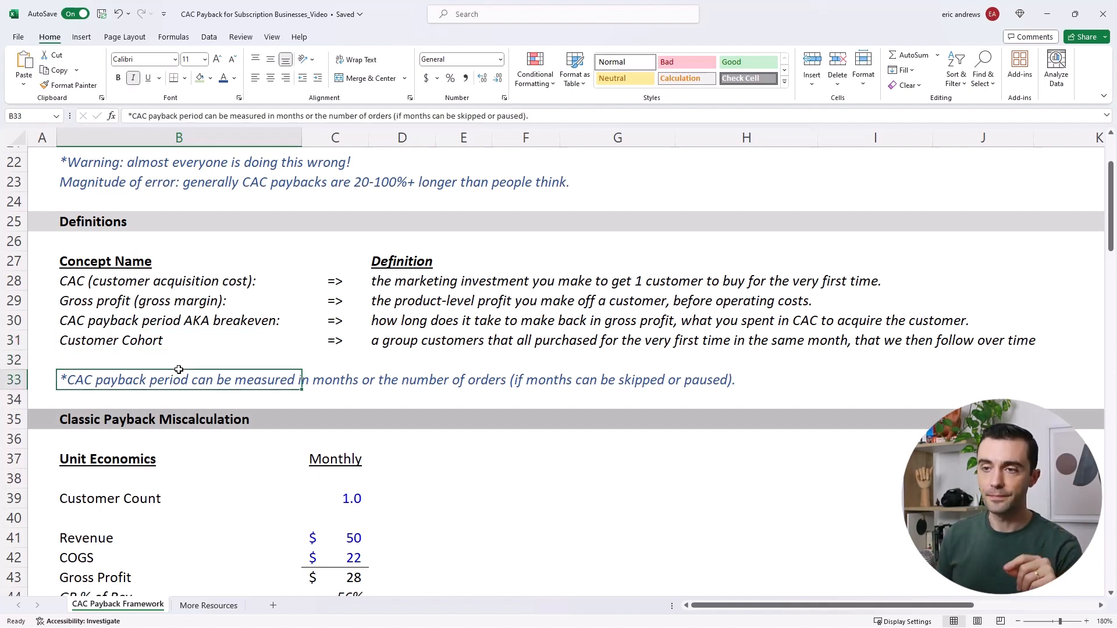
mouse_move(445, 448)
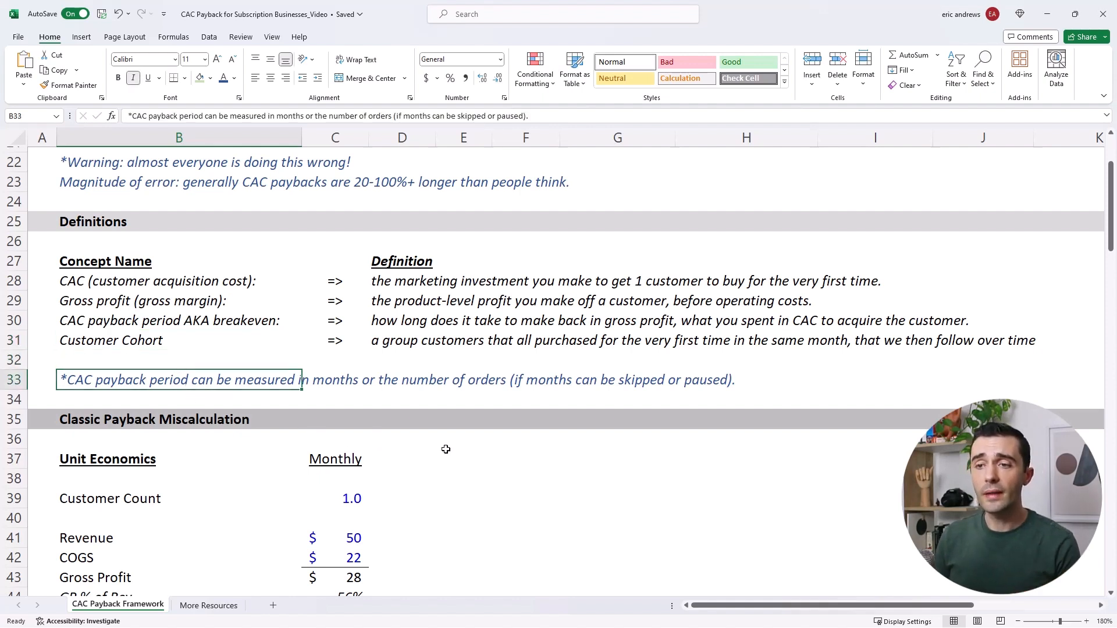
scroll(down, 3)
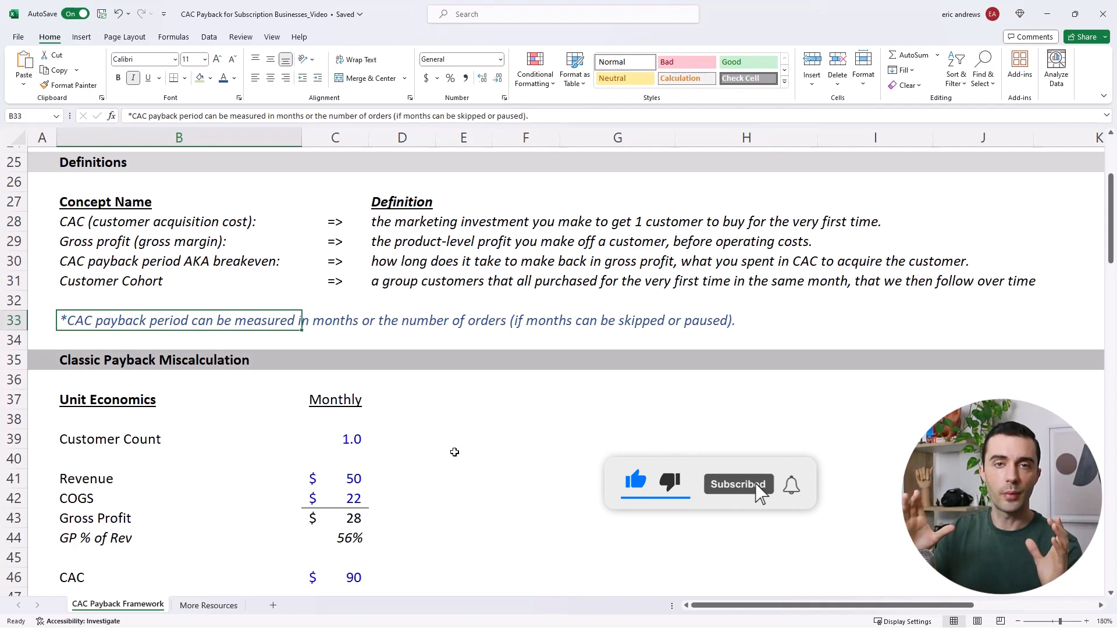
Step: Inspect the Classic Payback inputs: Customer Count, Revenue 50, COGS 22, Gross Profit and CAC 90
click(178, 360)
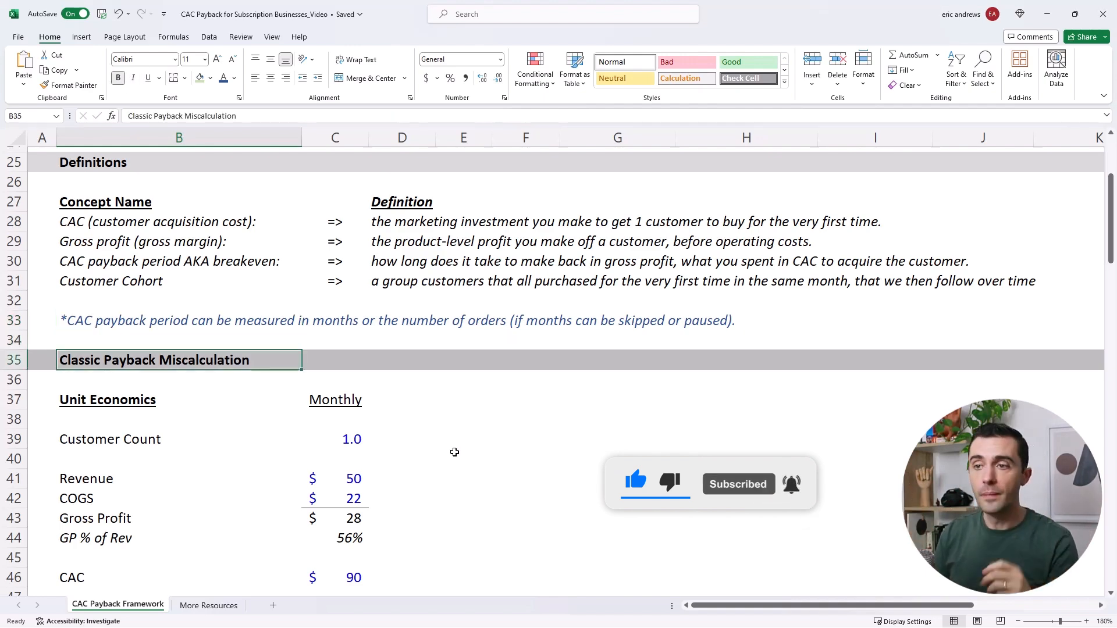
scroll(down, 3)
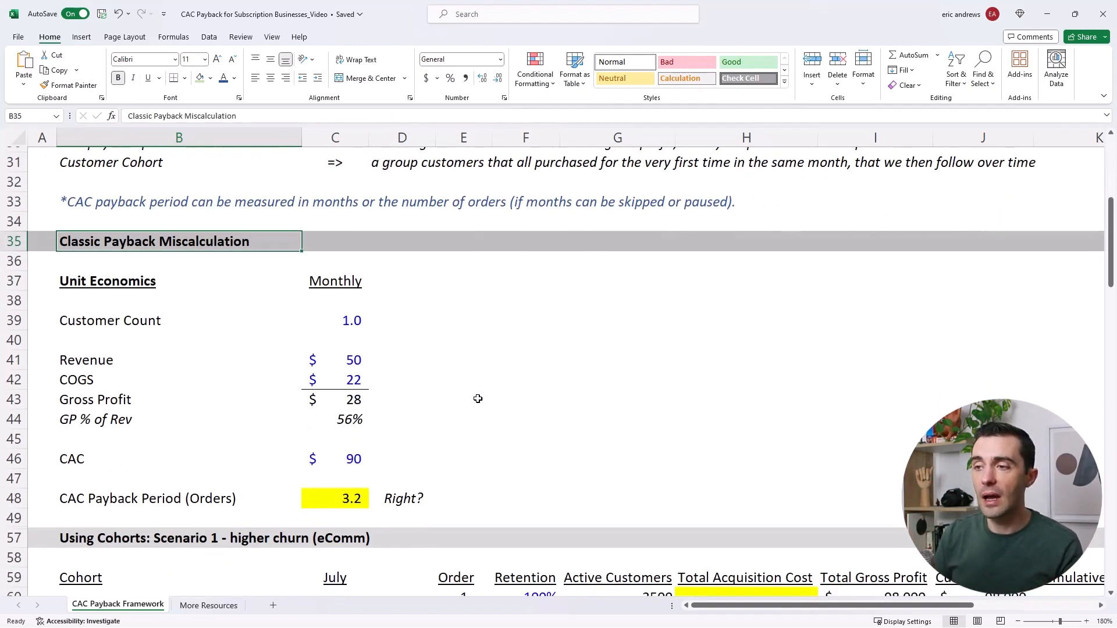
click(178, 320)
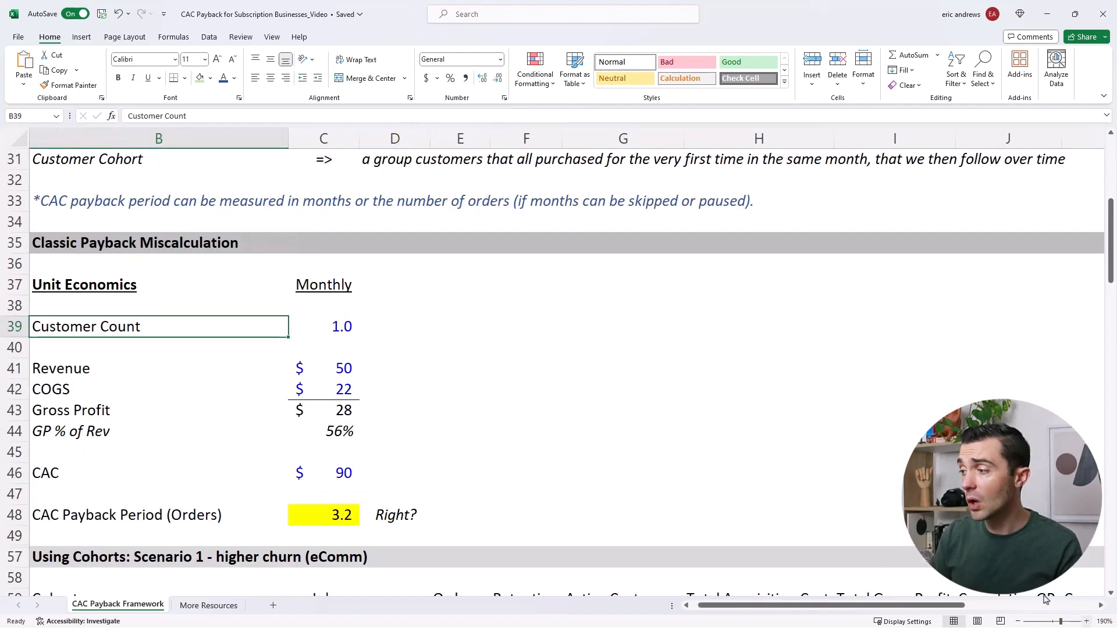
click(354, 306)
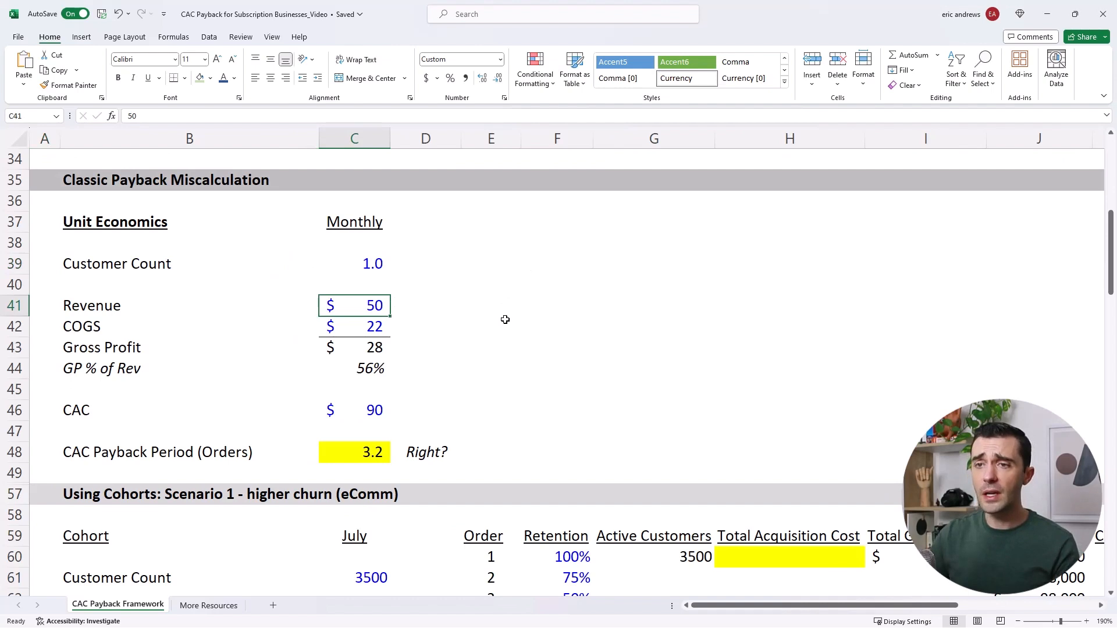
click(355, 326)
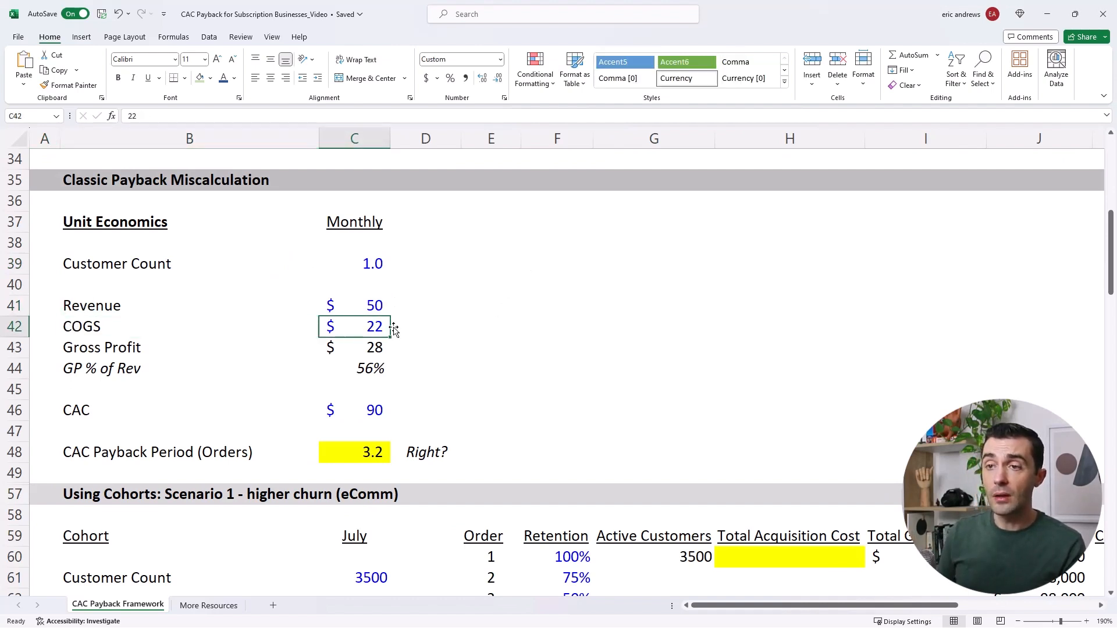
click(355, 346)
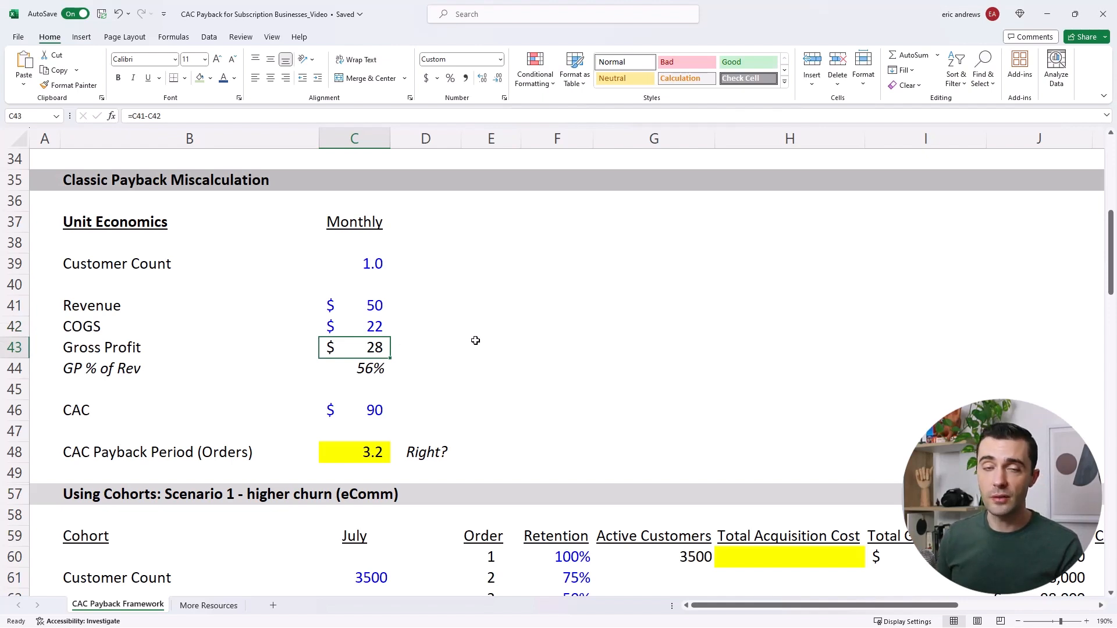
click(355, 410)
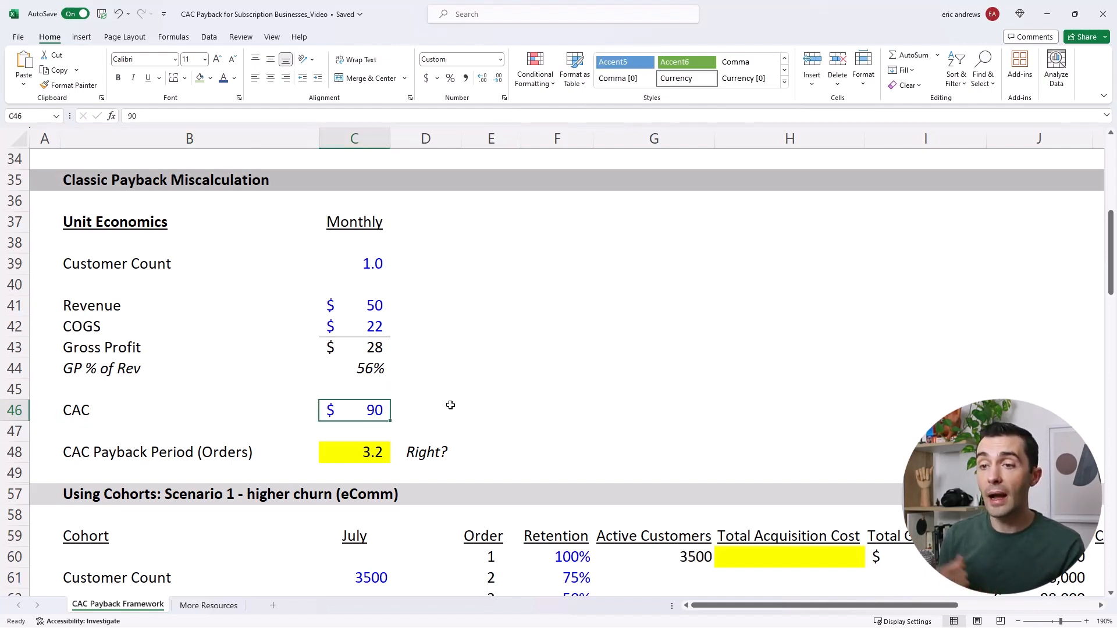
Step: Check the CAC Payback Period formula and unhide rows 49–56 explaining The Issue
click(354, 452)
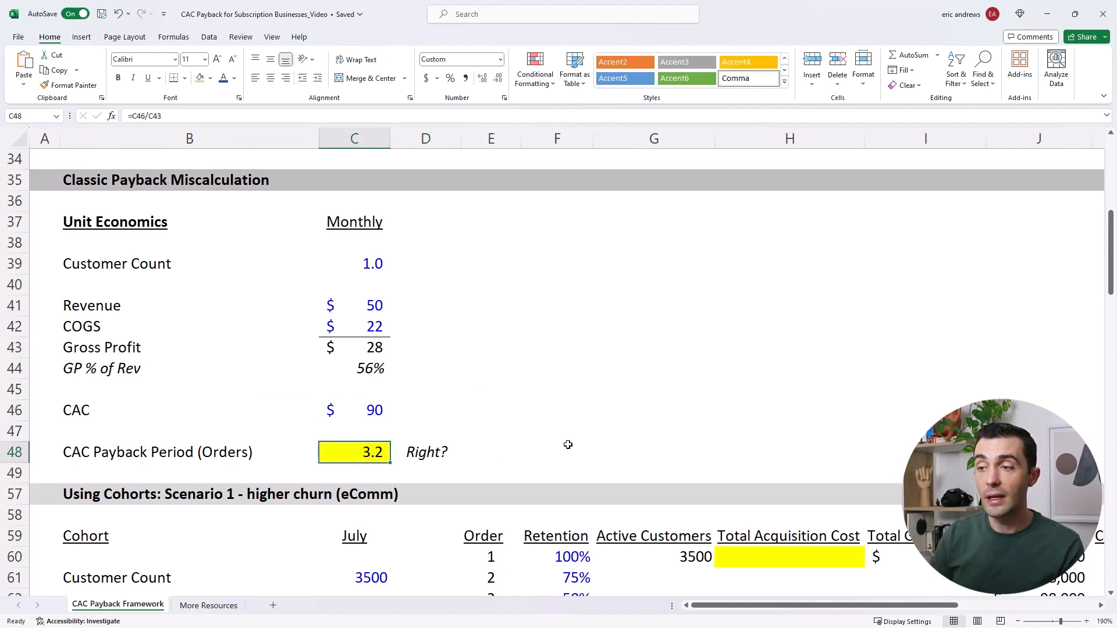
click(354, 433)
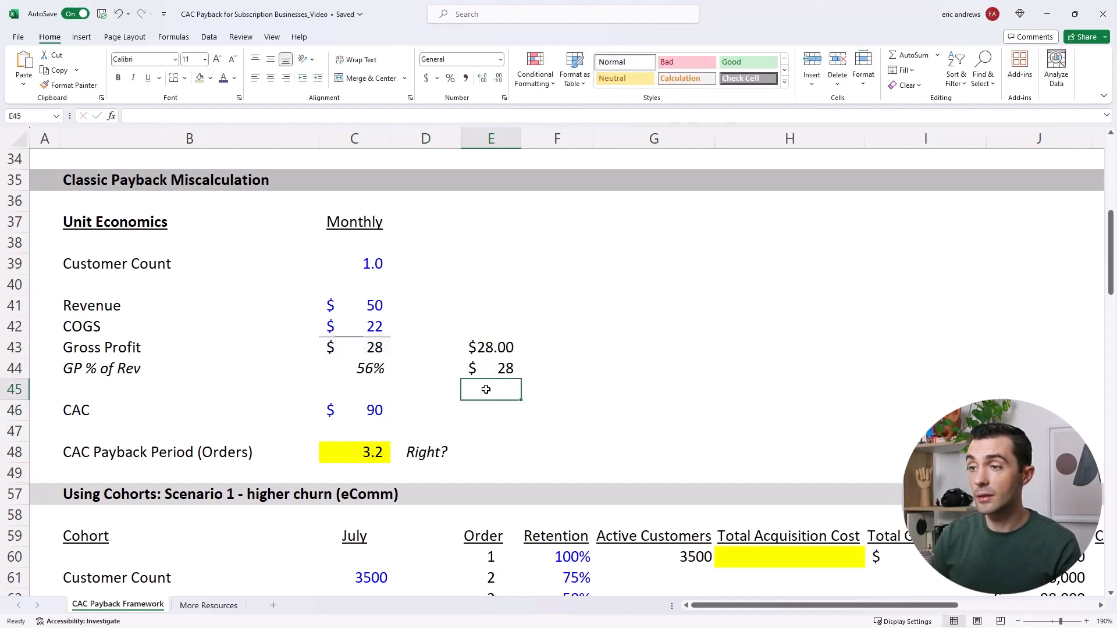
click(491, 409)
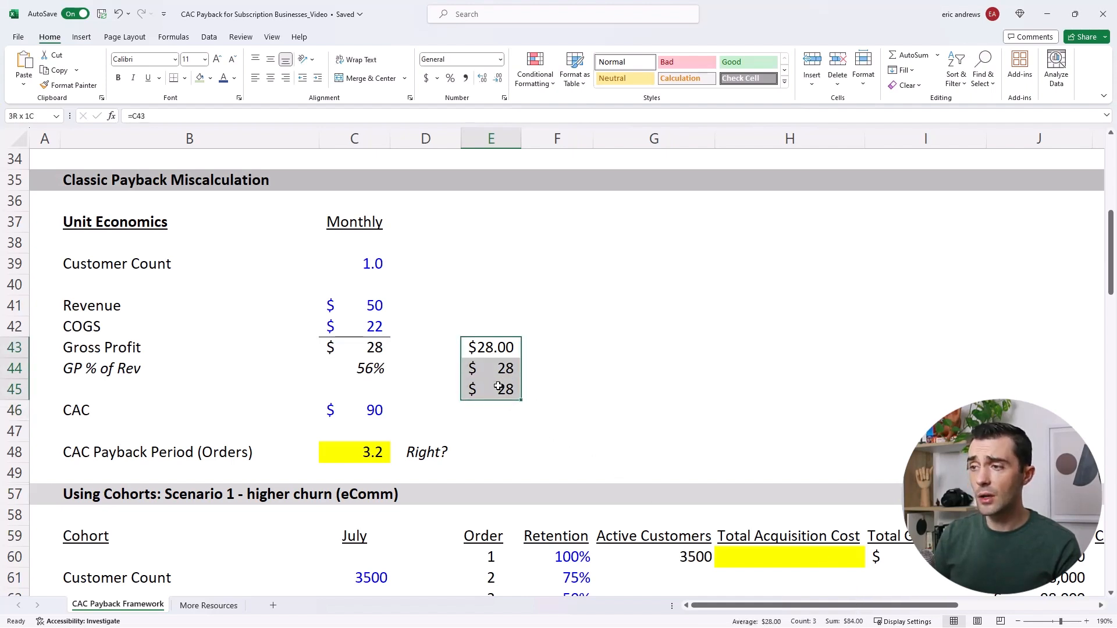
click(355, 410)
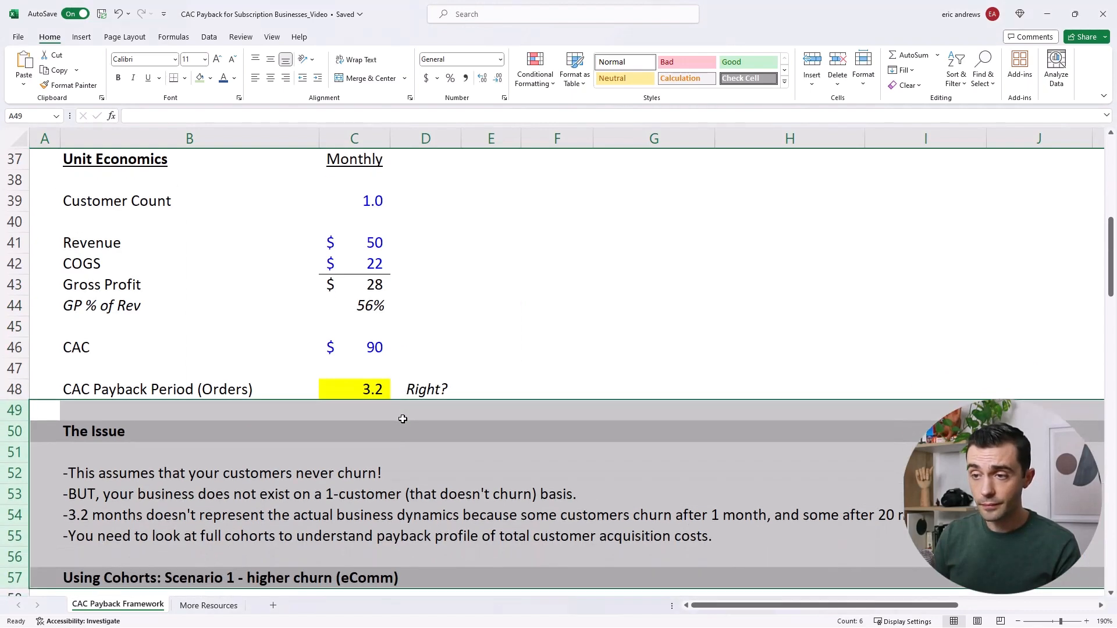
click(188, 473)
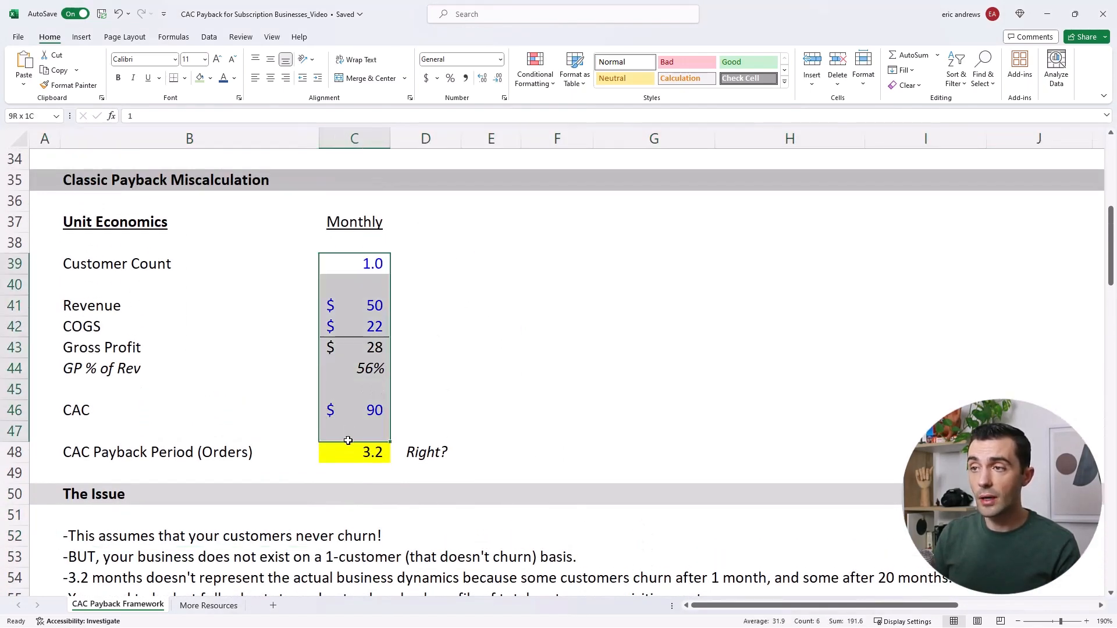
click(491, 368)
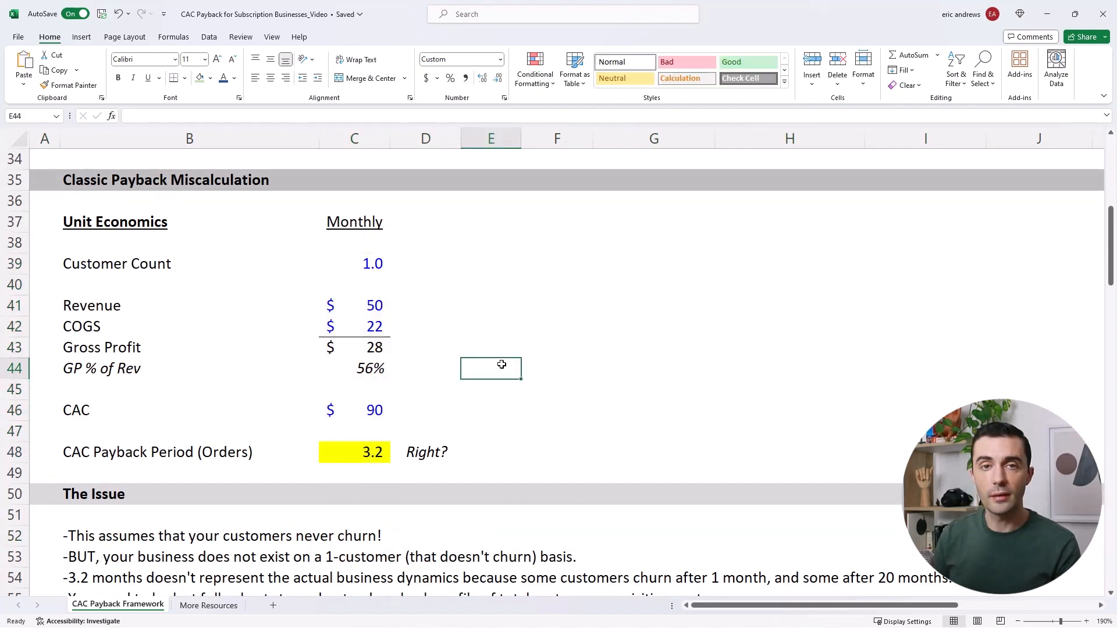
scroll(down, 3)
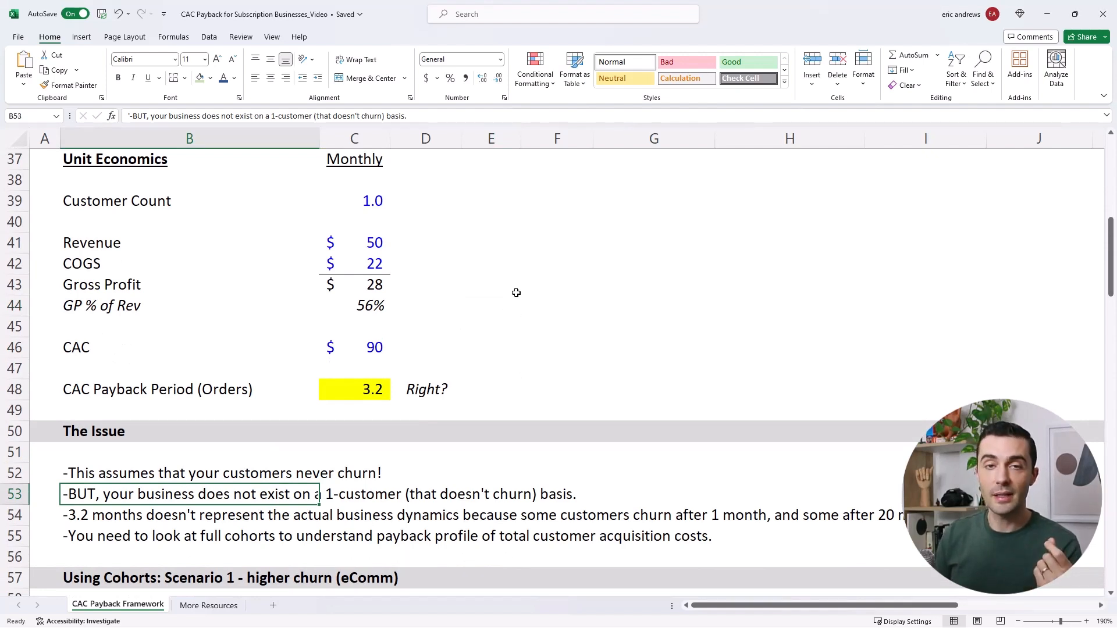
scroll(up, 3)
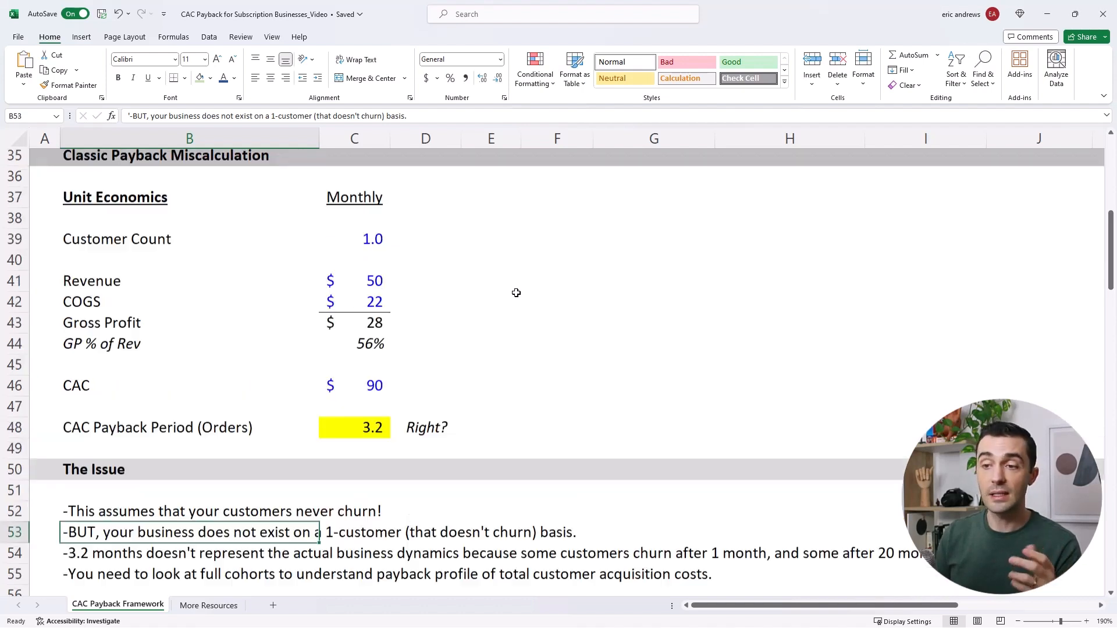
scroll(up, 3)
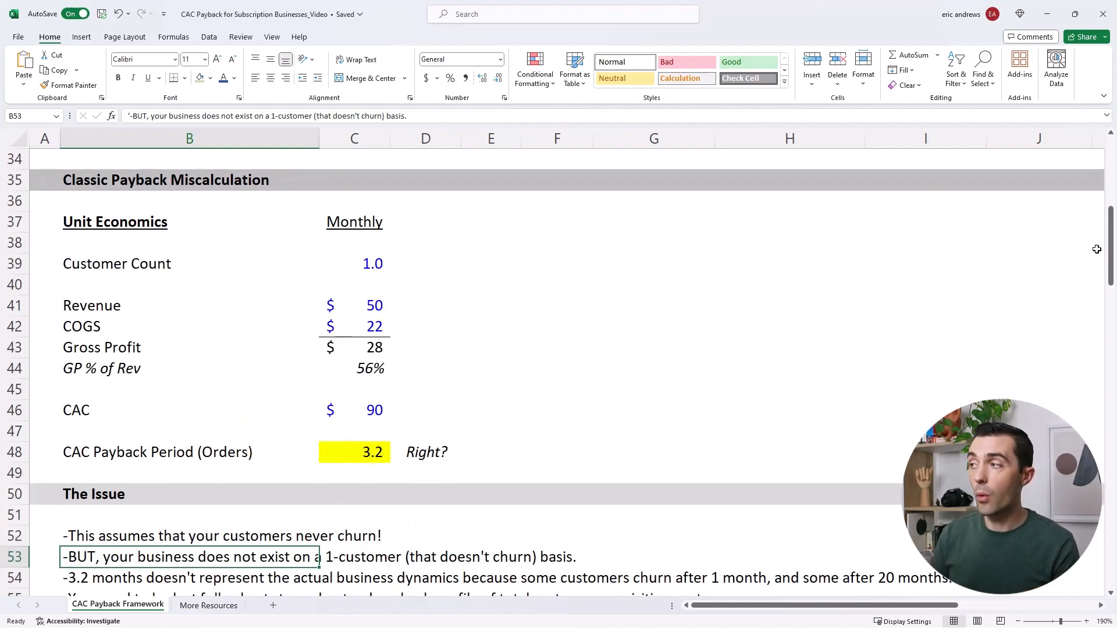
scroll(down, 3)
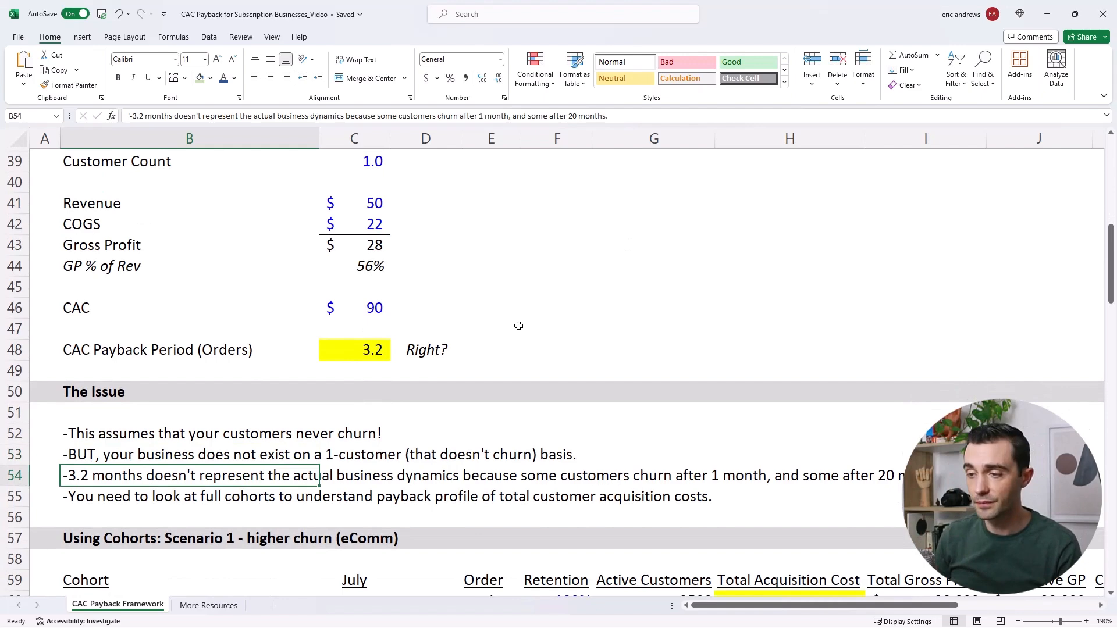
scroll(up, 3)
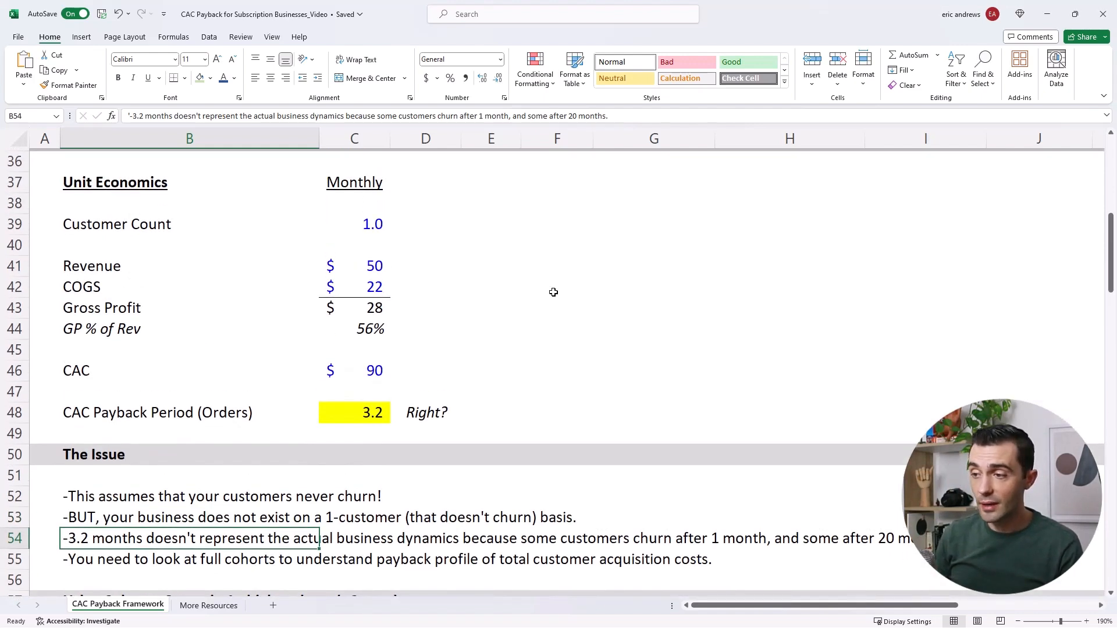
scroll(down, 3)
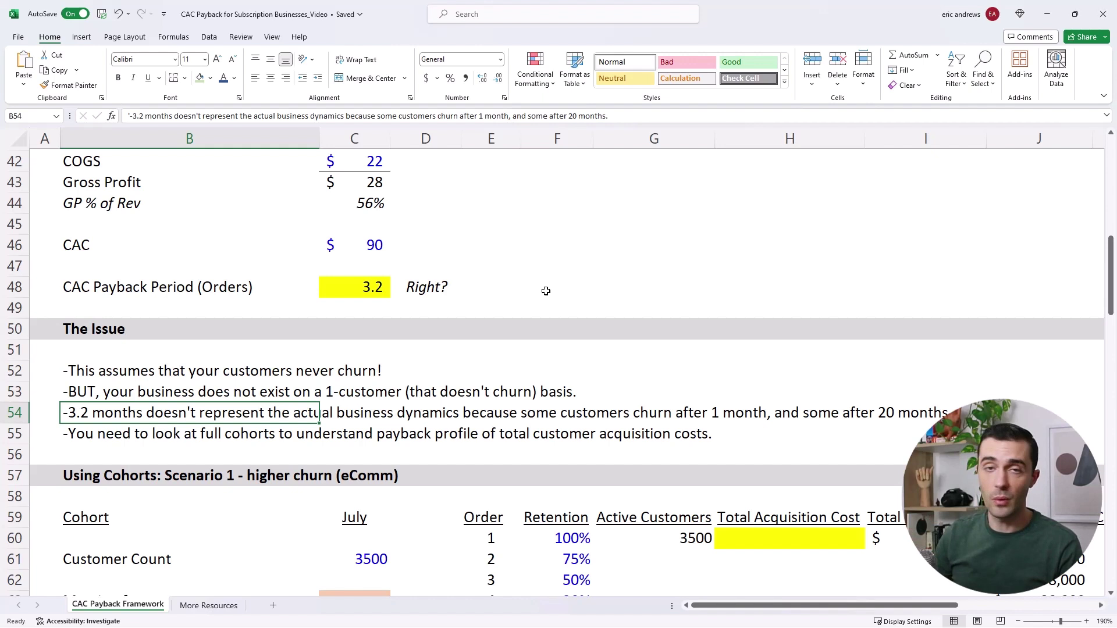
mouse_move(293, 445)
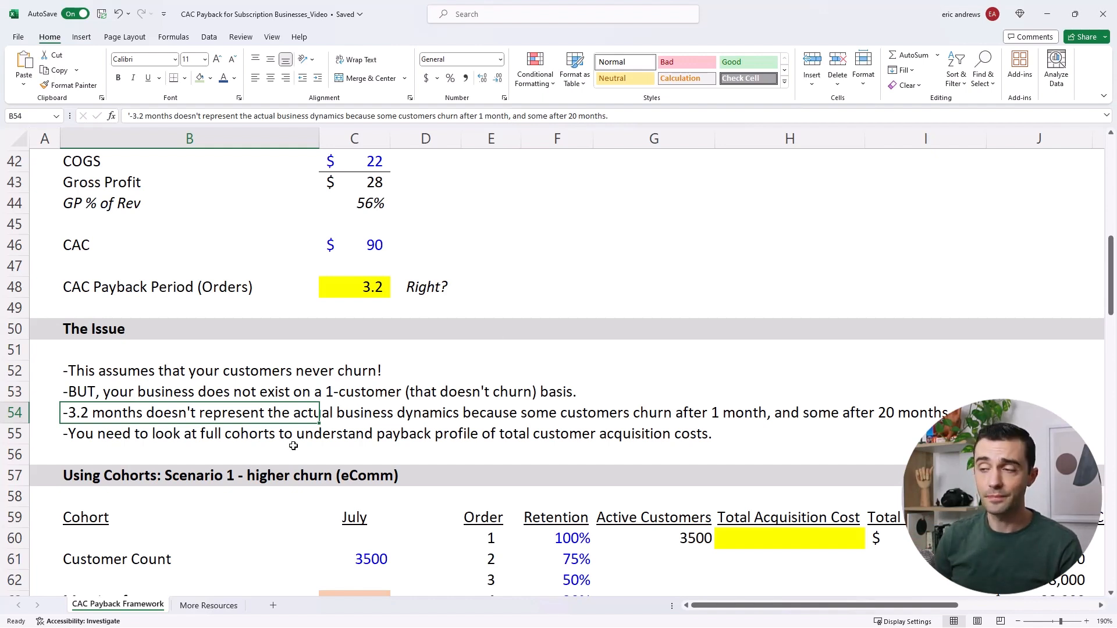
mouse_move(176, 429)
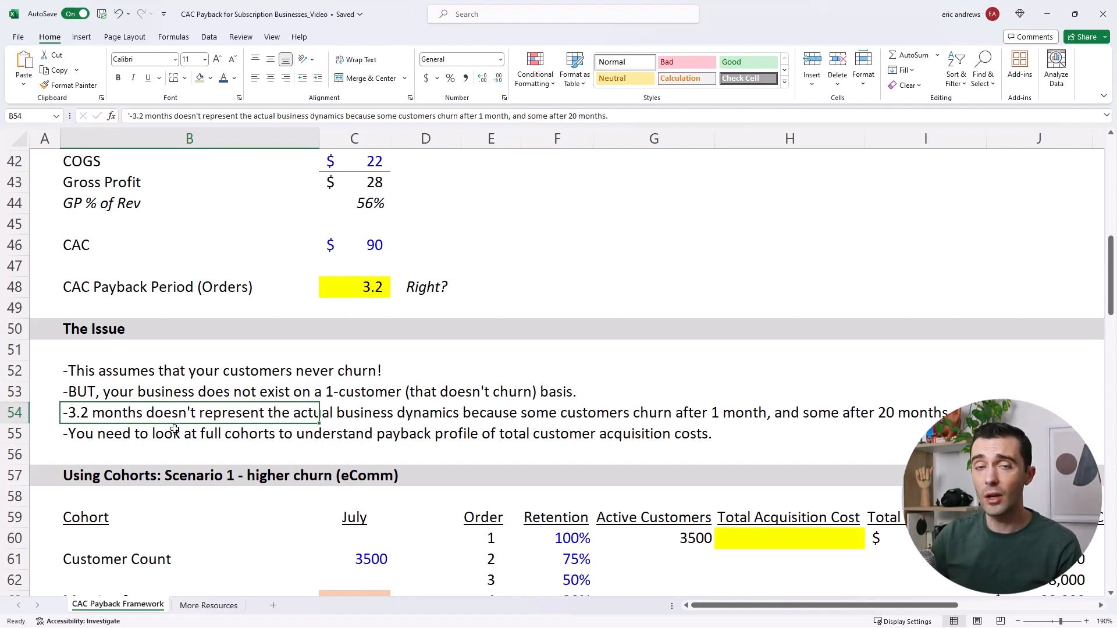
click(188, 433)
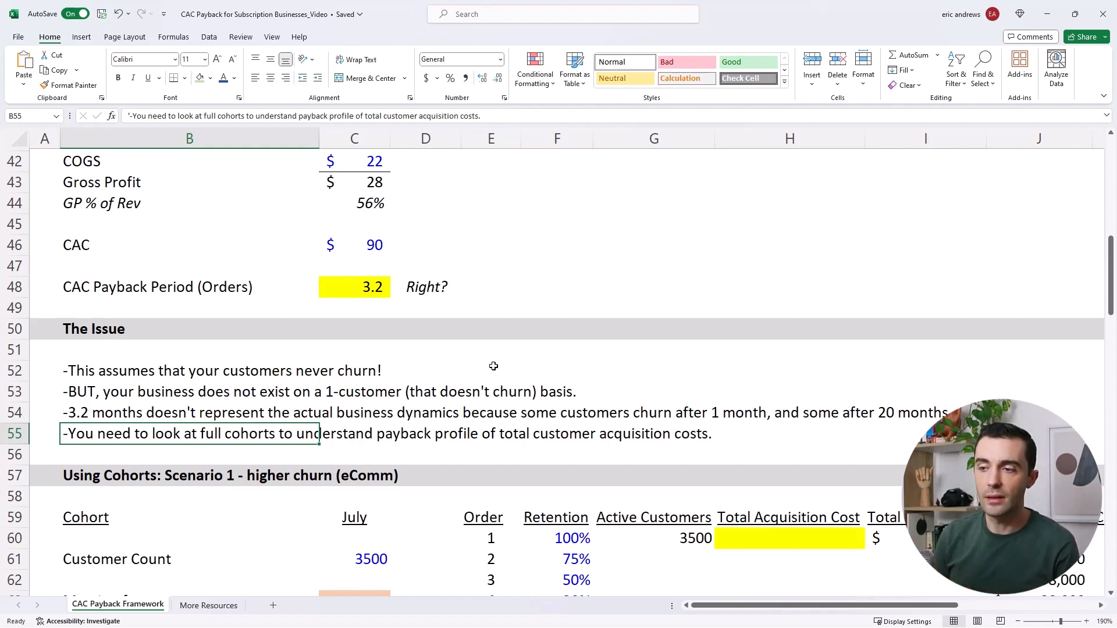
scroll(down, 3)
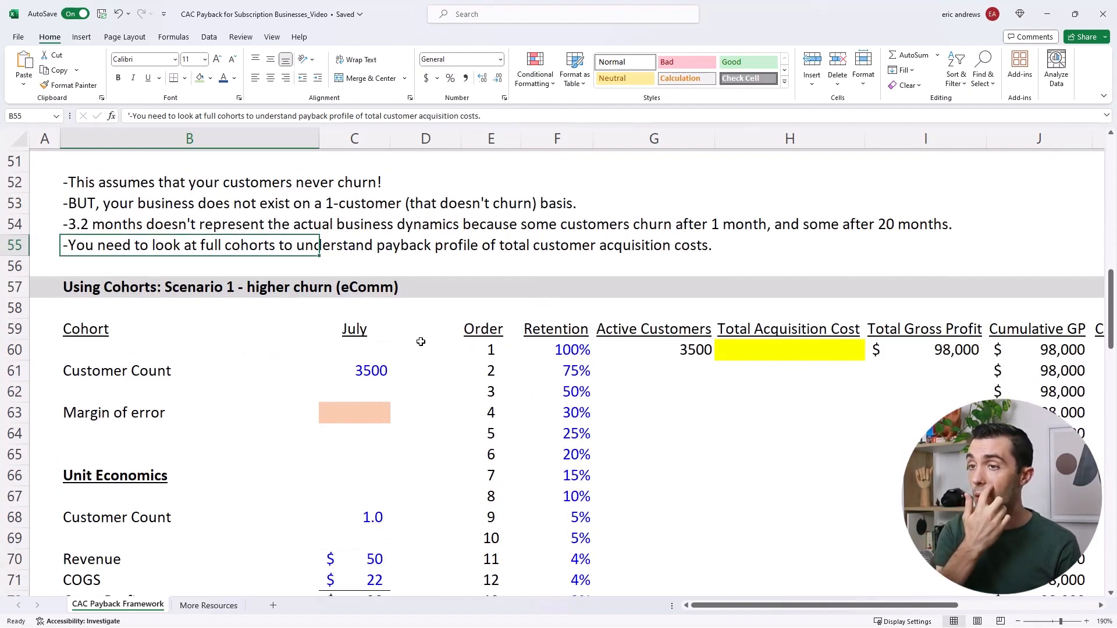
click(189, 287)
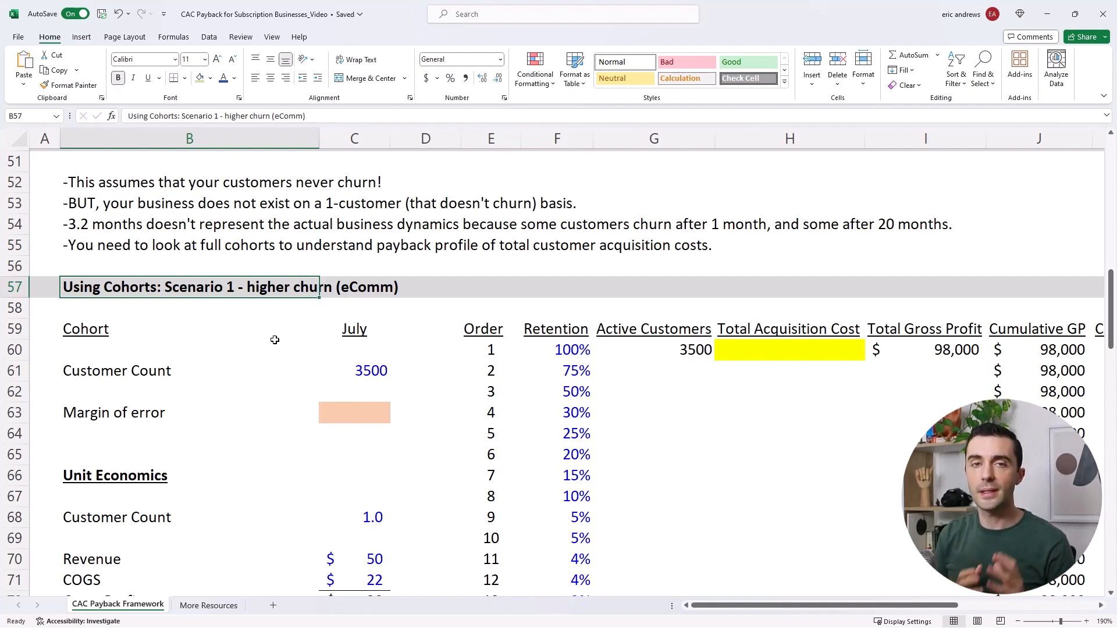
scroll(down, 3)
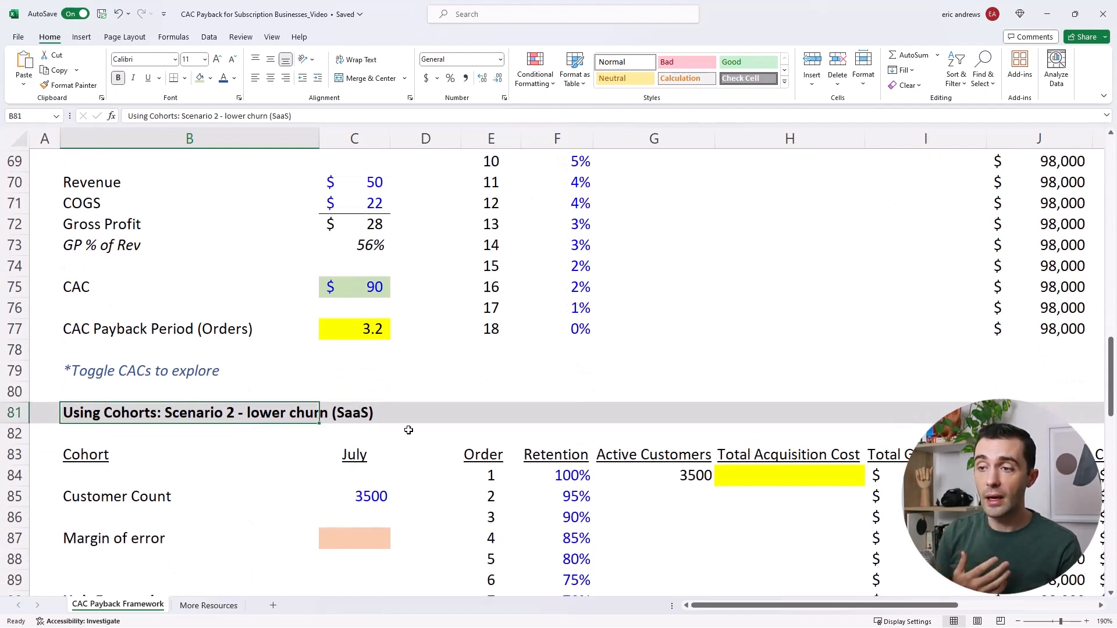
scroll(up, 3)
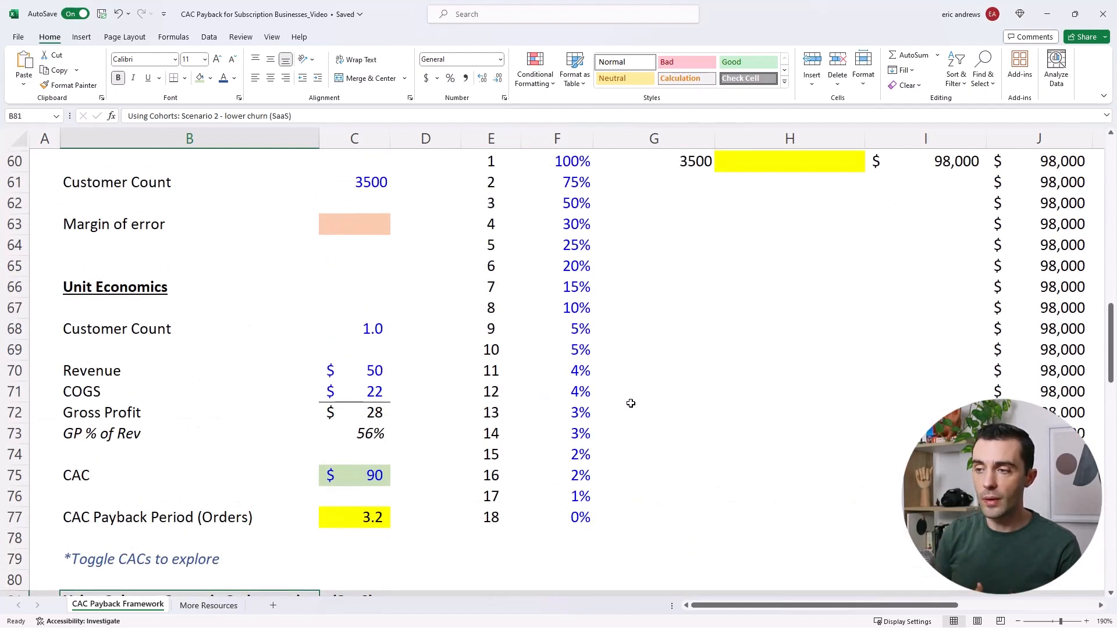
scroll(up, 3)
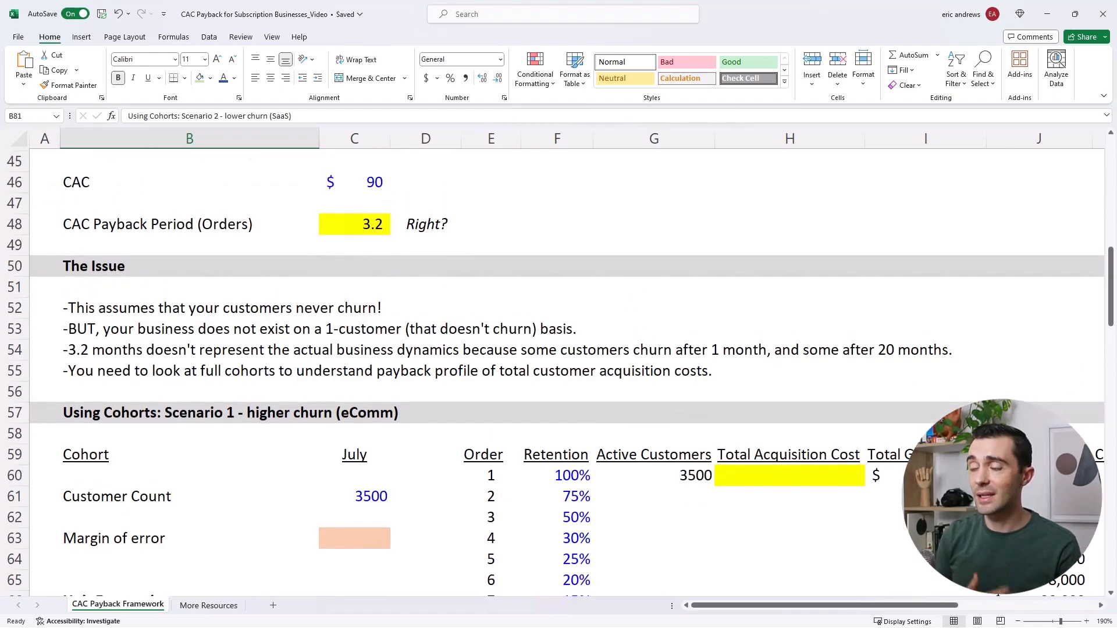
scroll(down, 3)
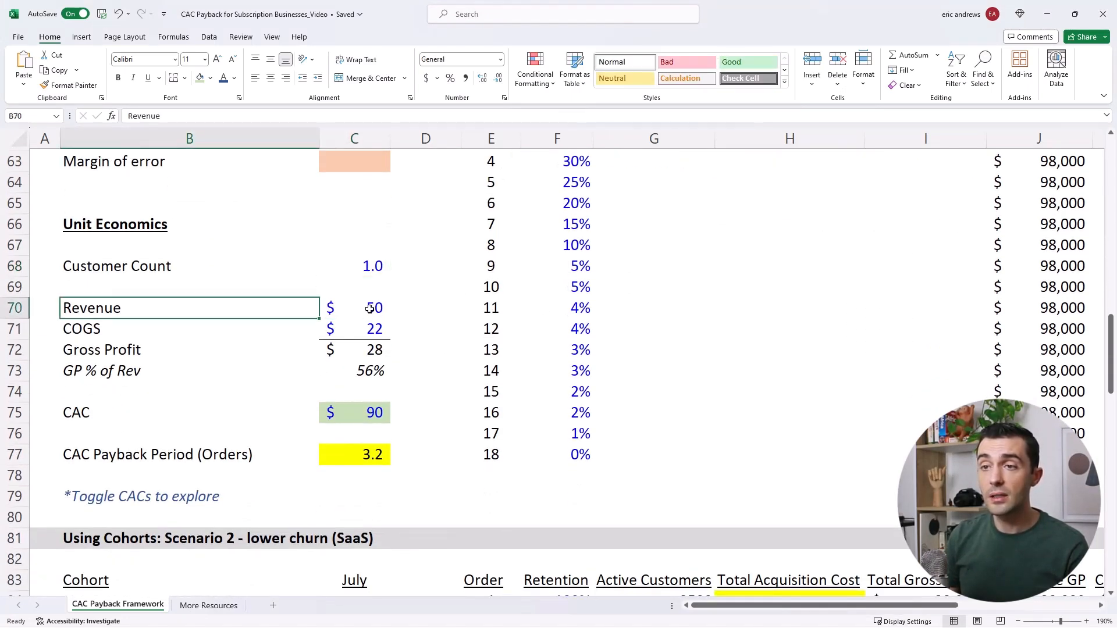
click(355, 329)
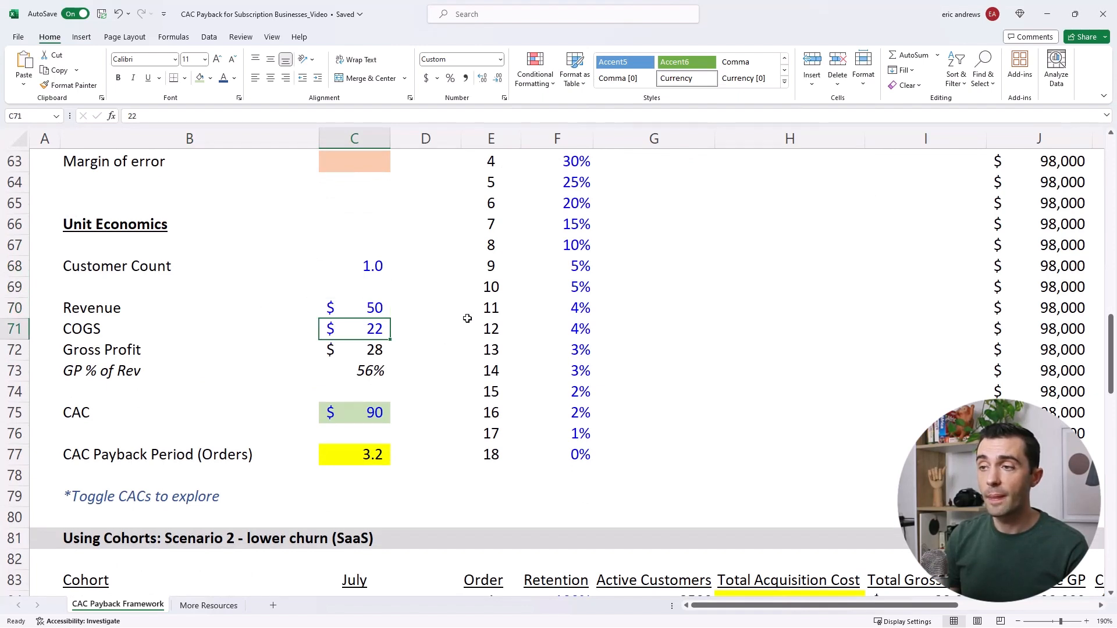
click(355, 349)
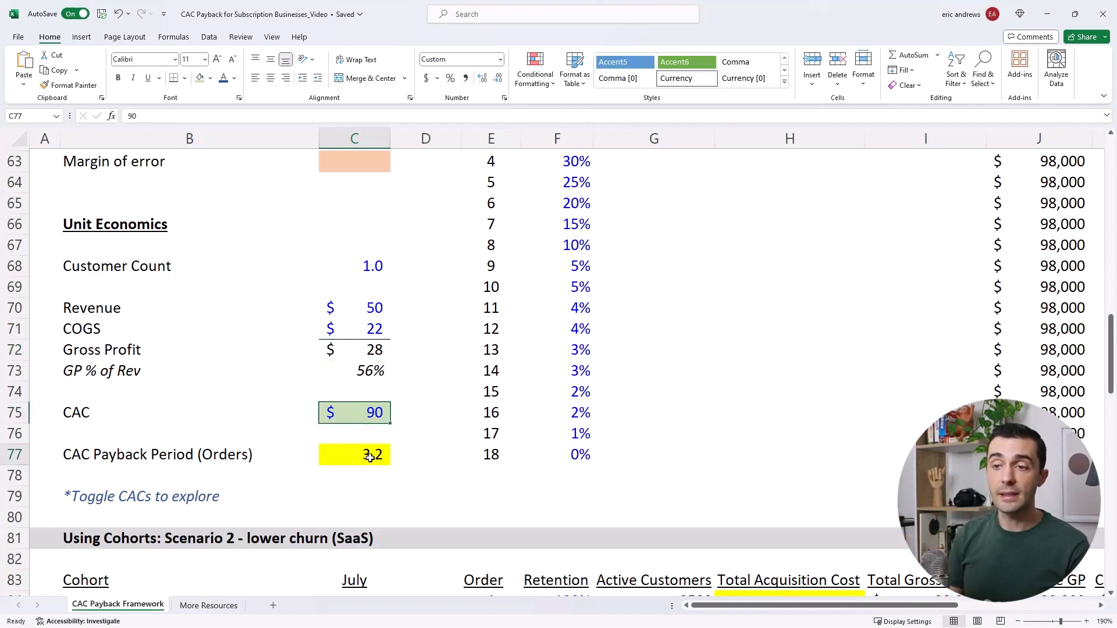
click(354, 454)
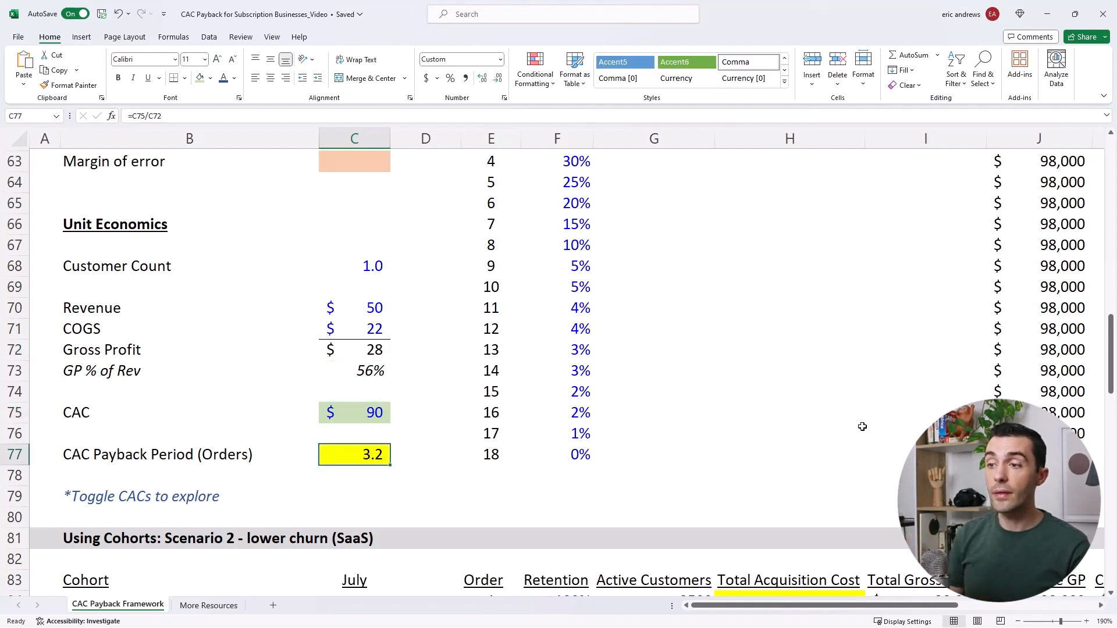
scroll(up, 3)
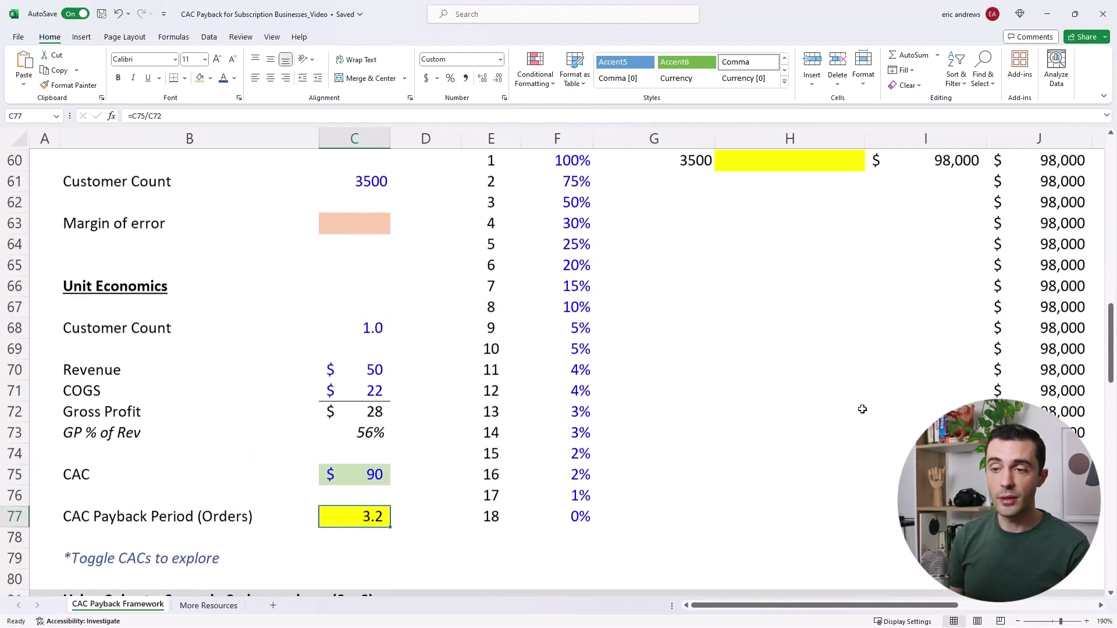
scroll(up, 3)
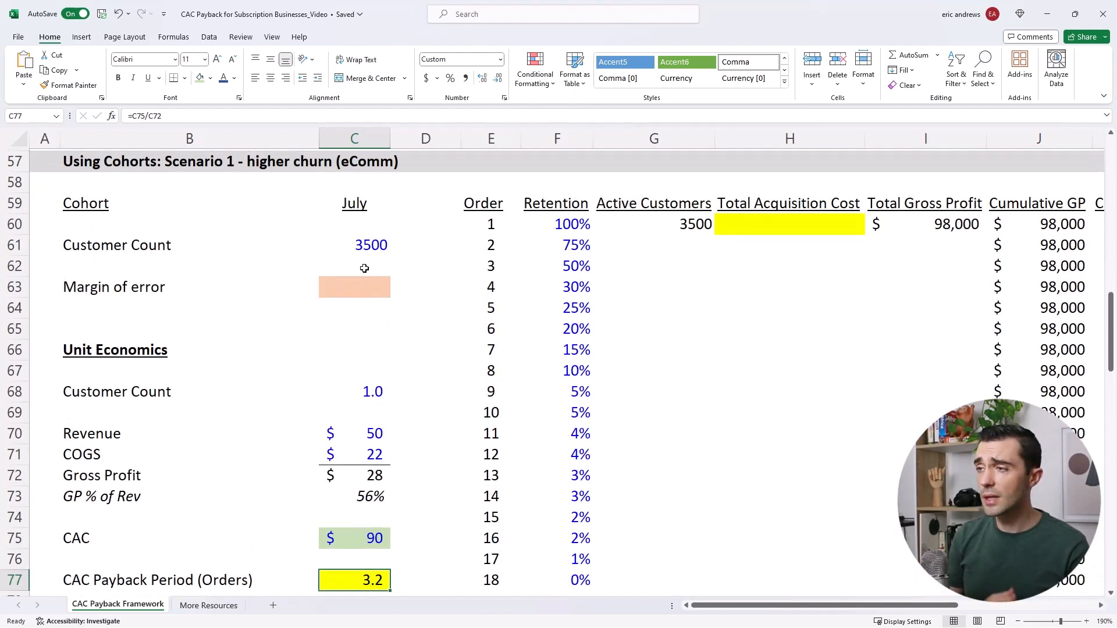
click(354, 244)
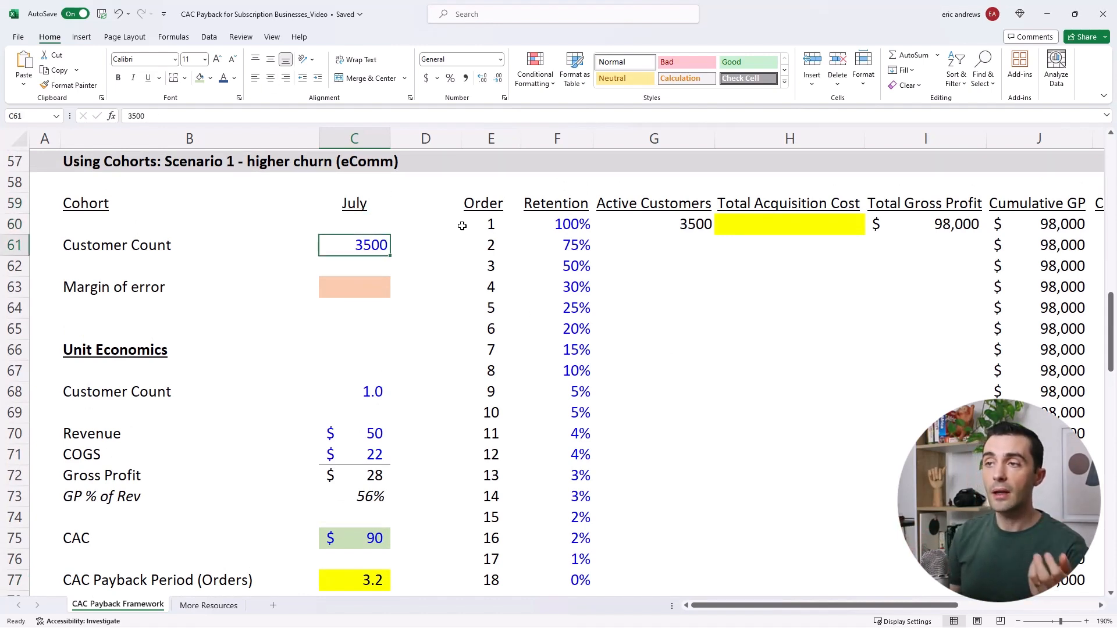
click(556, 245)
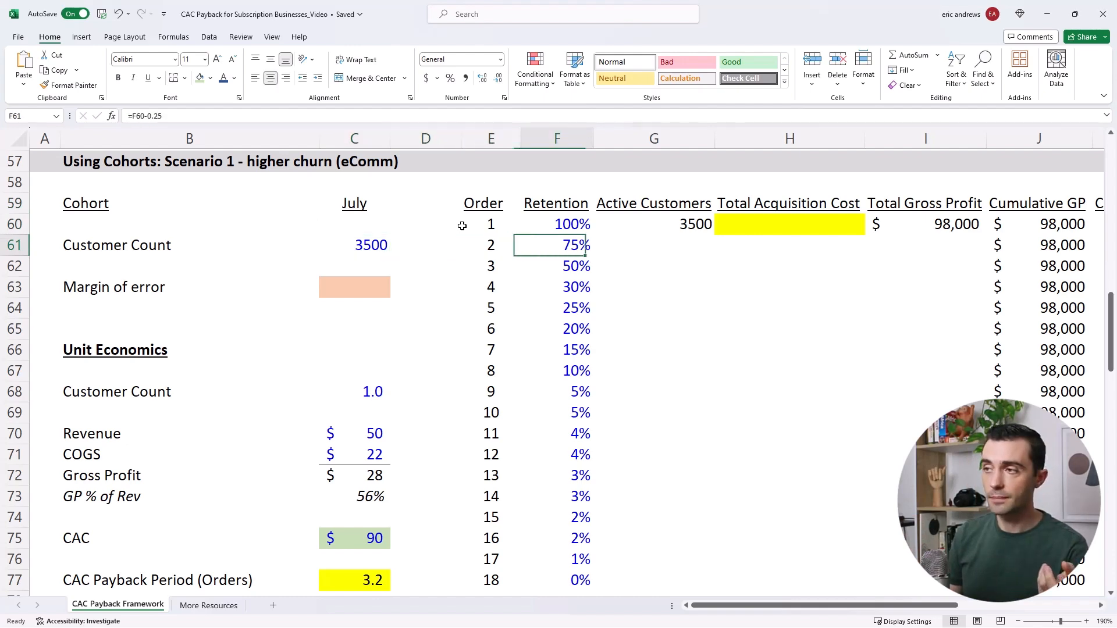
click(653, 245)
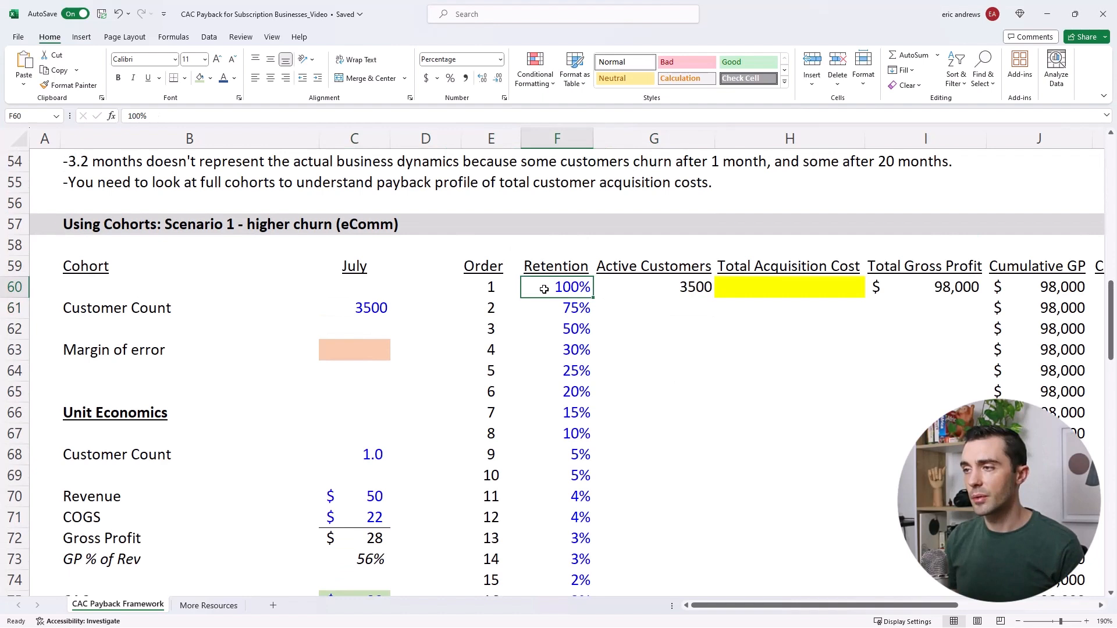
click(490, 371)
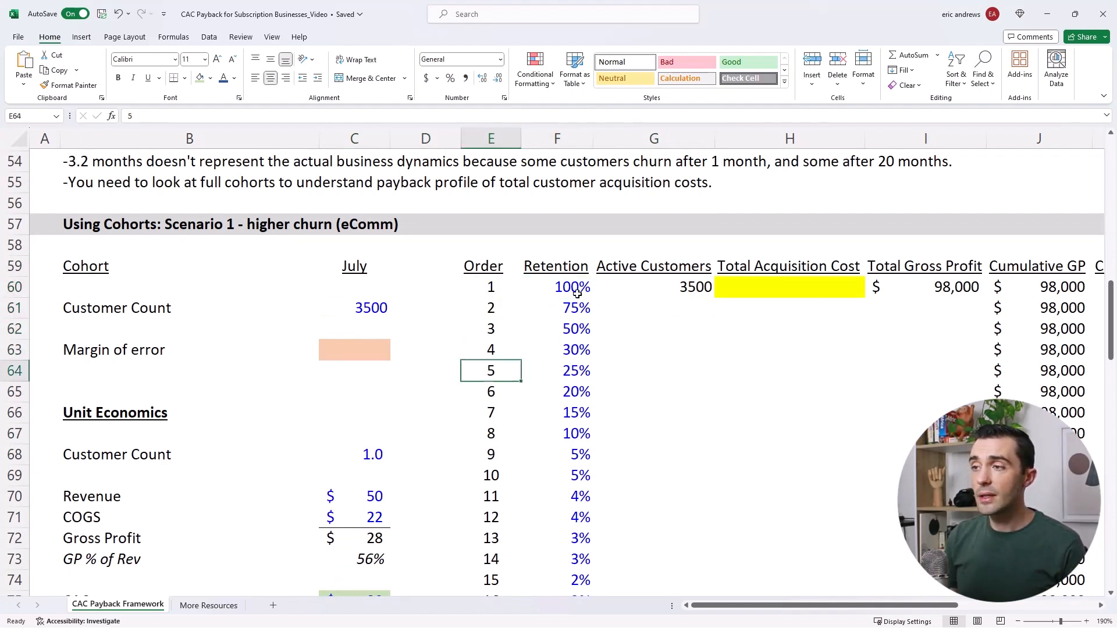
click(556, 286)
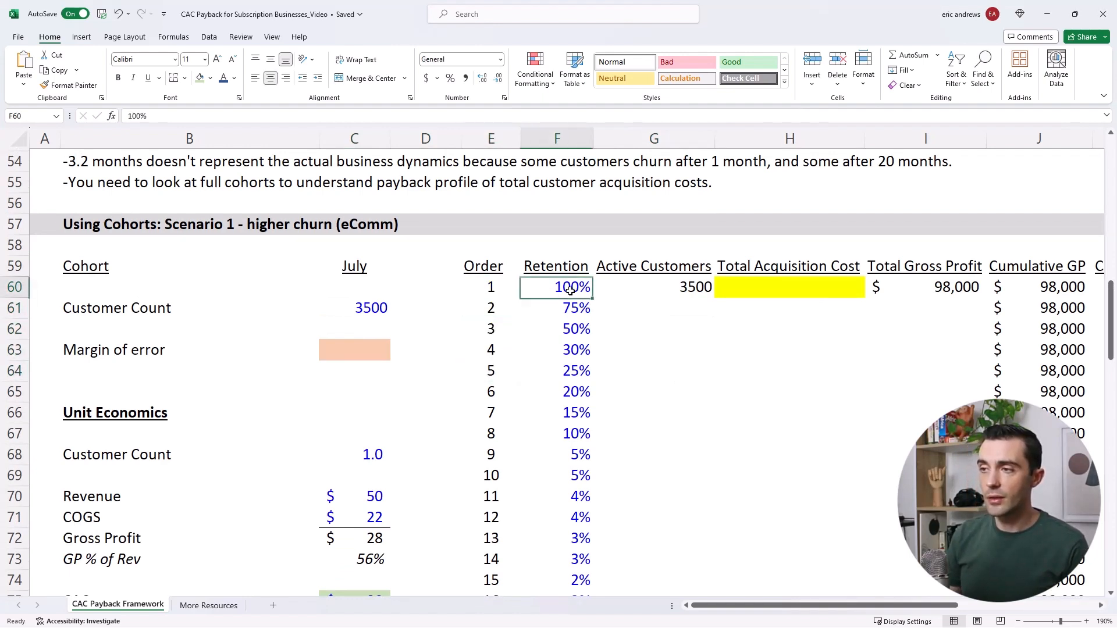
click(557, 350)
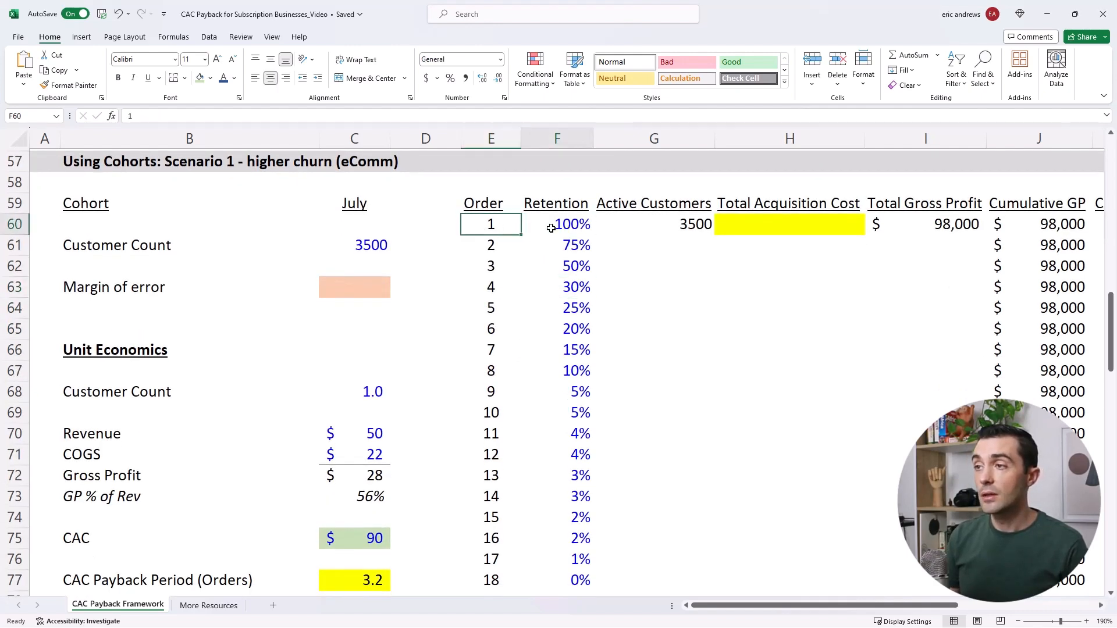
Step: Check G60's =ROUND($C$61*F60,0) and fill it down to G77, from 3,500 to 9
click(653, 224)
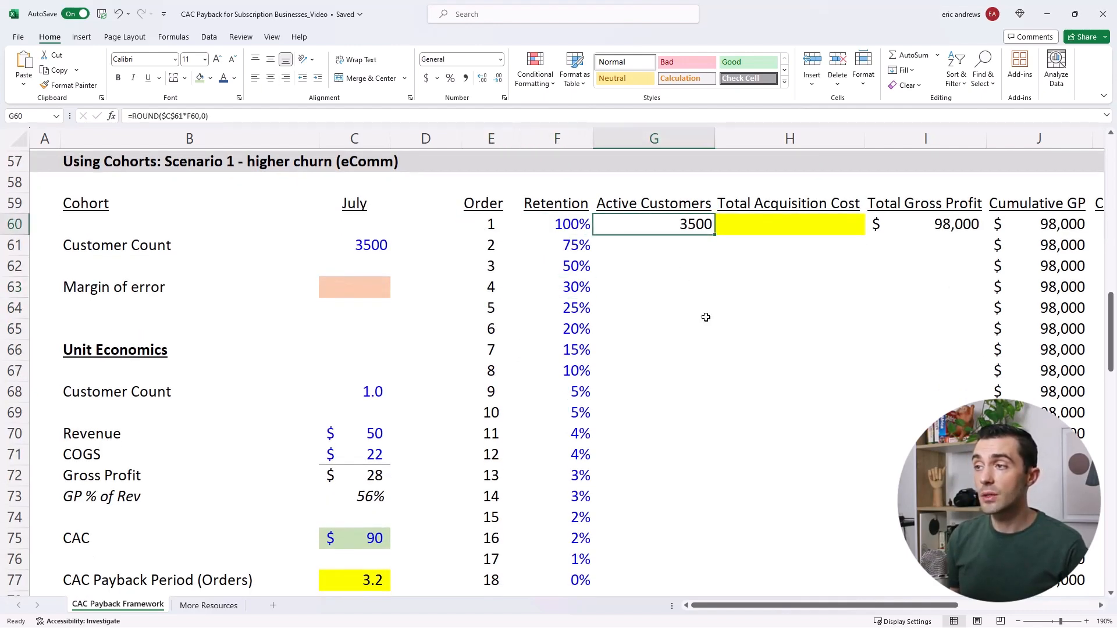
double_click(654, 224)
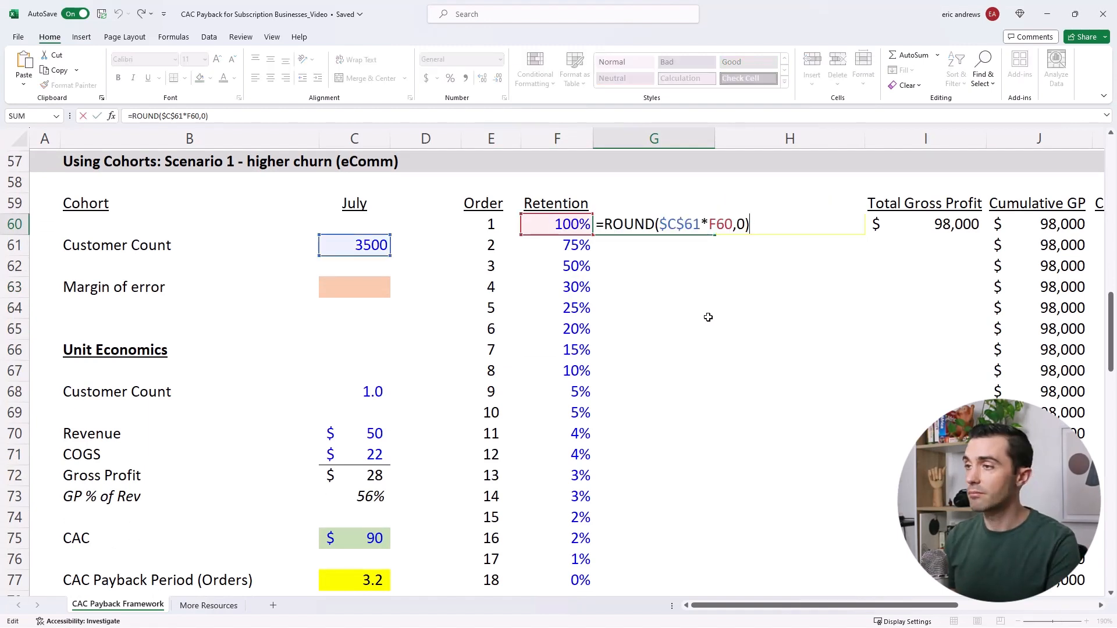
key(Return)
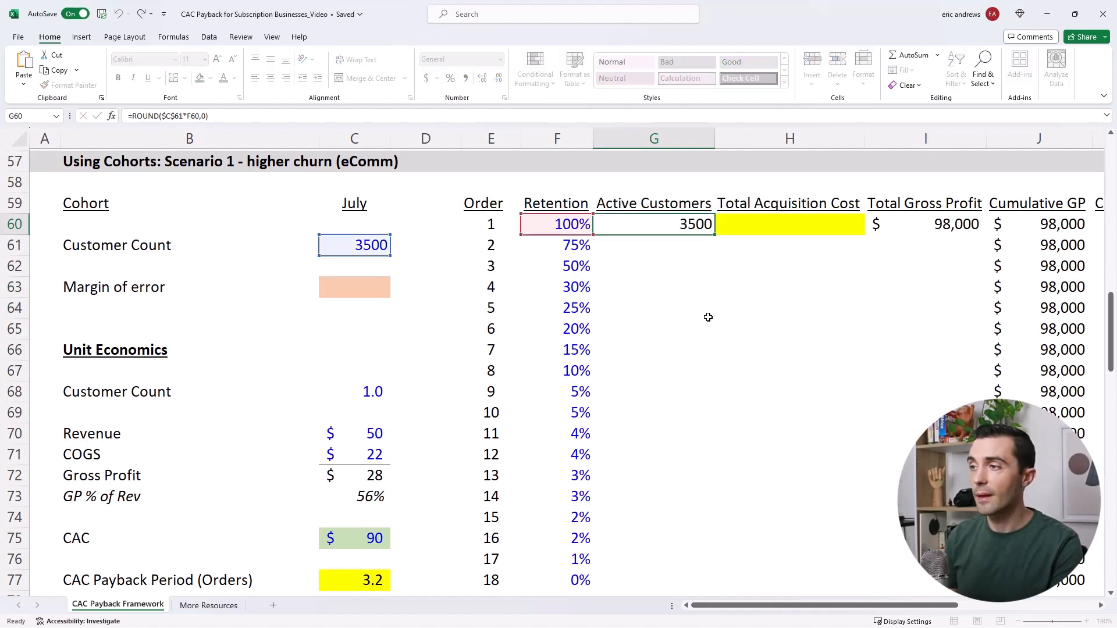
click(654, 244)
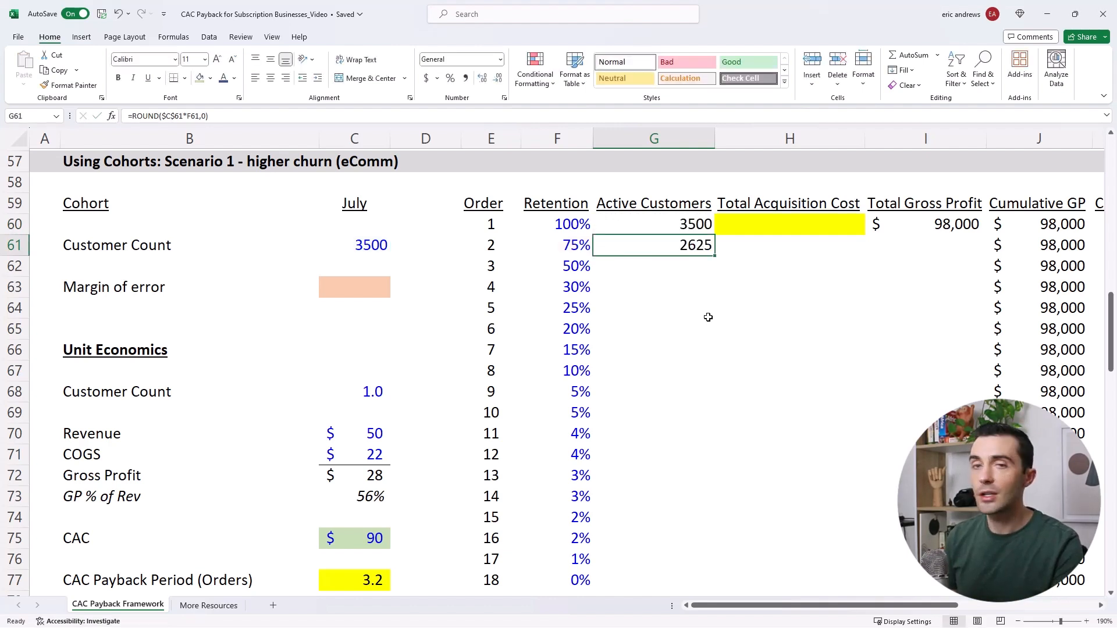
double_click(653, 244)
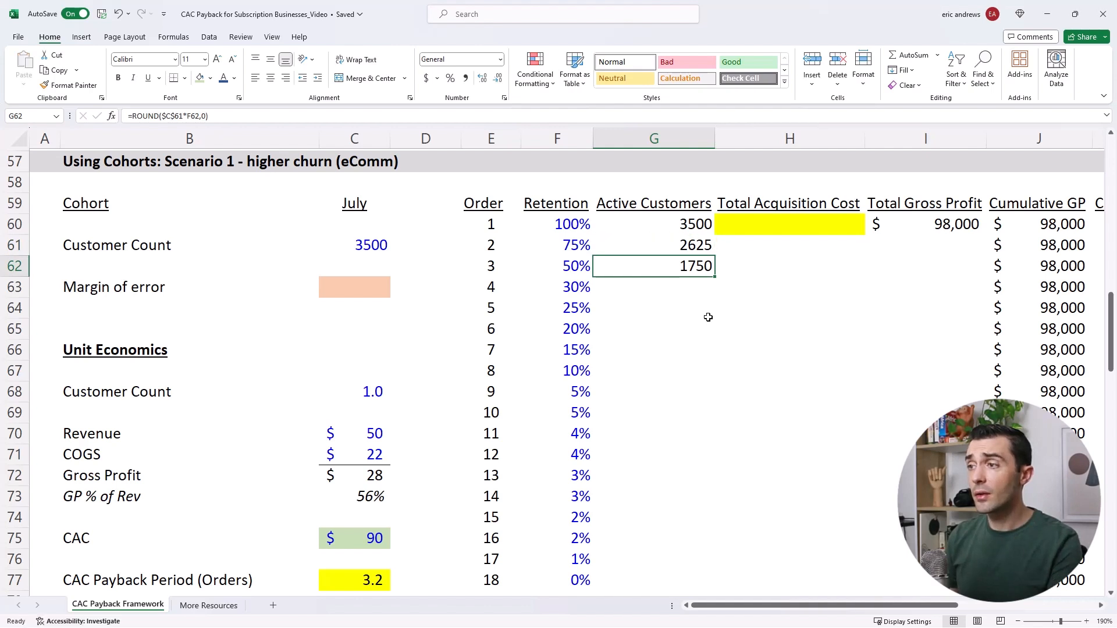
double_click(653, 266)
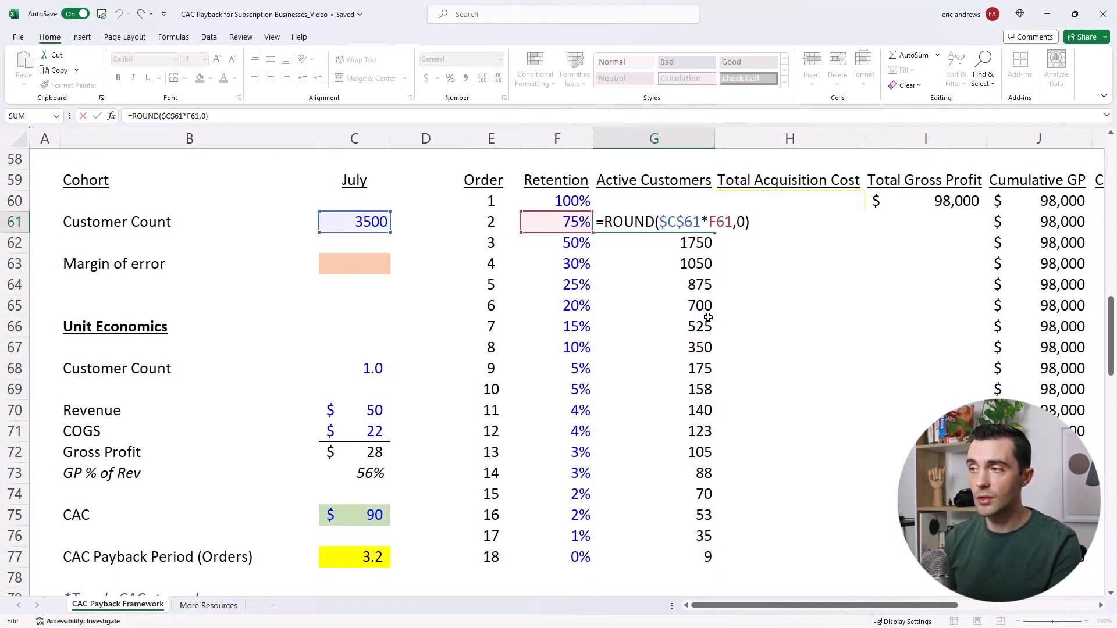
key(Return)
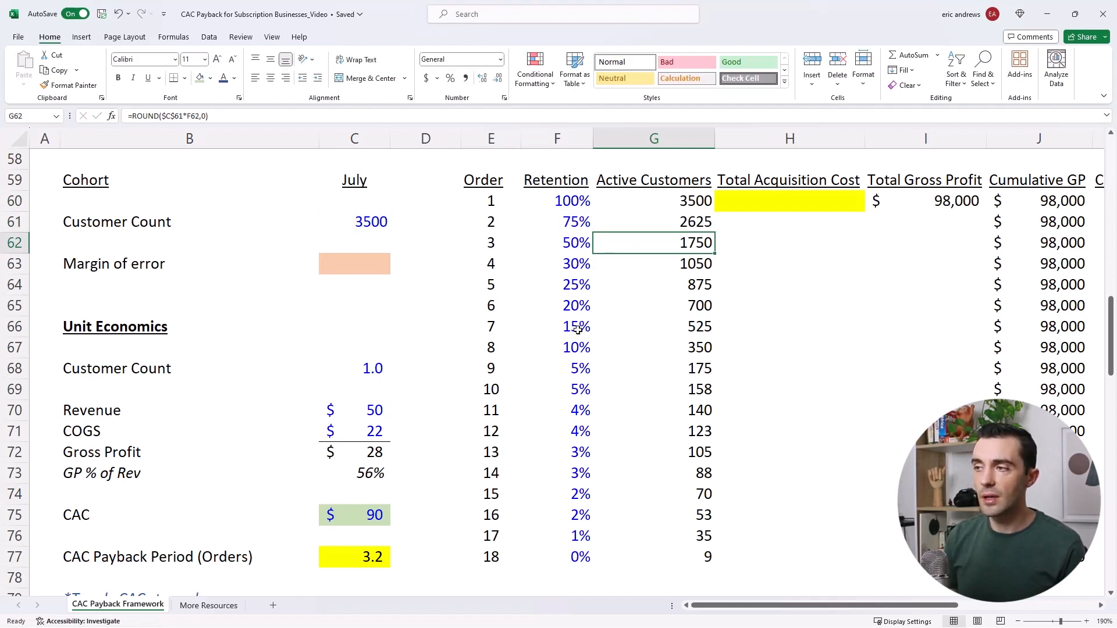
mouse_move(623, 326)
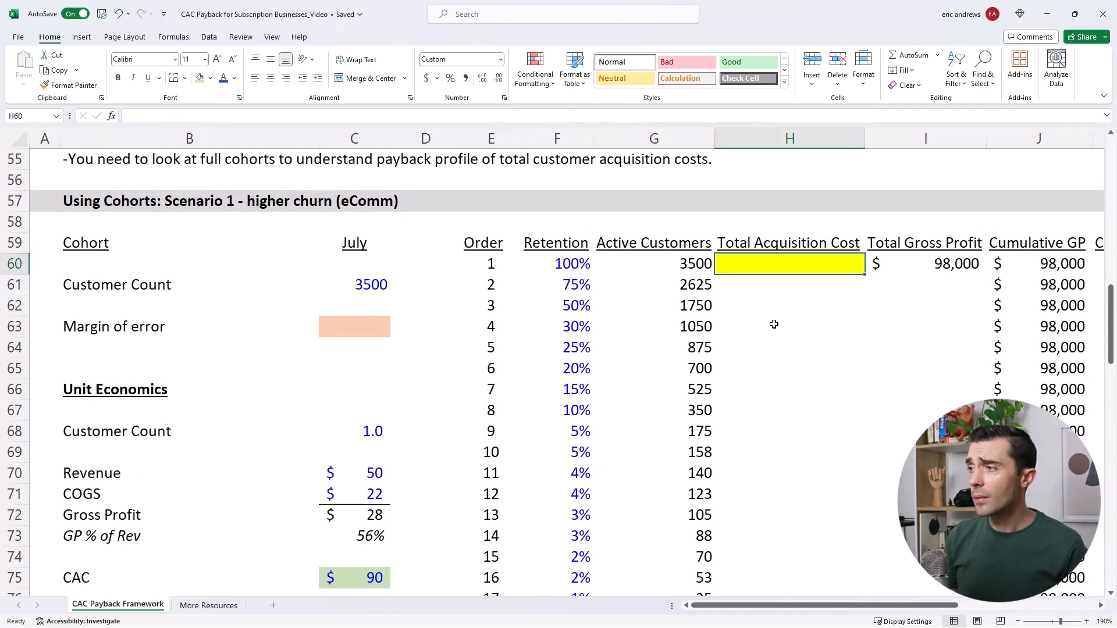
mouse_move(781, 269)
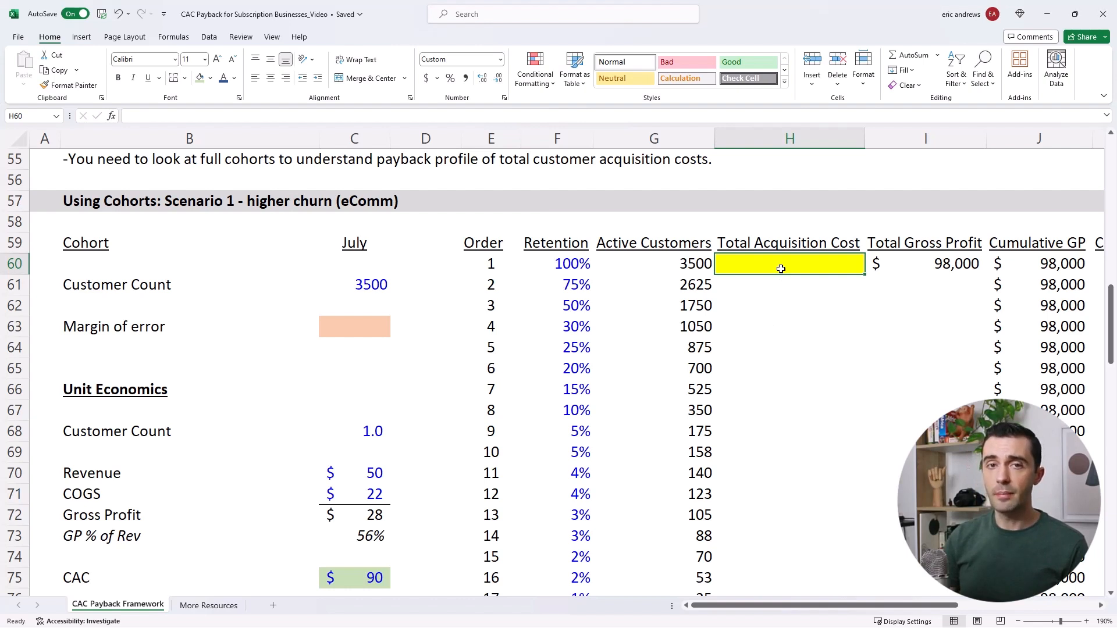
mouse_move(737, 278)
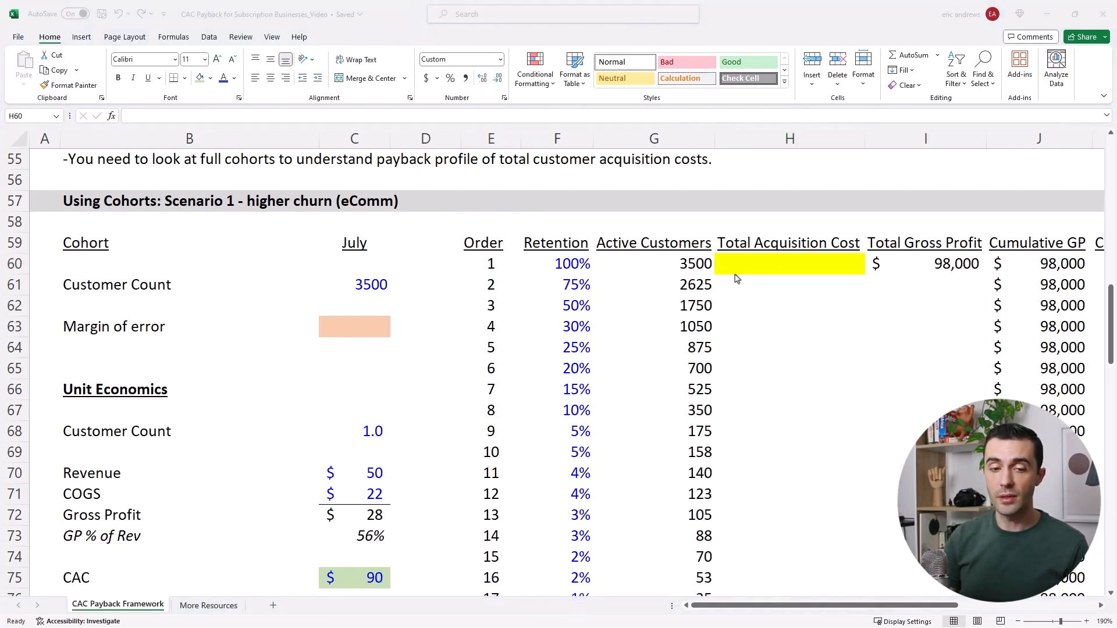
Step: Enter =C61*C75 in H60, giving $315,000 from 3,500 customers times $90 CAC
text(=C61*C75)
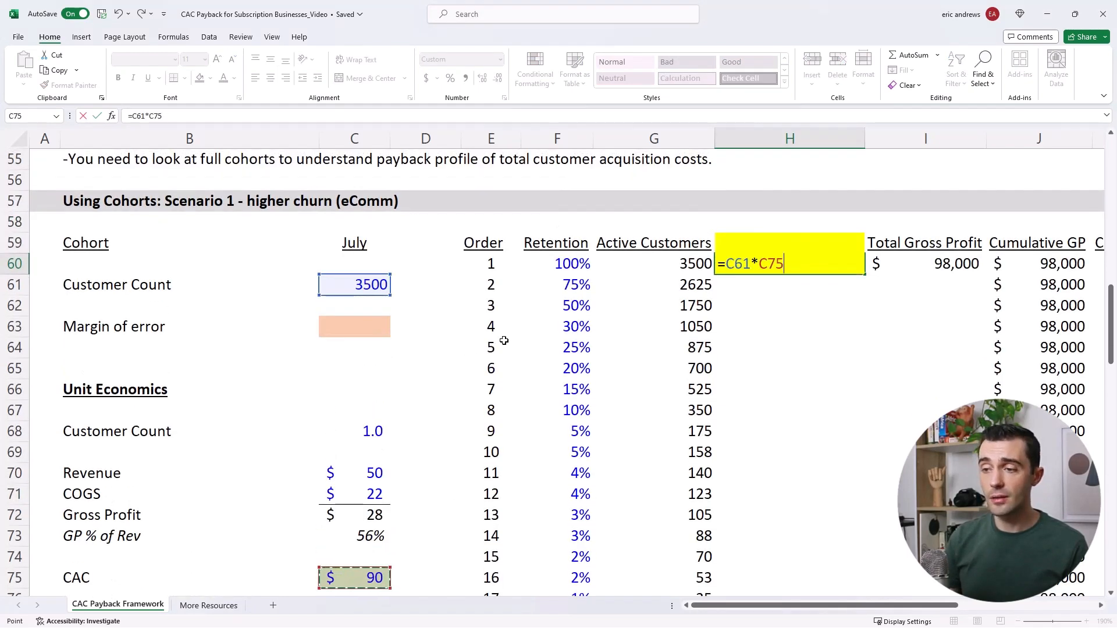
key(Return)
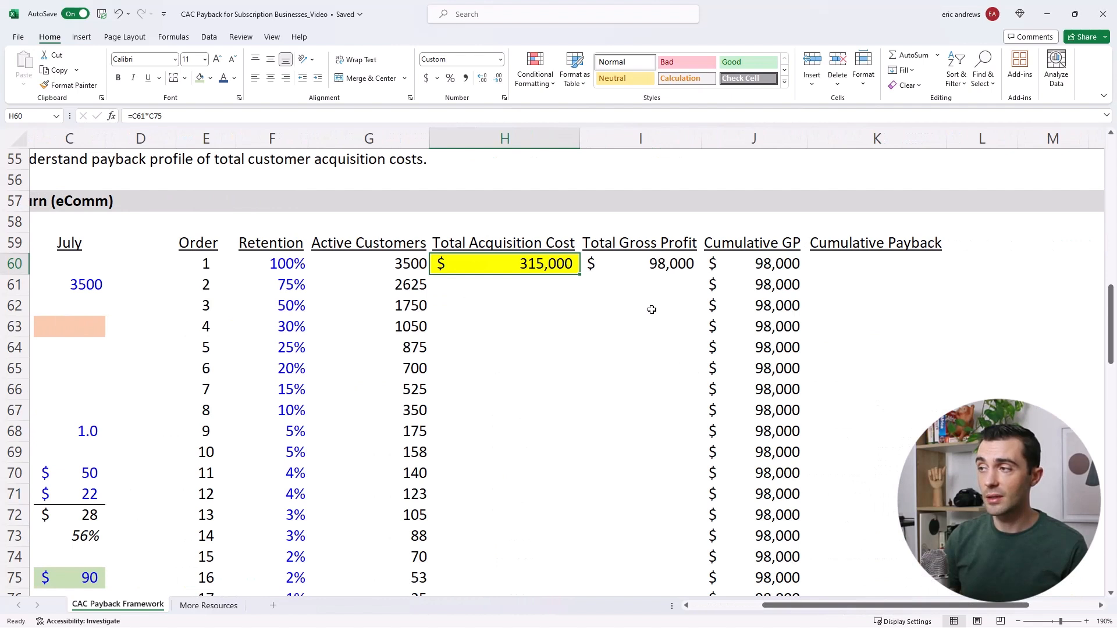
Step: Enter =G60*$C$72 in I60 and fill column I down, from $98,000 to $252
click(640, 263)
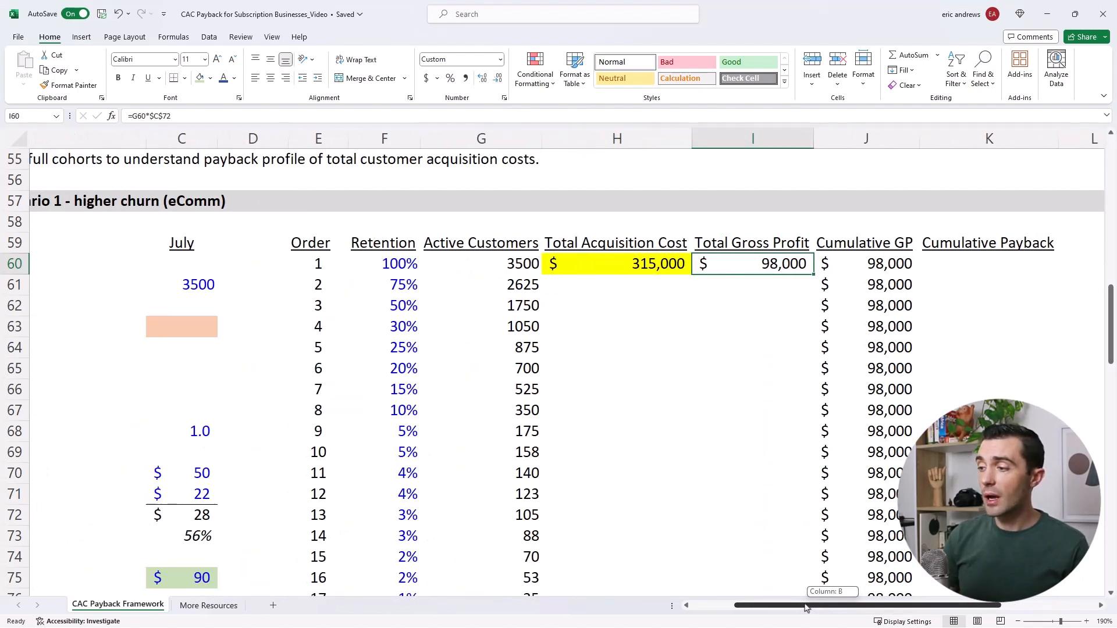
double_click(753, 264)
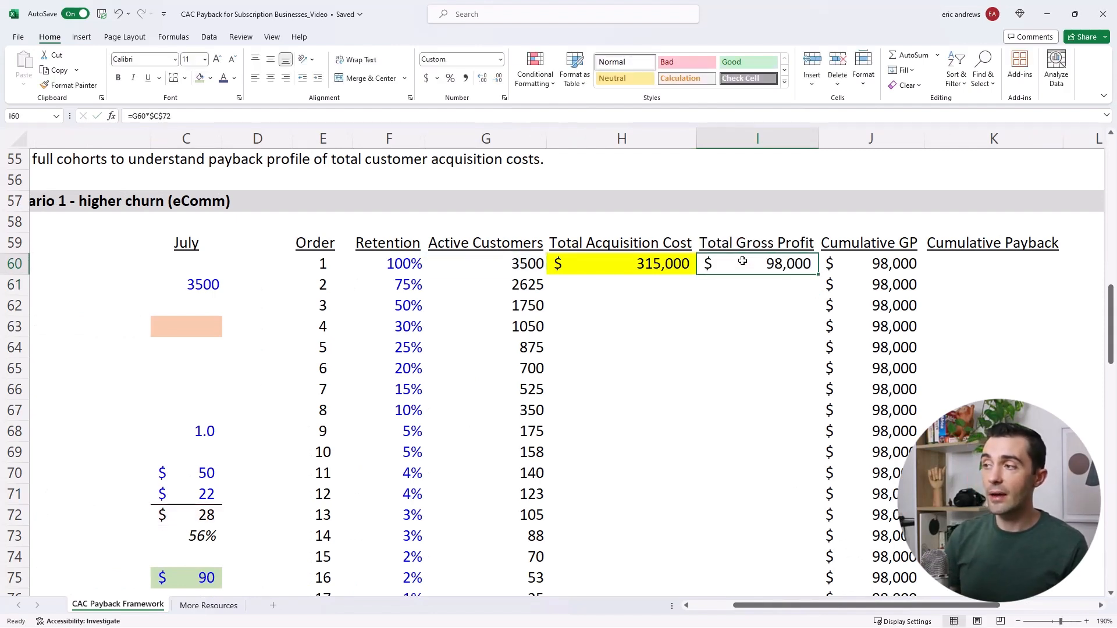
double_click(758, 264)
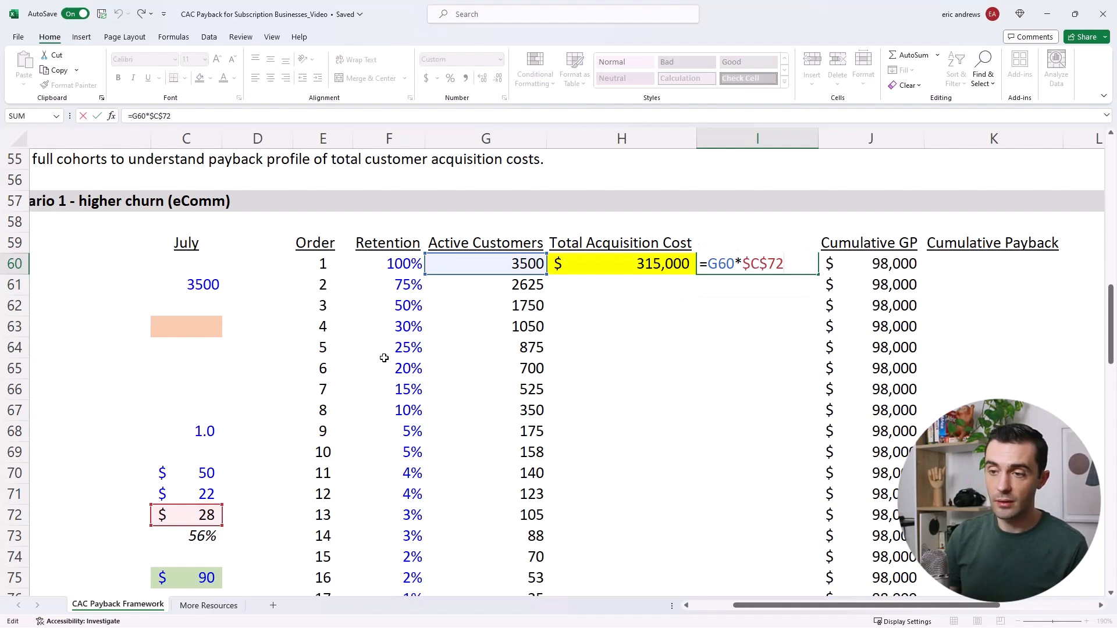
key(Return)
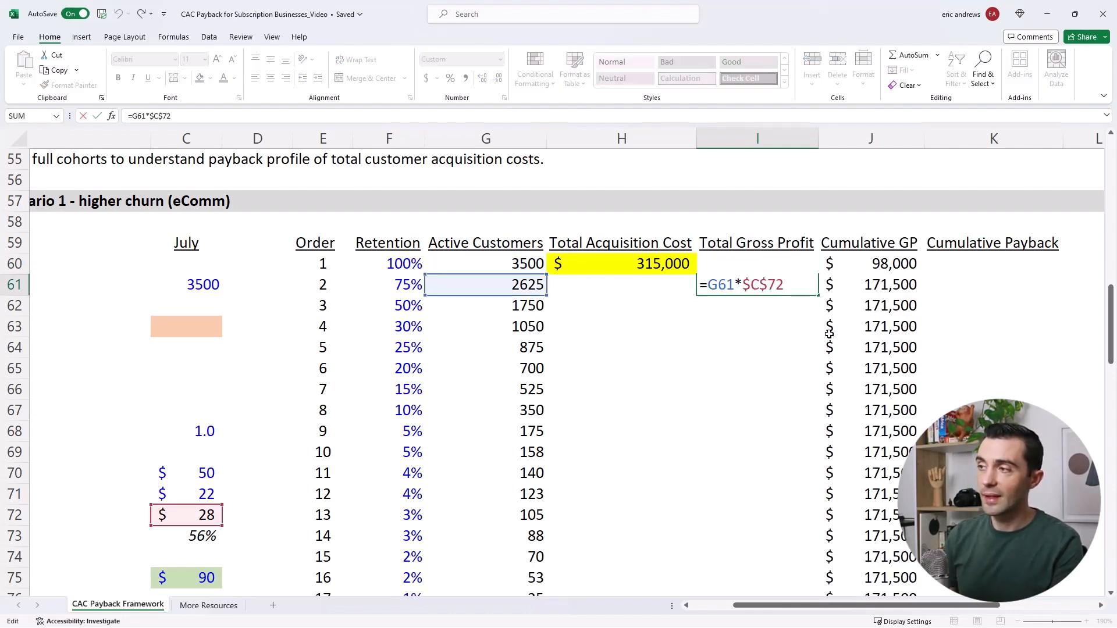
key(Return)
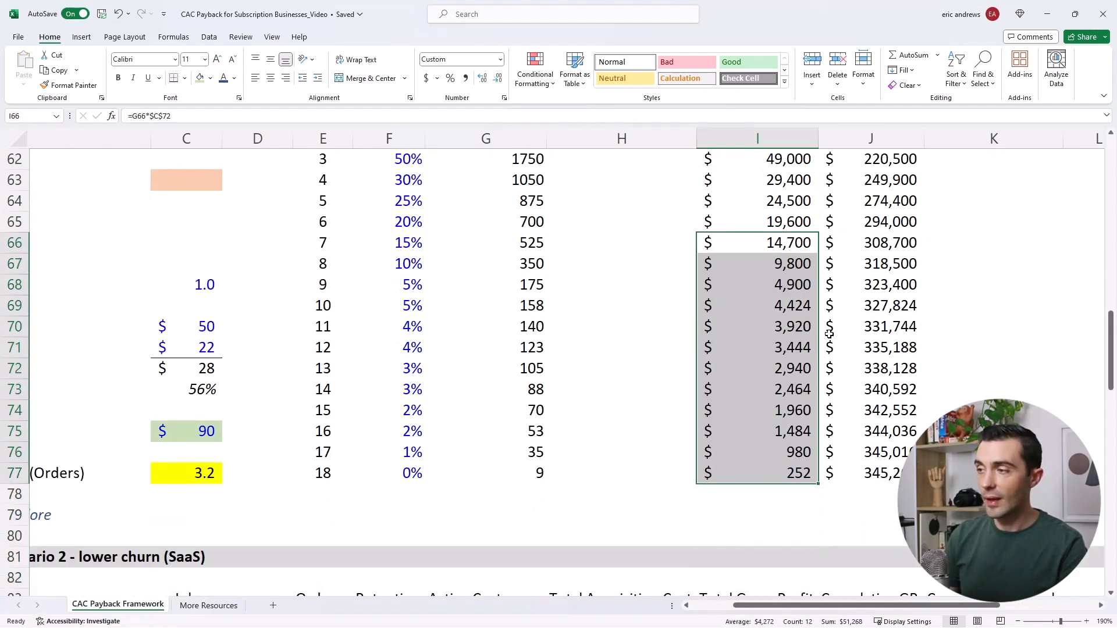
scroll(up, 3)
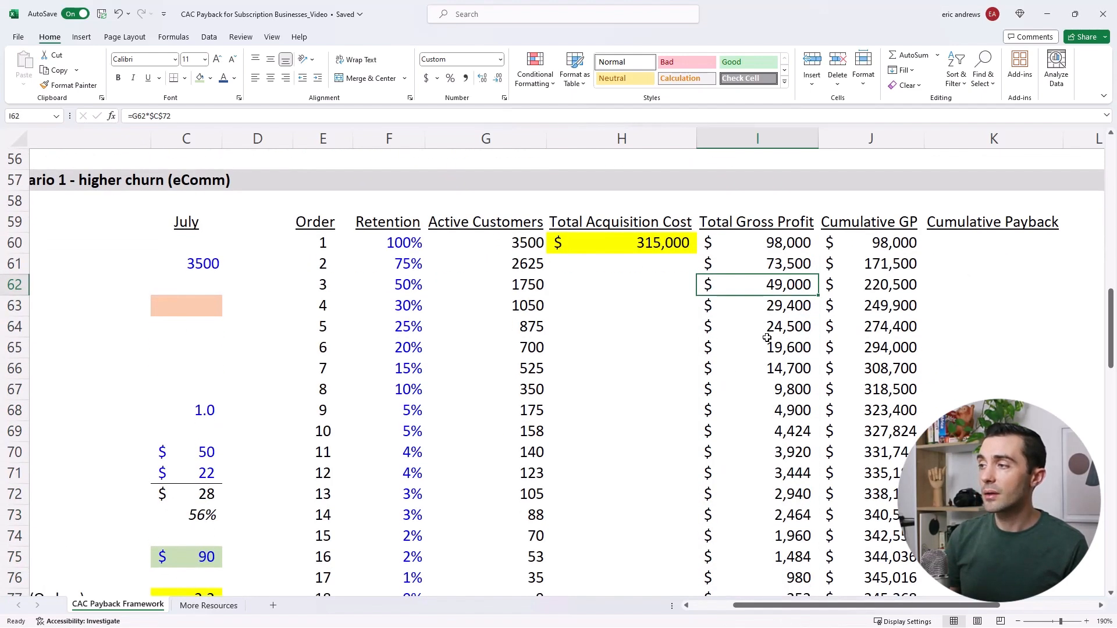
Step: Check the cumulative gross profit running-total formulas in column J
click(869, 242)
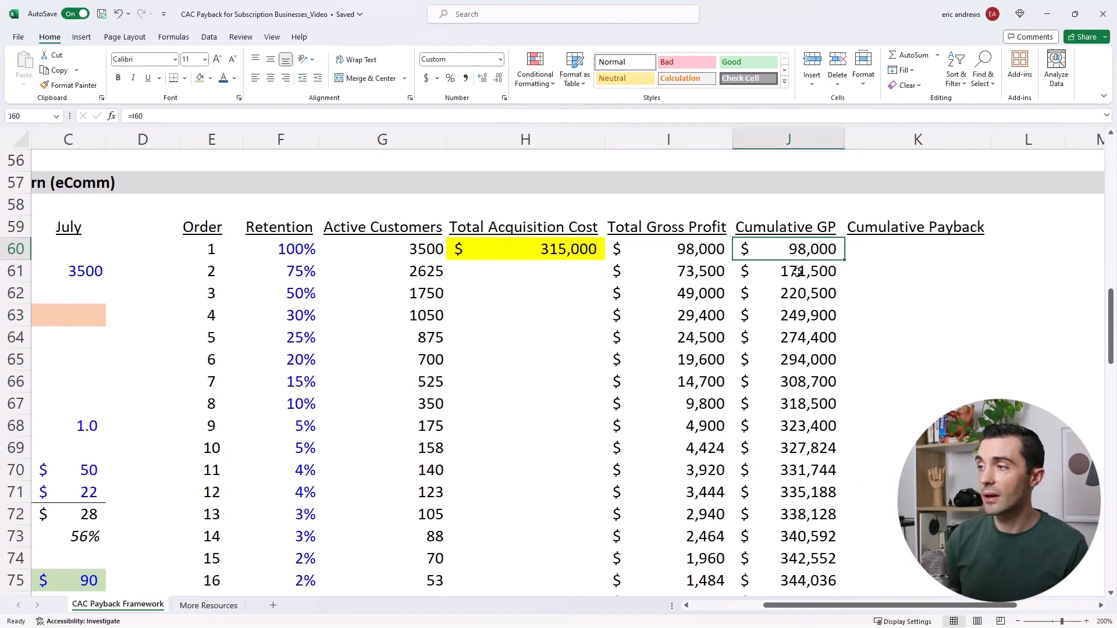
click(788, 271)
text(=I62+J61)
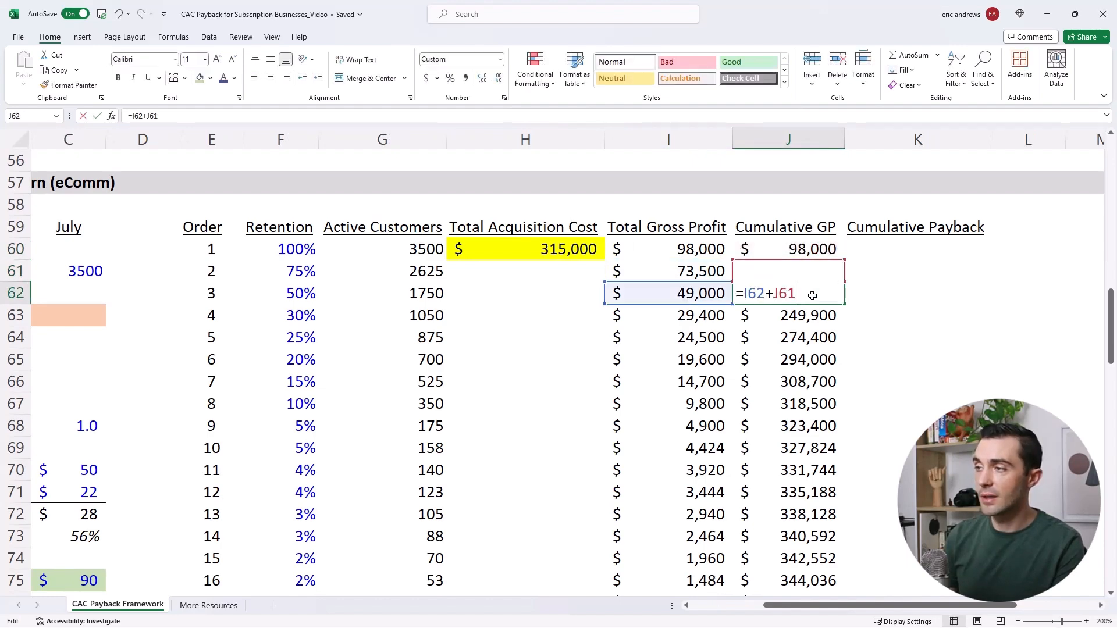
key(Return)
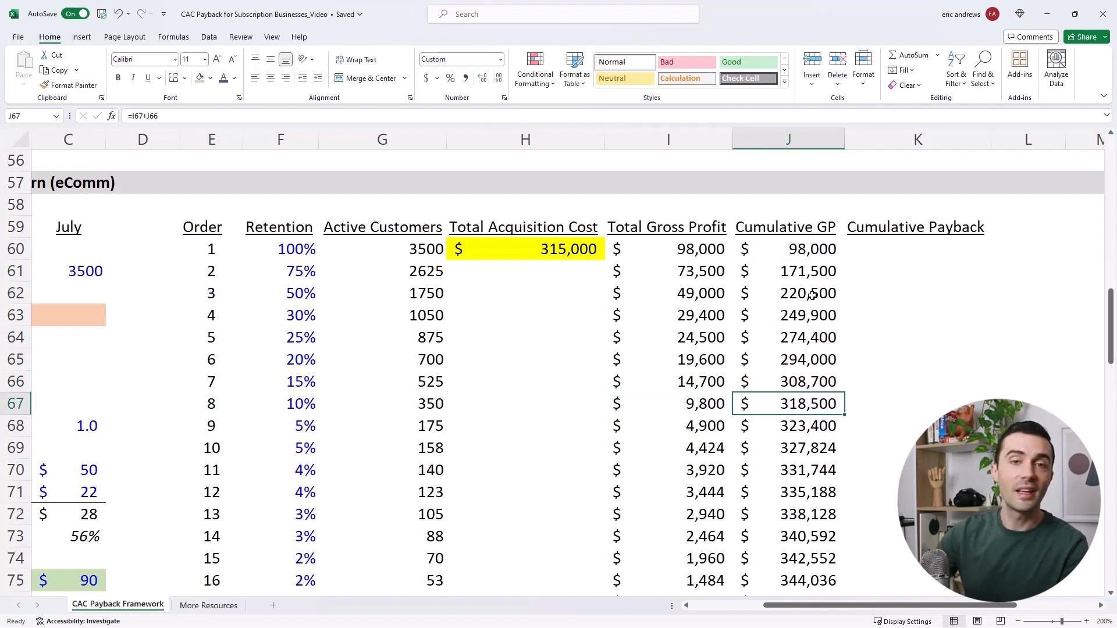
mouse_move(818, 440)
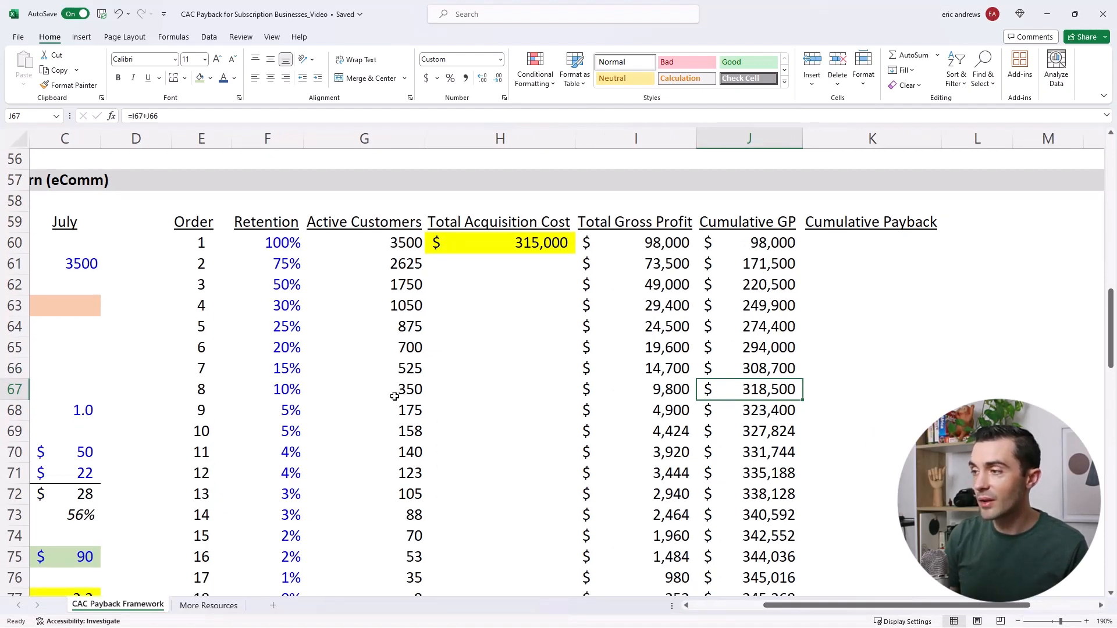
Step: Fill E67 and J67 green to mark order 8's $318,500 break-even
click(201, 389)
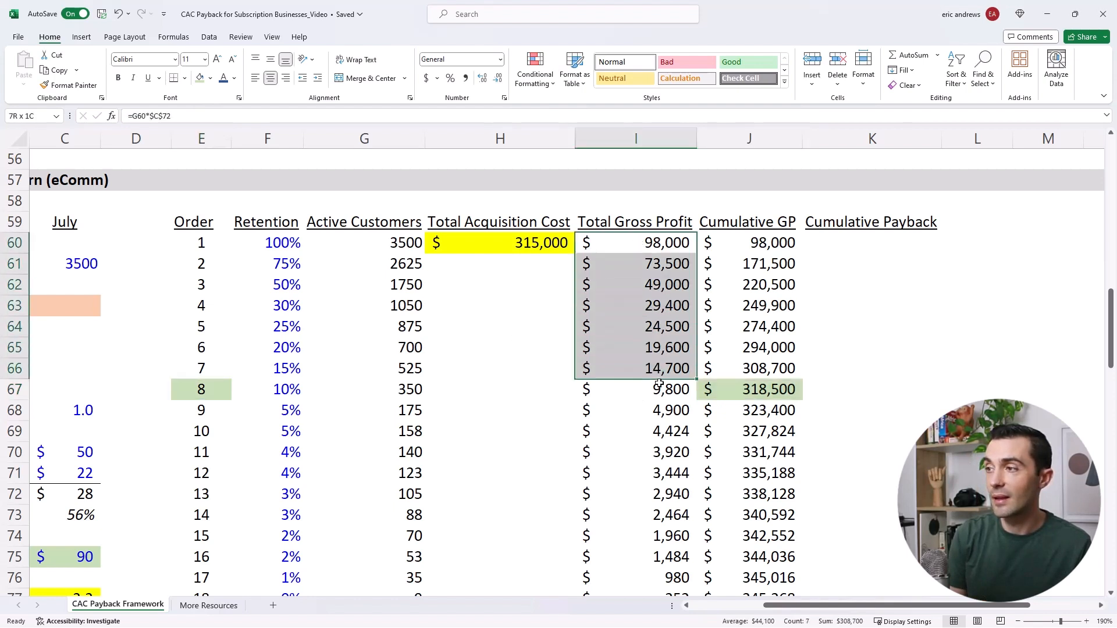
click(364, 242)
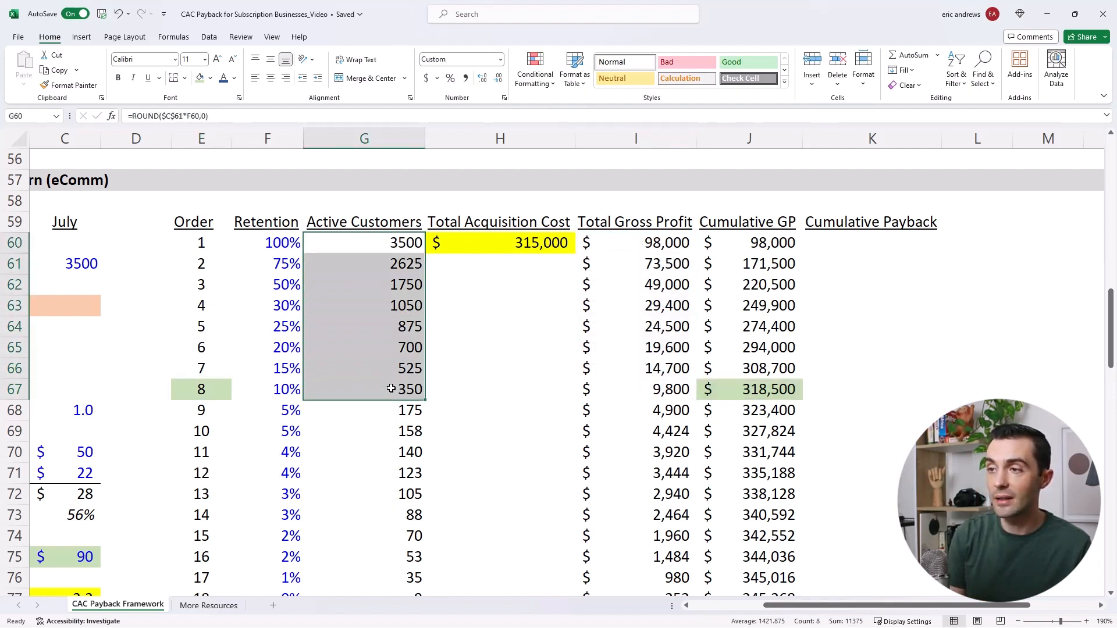
click(748, 389)
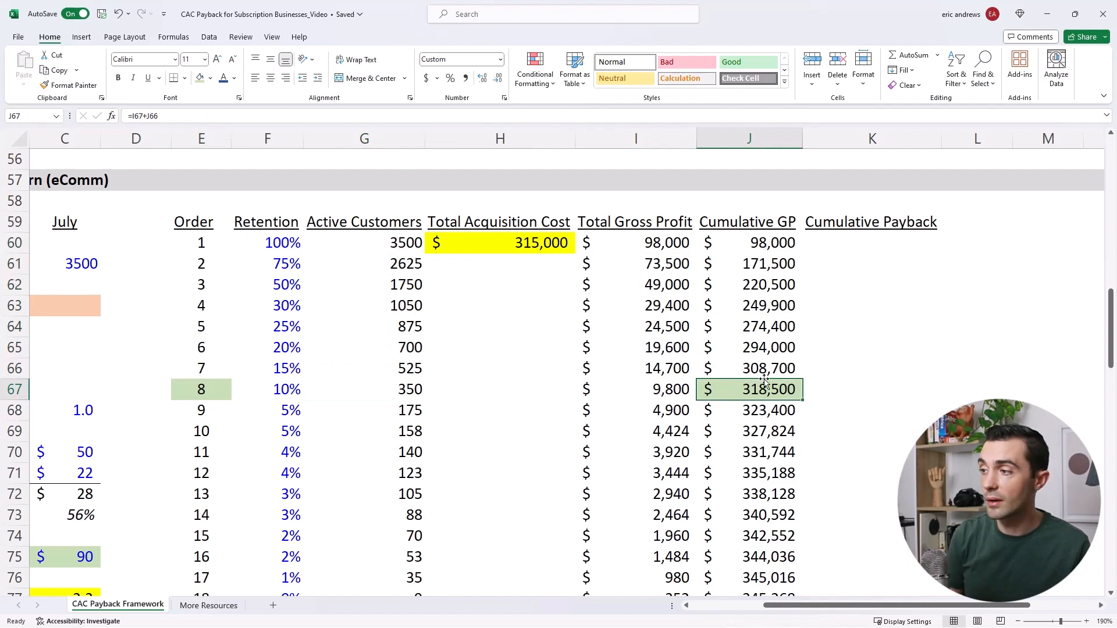
click(64, 536)
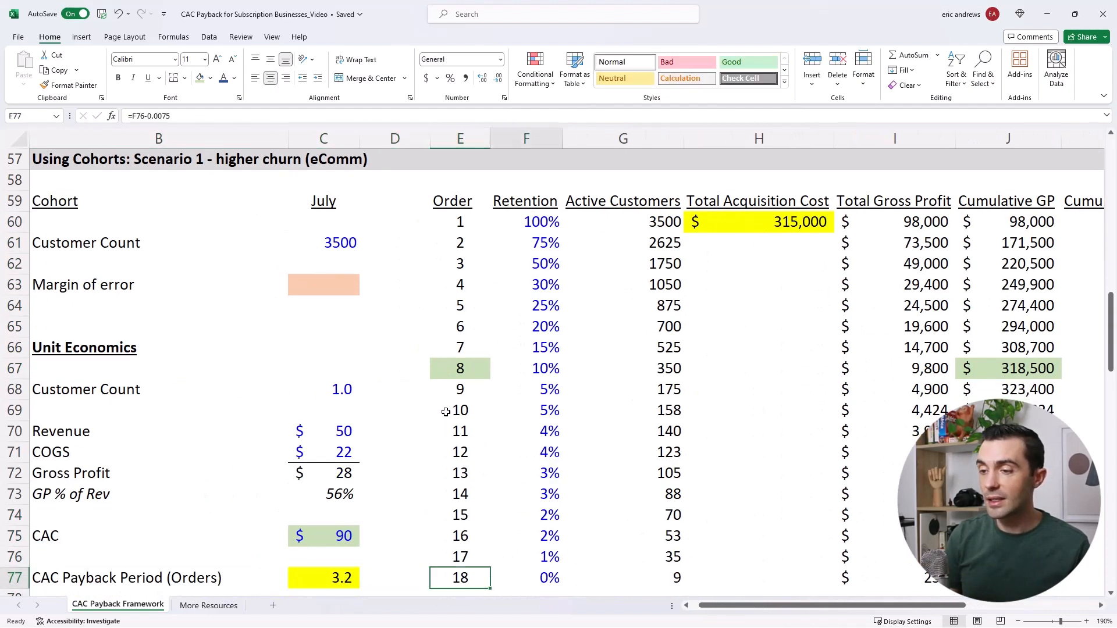
scroll(right, 3)
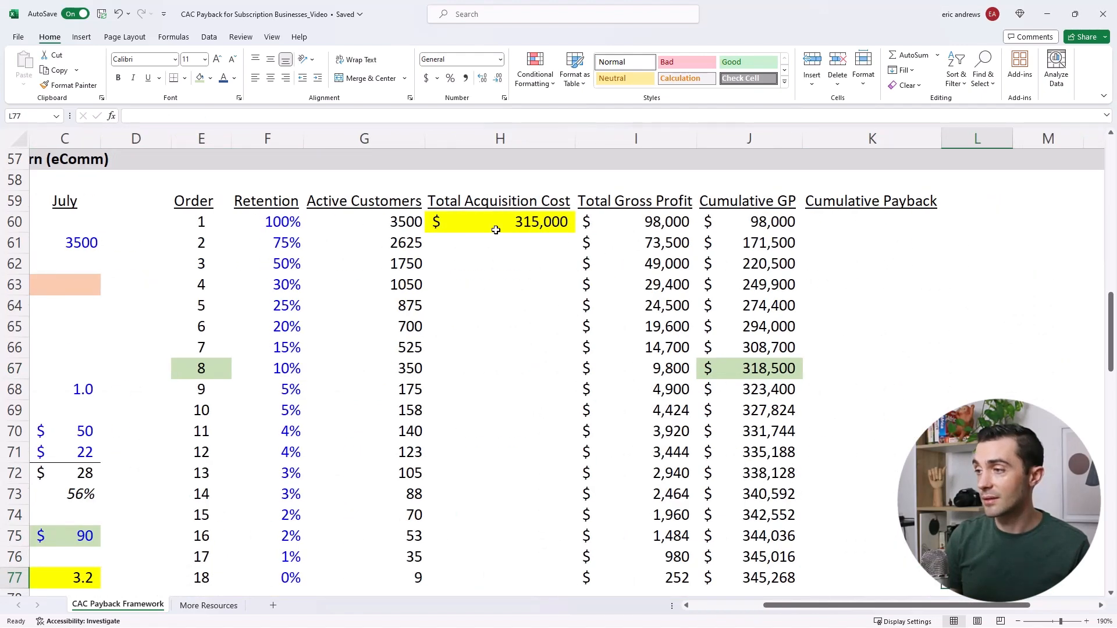
Step: Enter =-$H$60+J60 in K60 and fill down through row 77, turning positive at order 8
click(870, 221)
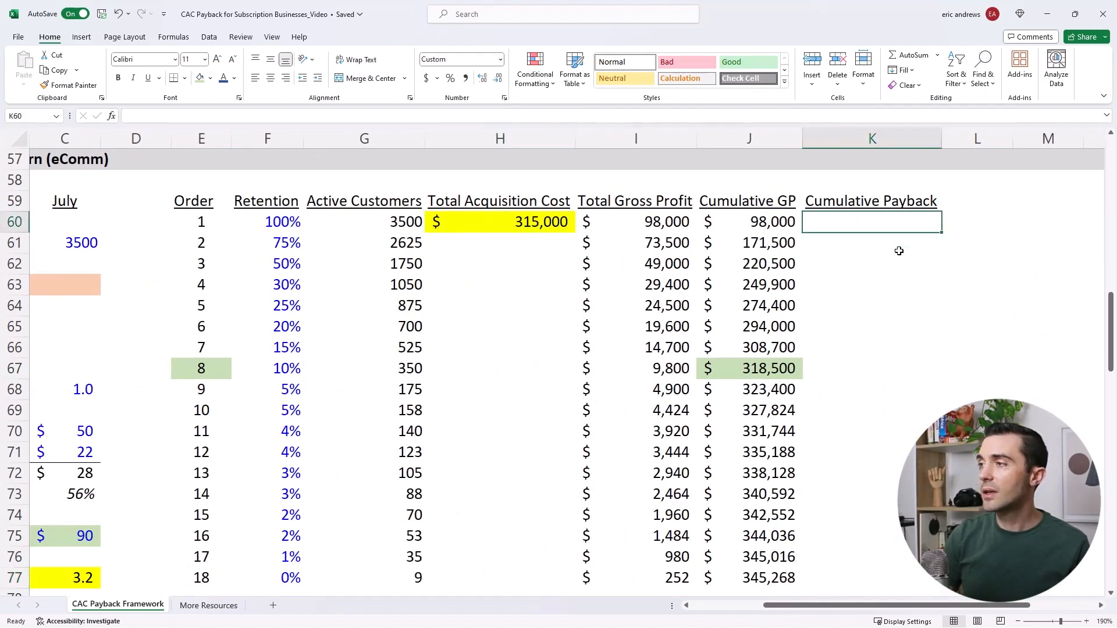
text(=)
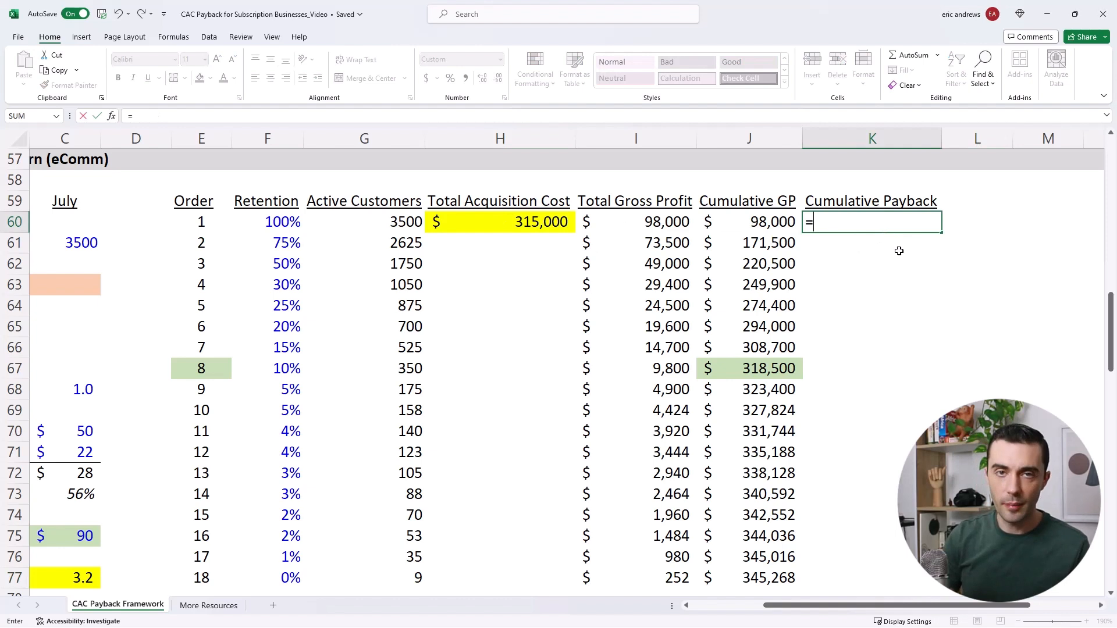
click(499, 222)
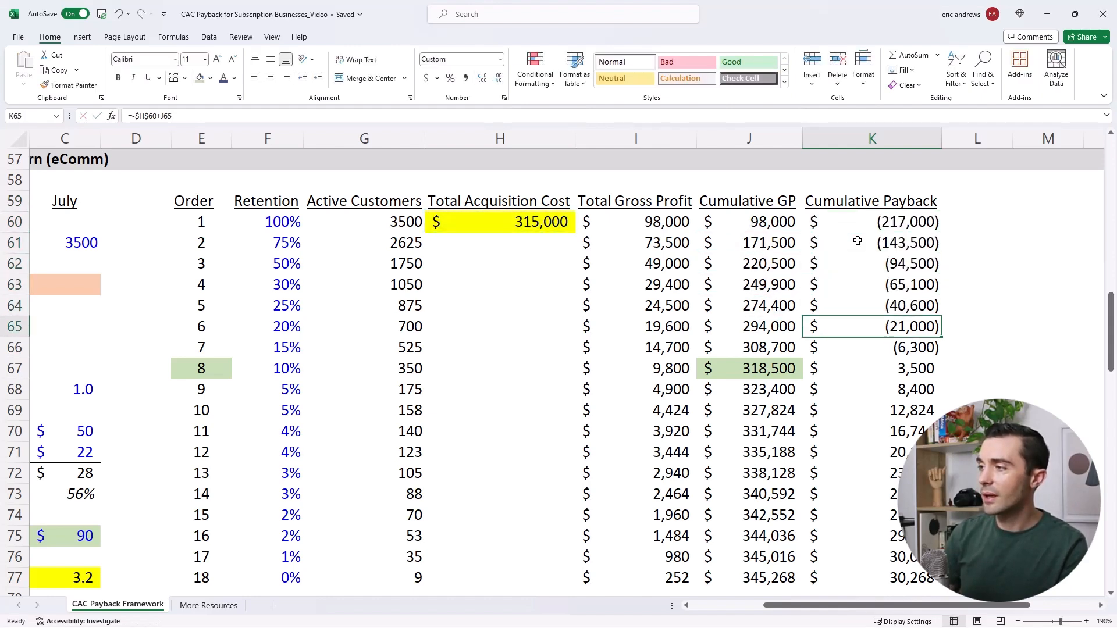
click(871, 368)
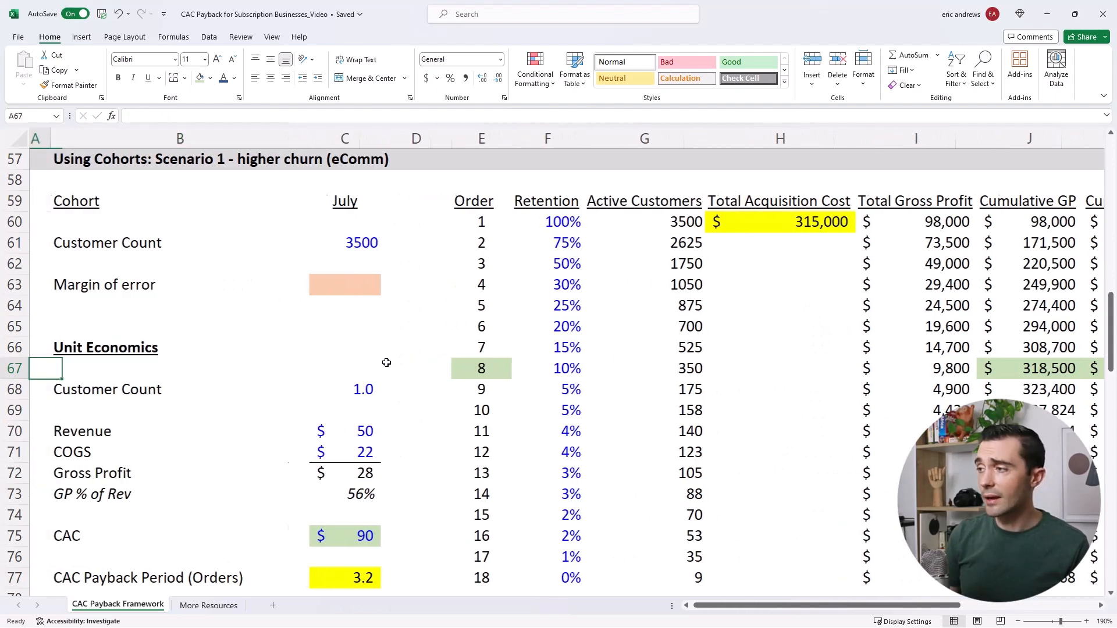
Step: Enter =E67/C77-1 in C63, formatted as a percentage margin of error
click(345, 285)
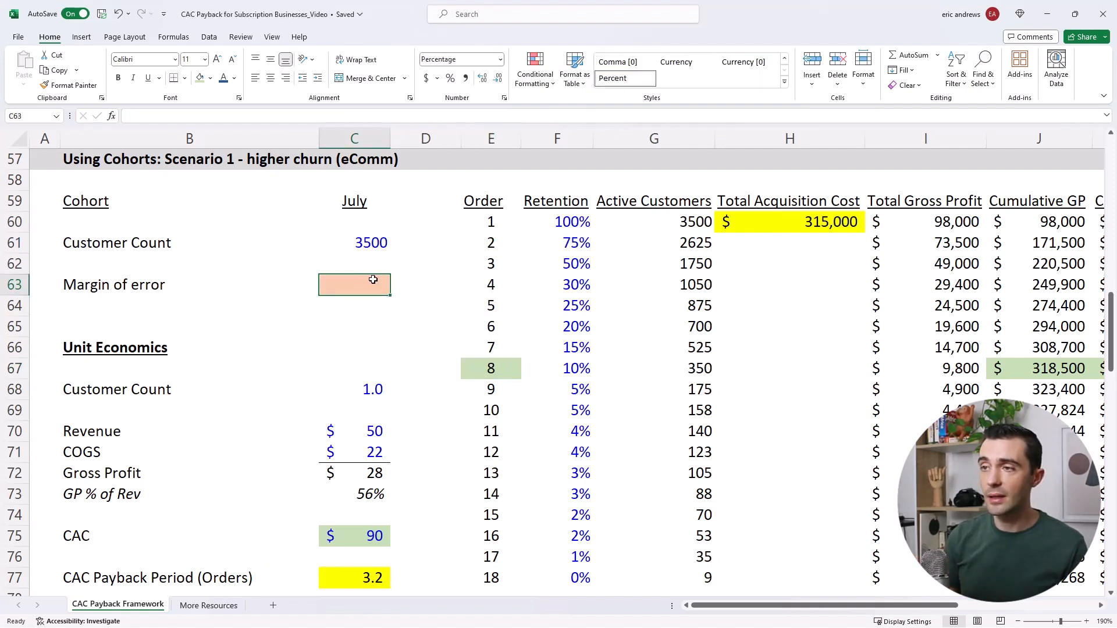
text(=E67/C77)
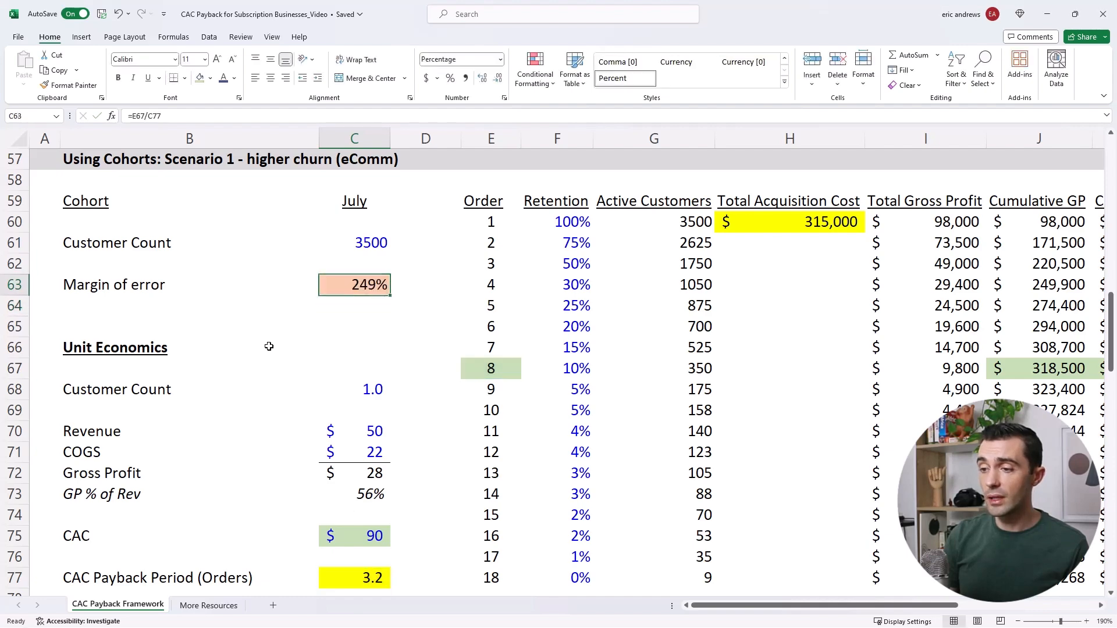
text(-1)
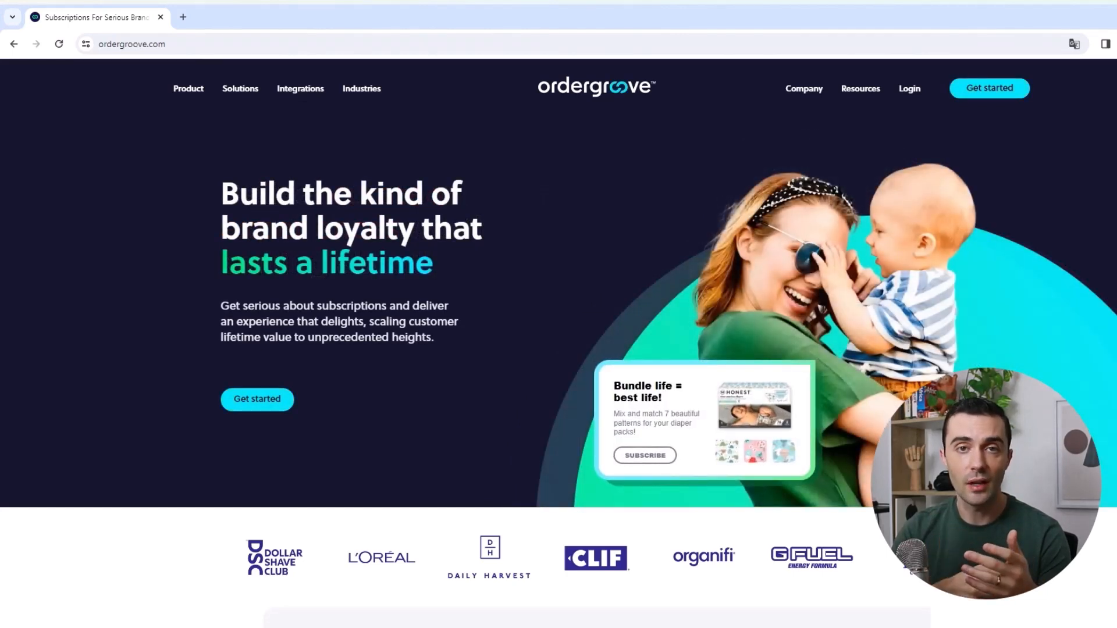
Step: Scroll the Ordergroove homepage past the client logo strip to the OLLY case study
scroll(down, 3)
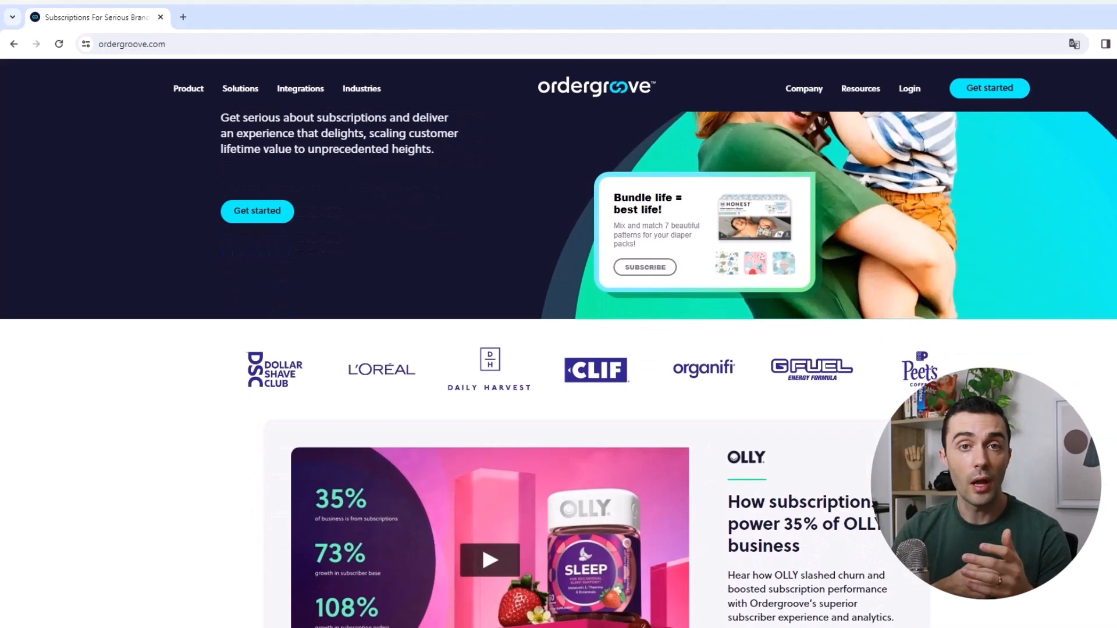
scroll(down, 3)
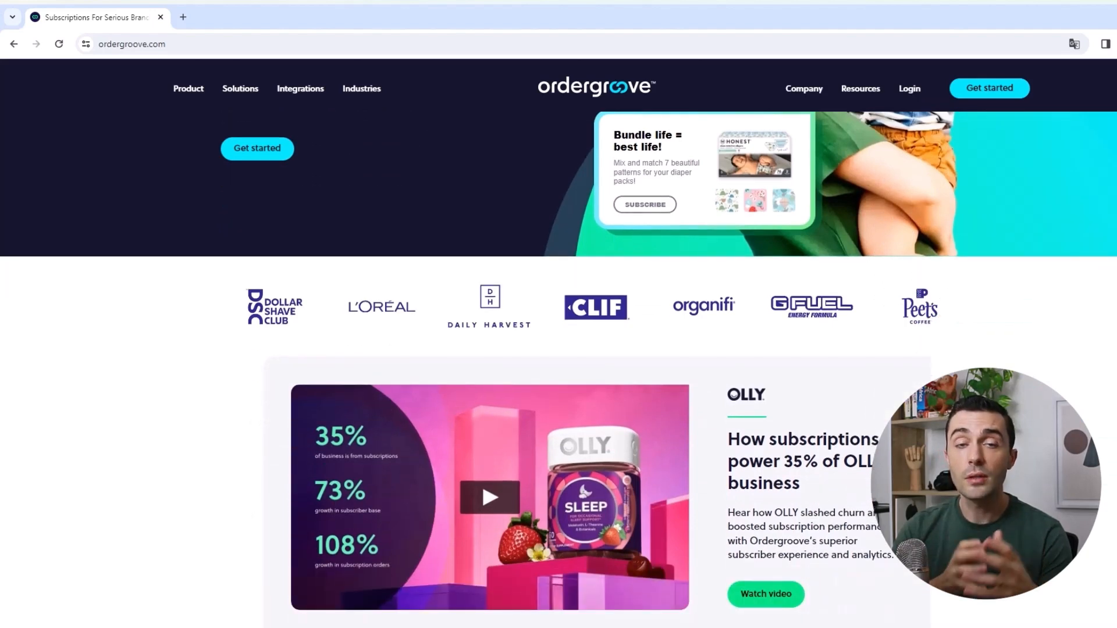
scroll(down, 3)
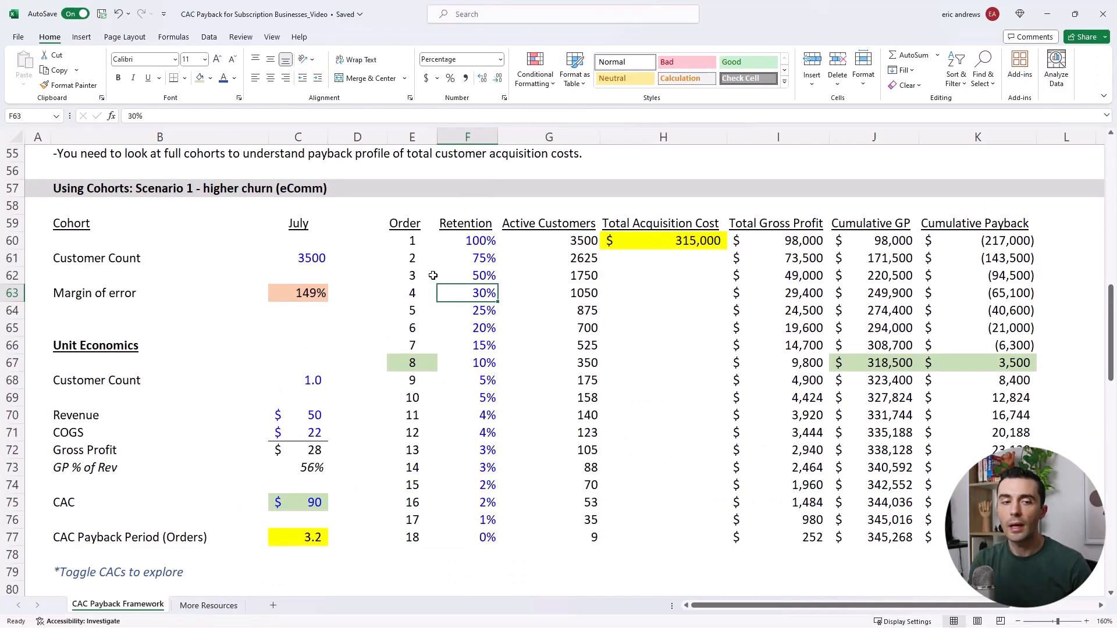
mouse_move(206, 370)
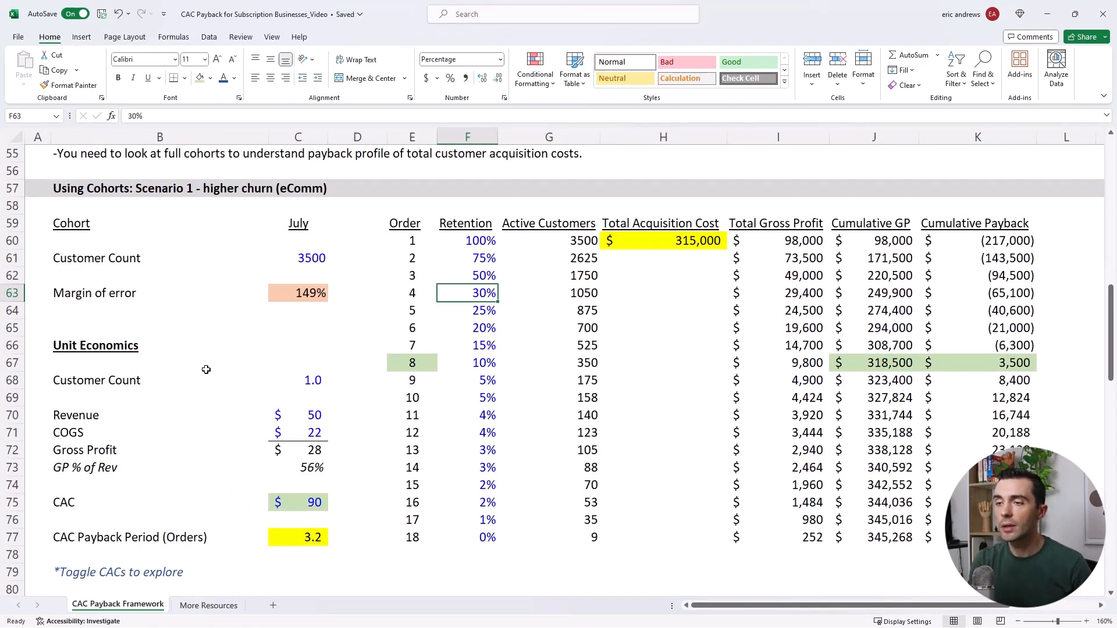
scroll(down, 3)
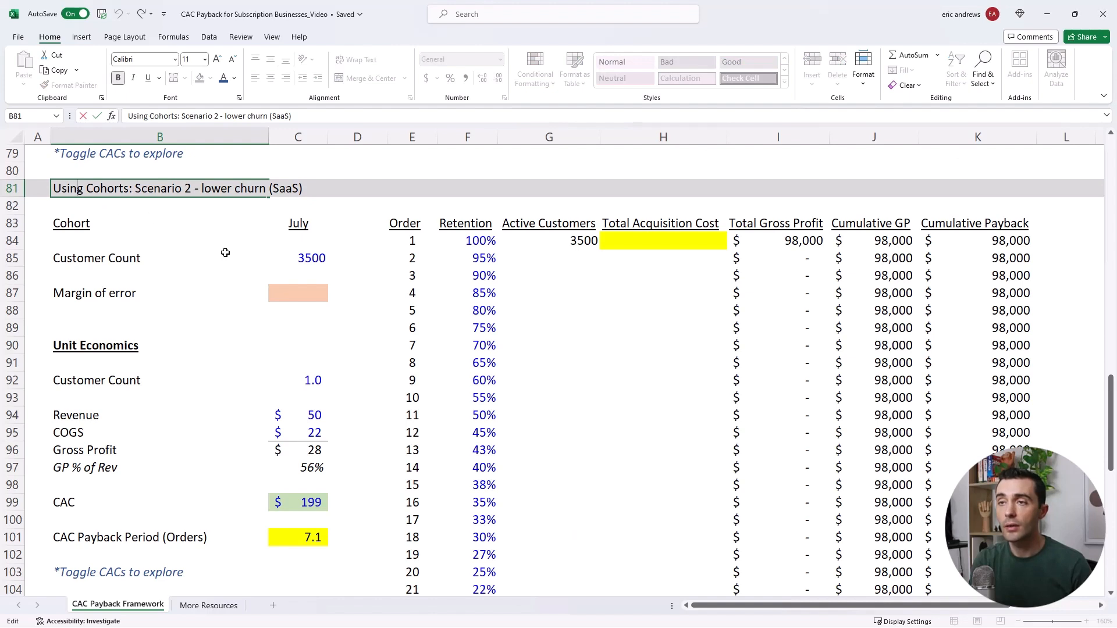
mouse_move(225, 249)
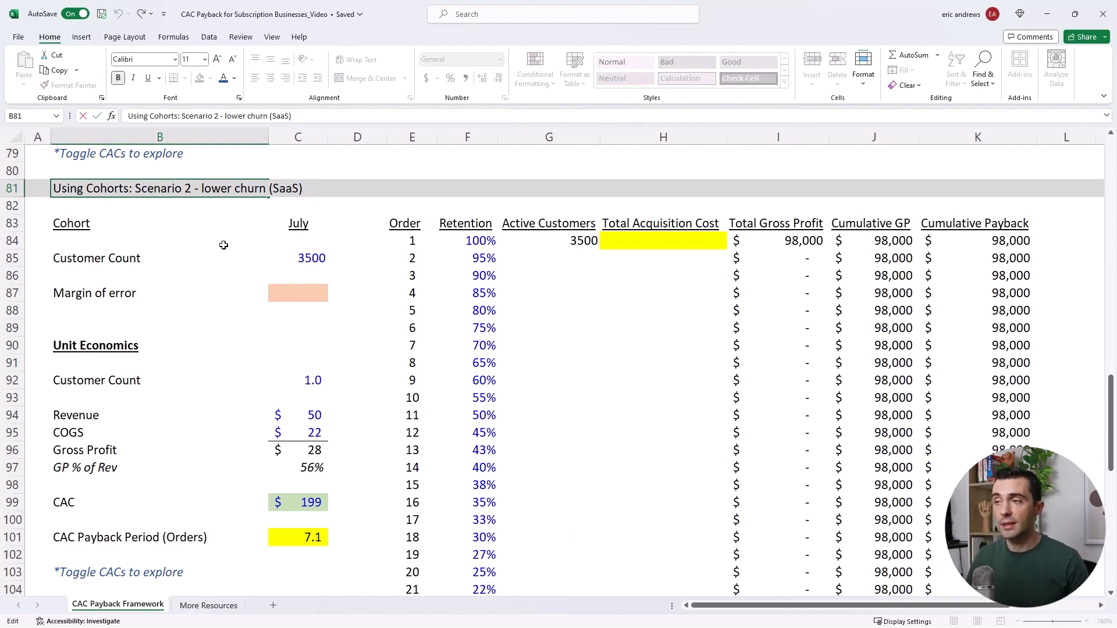
click(298, 257)
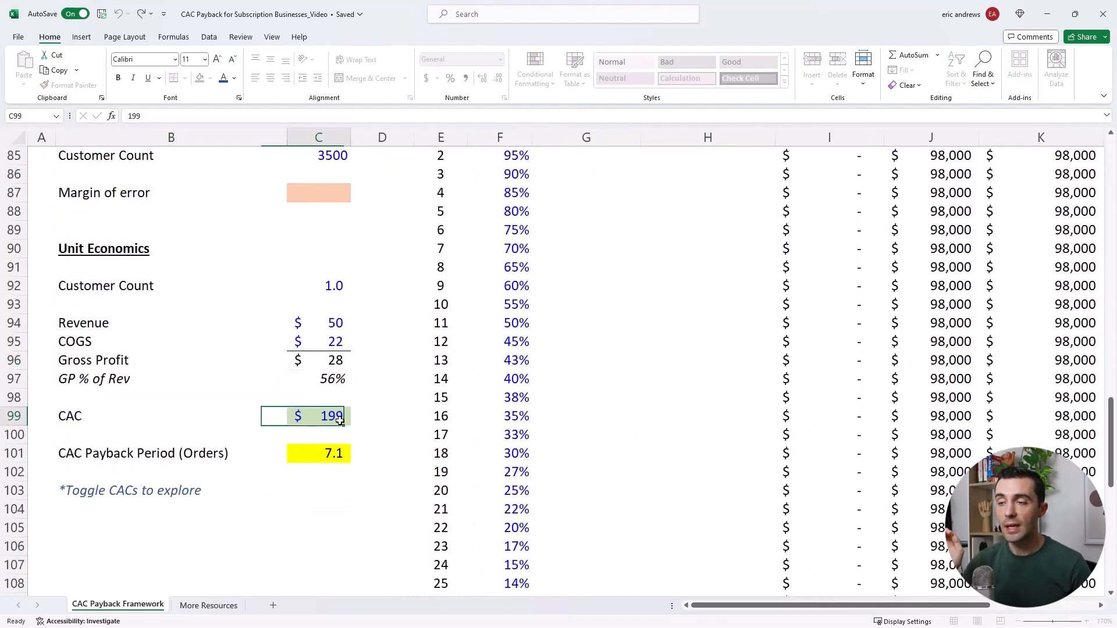
scroll(up, 3)
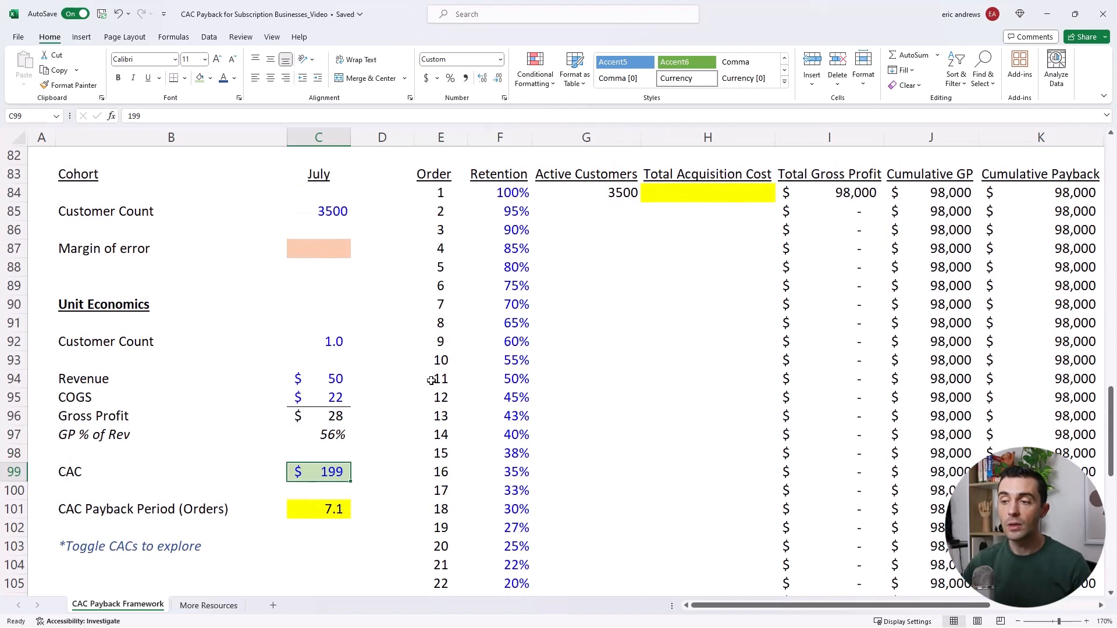
scroll(up, 3)
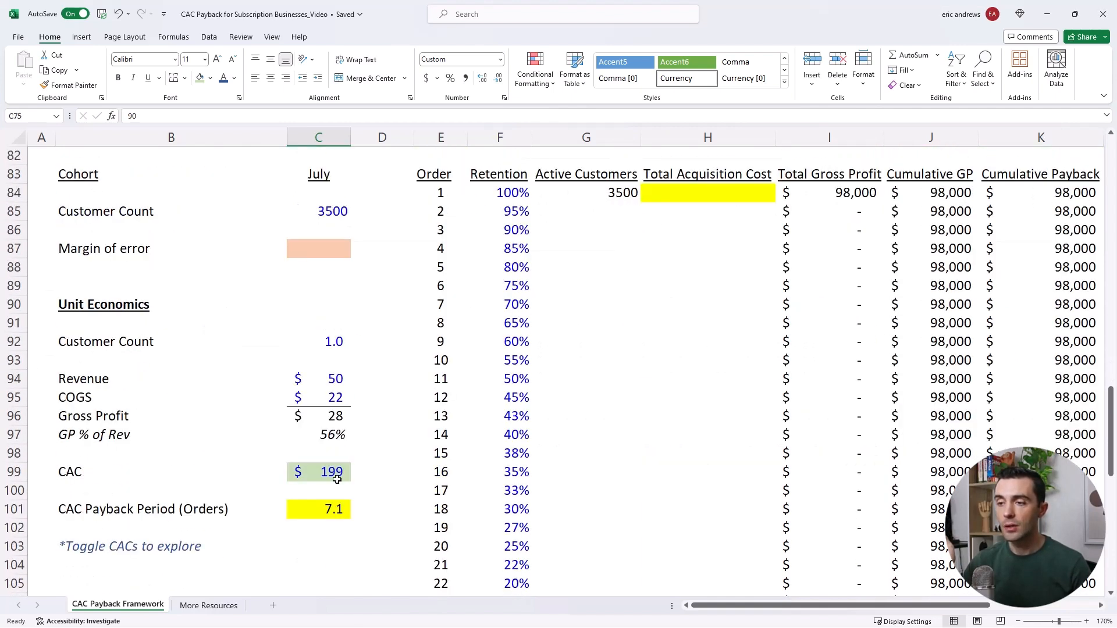
click(319, 472)
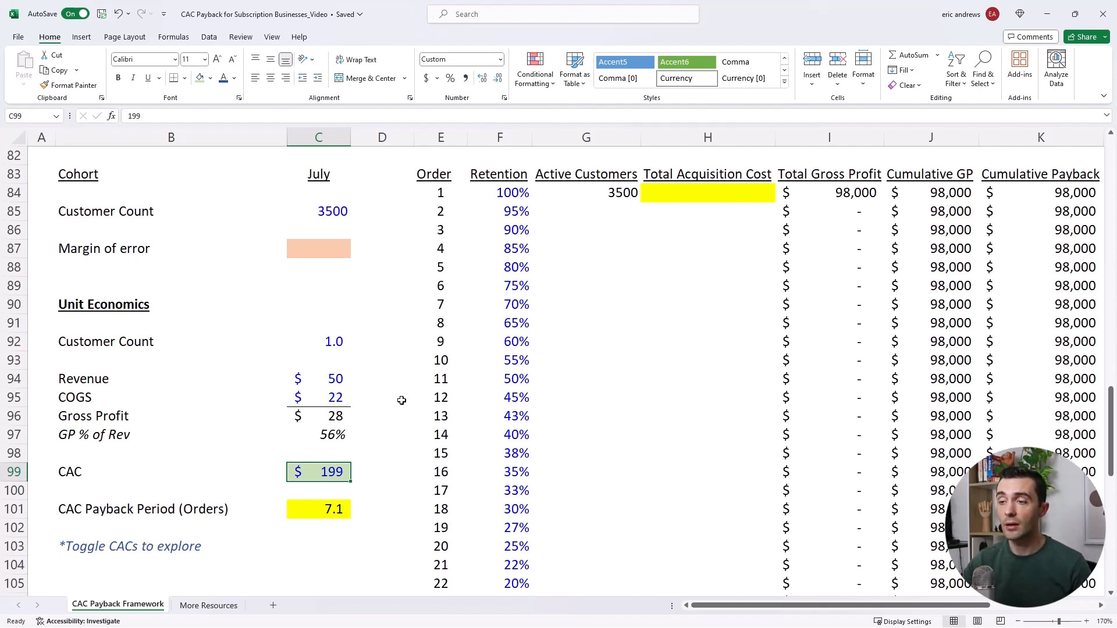
click(171, 509)
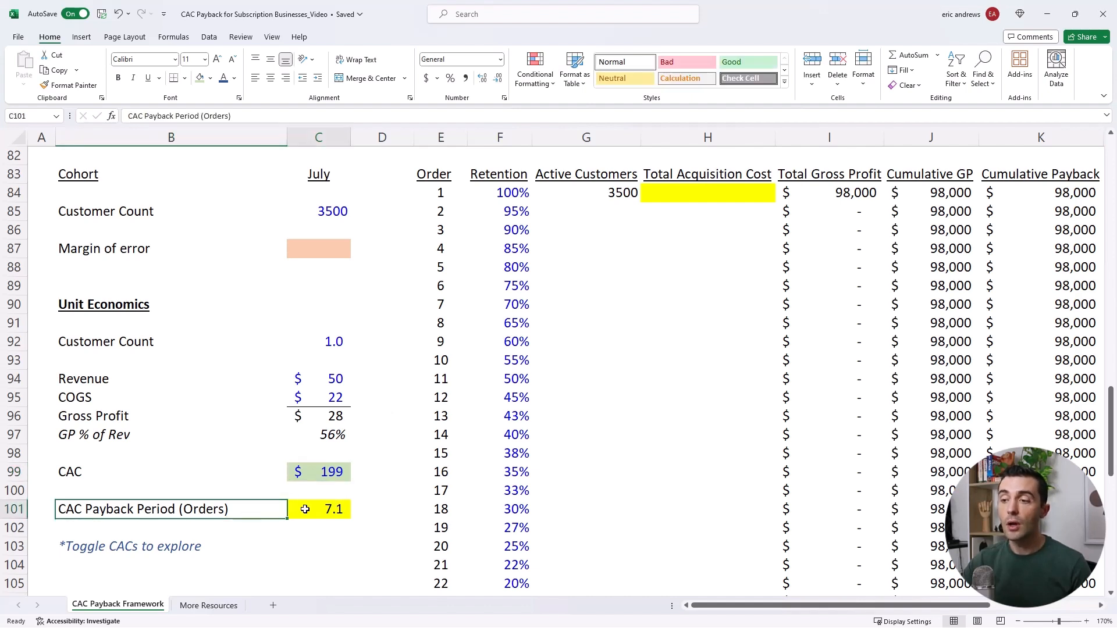
click(318, 508)
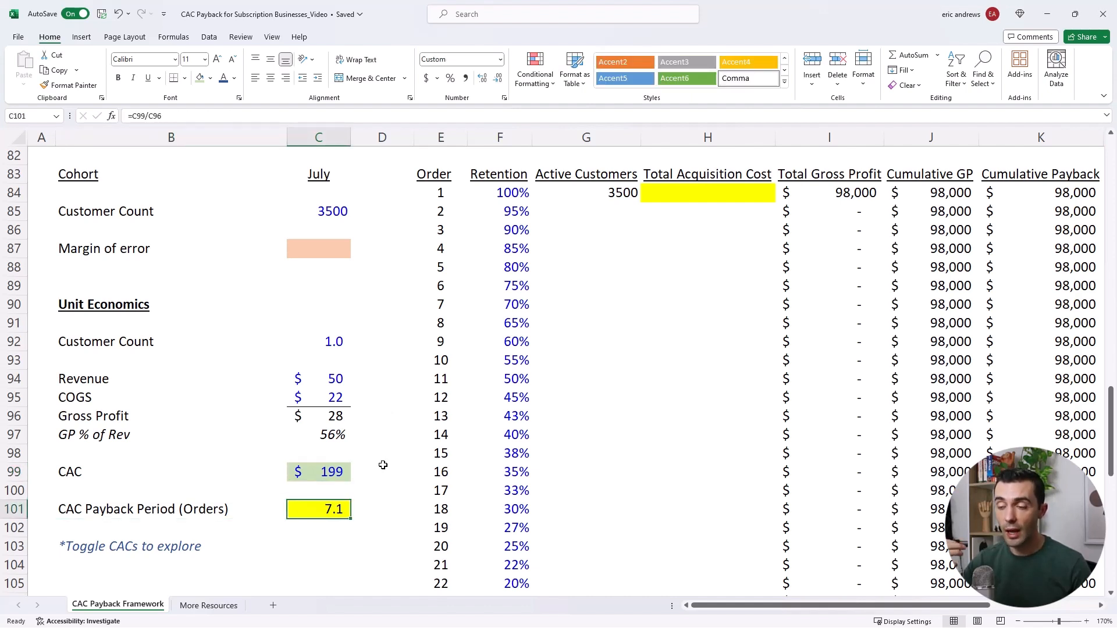
mouse_move(382, 441)
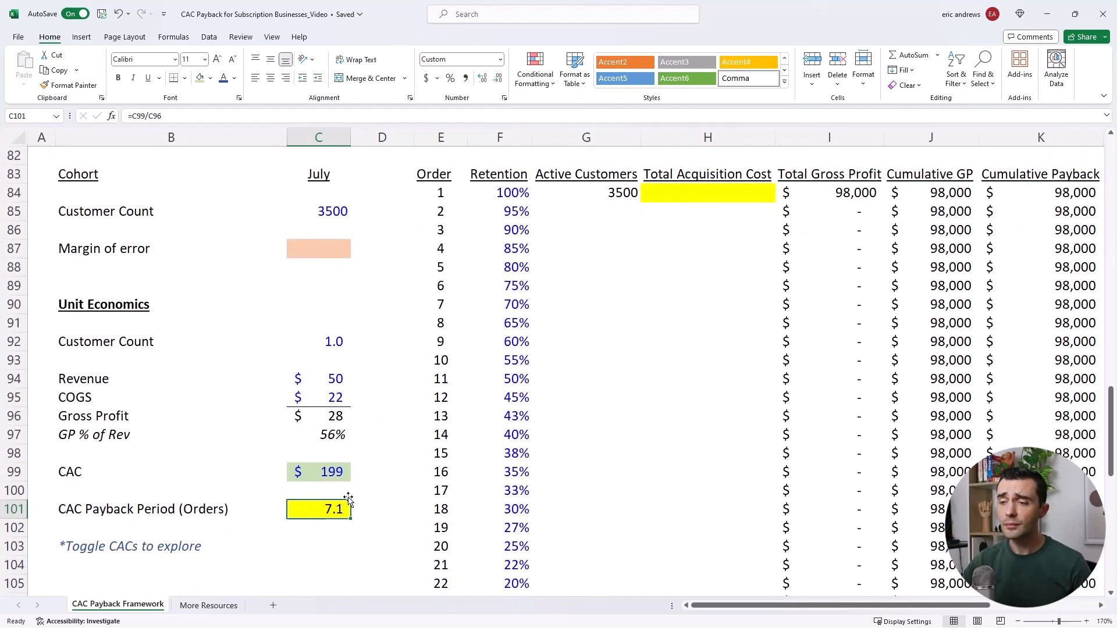
mouse_move(362, 486)
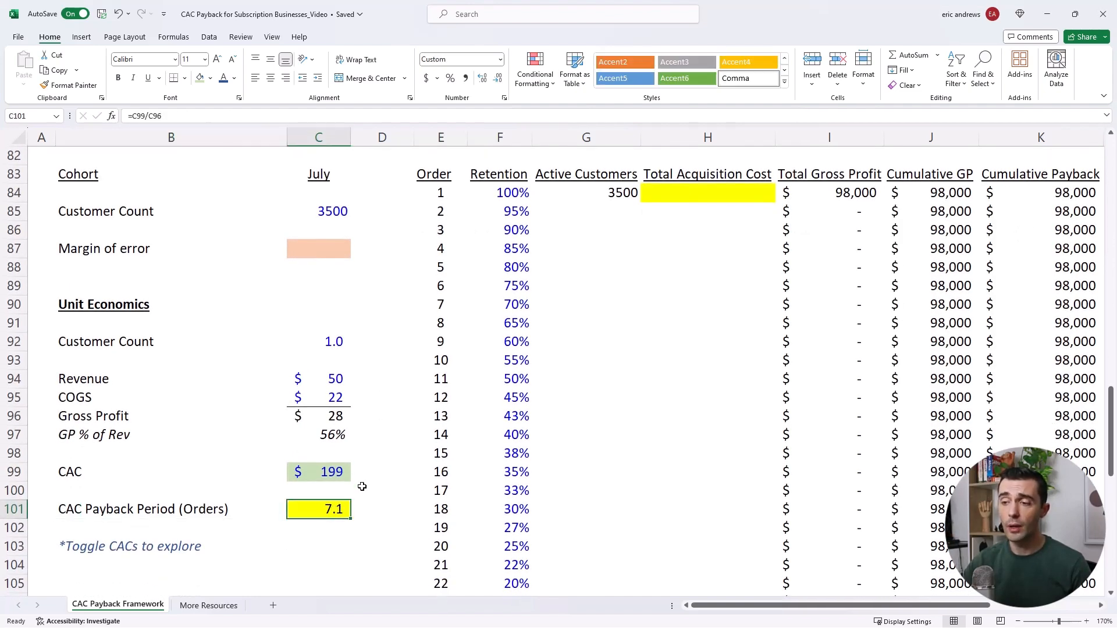
mouse_move(336, 493)
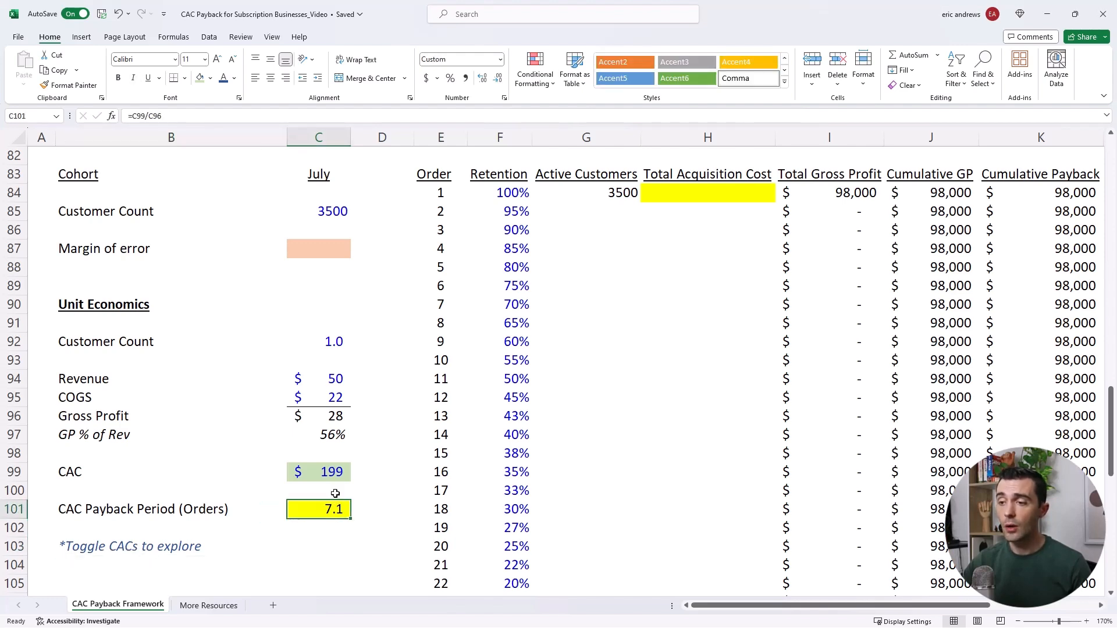
mouse_move(644, 414)
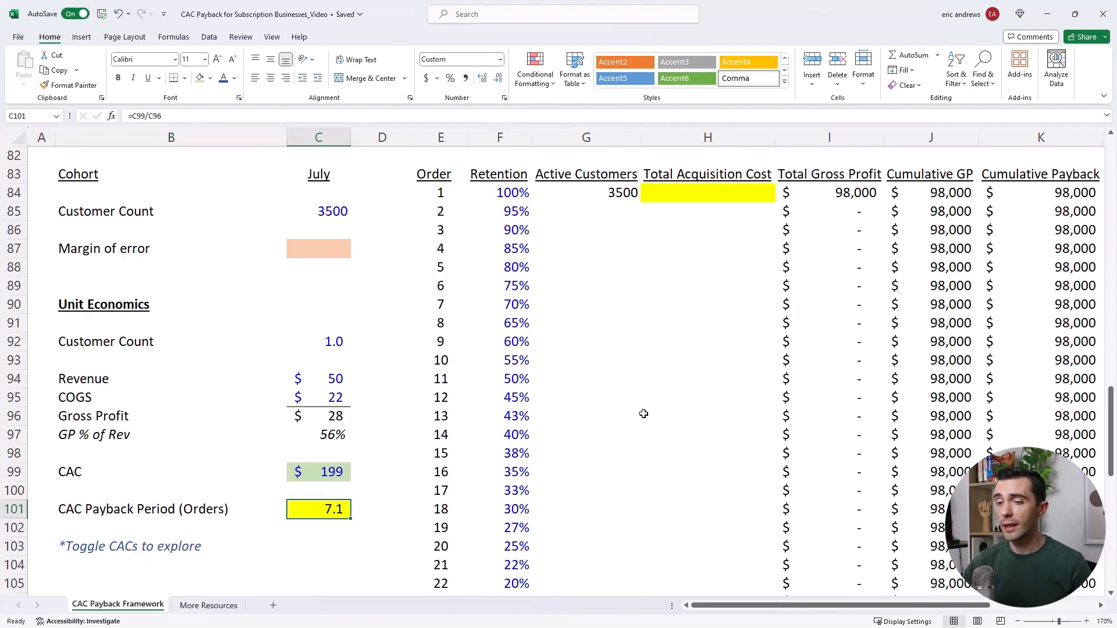
scroll(up, 3)
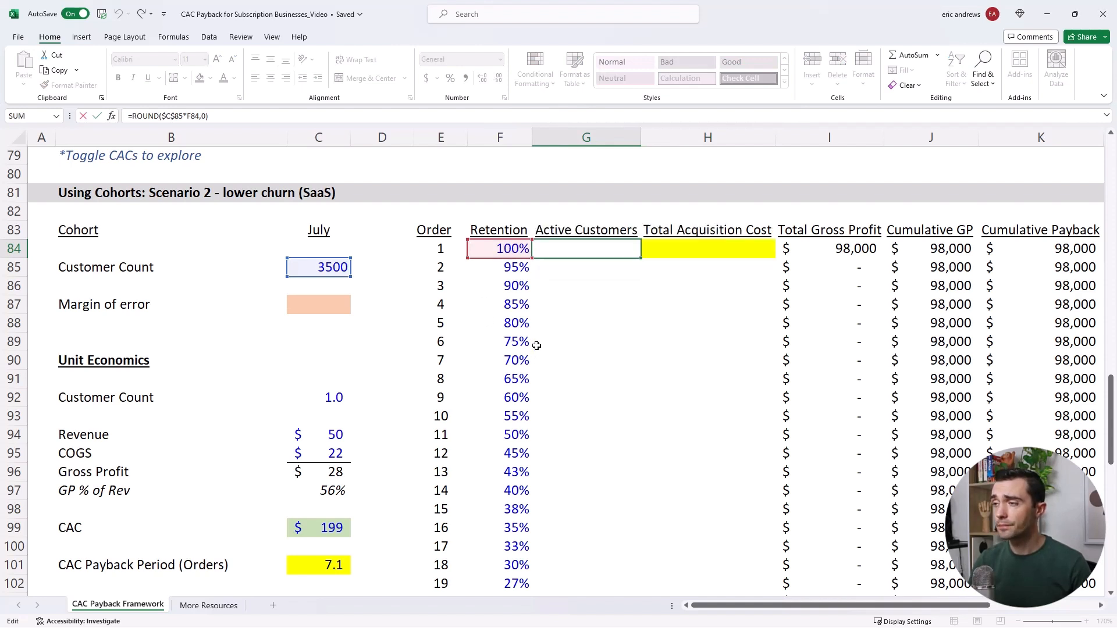
click(498, 248)
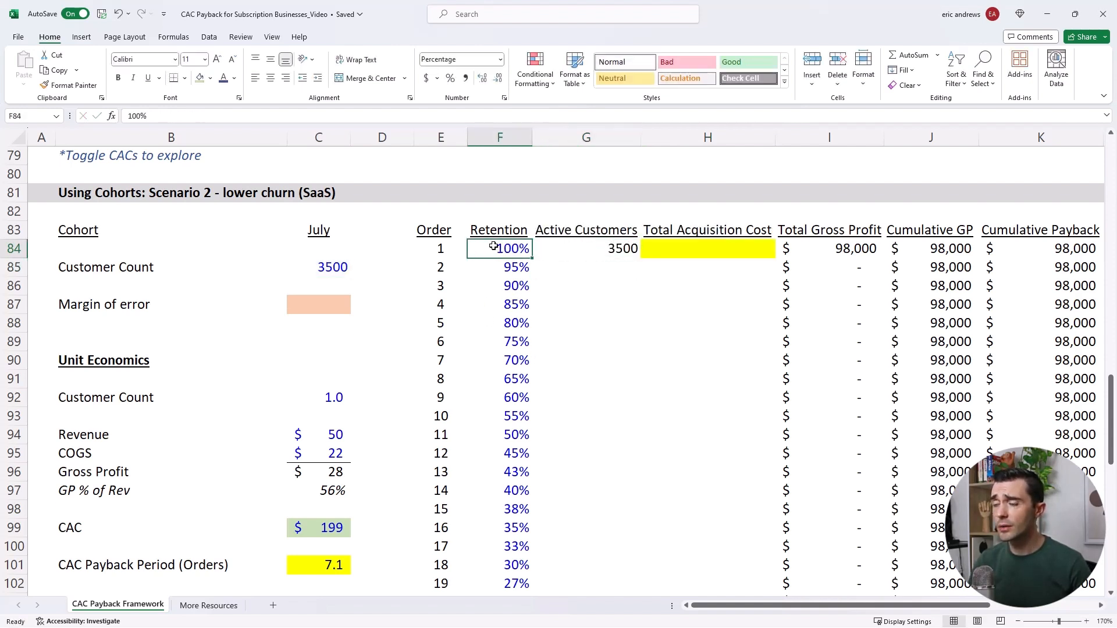
click(441, 248)
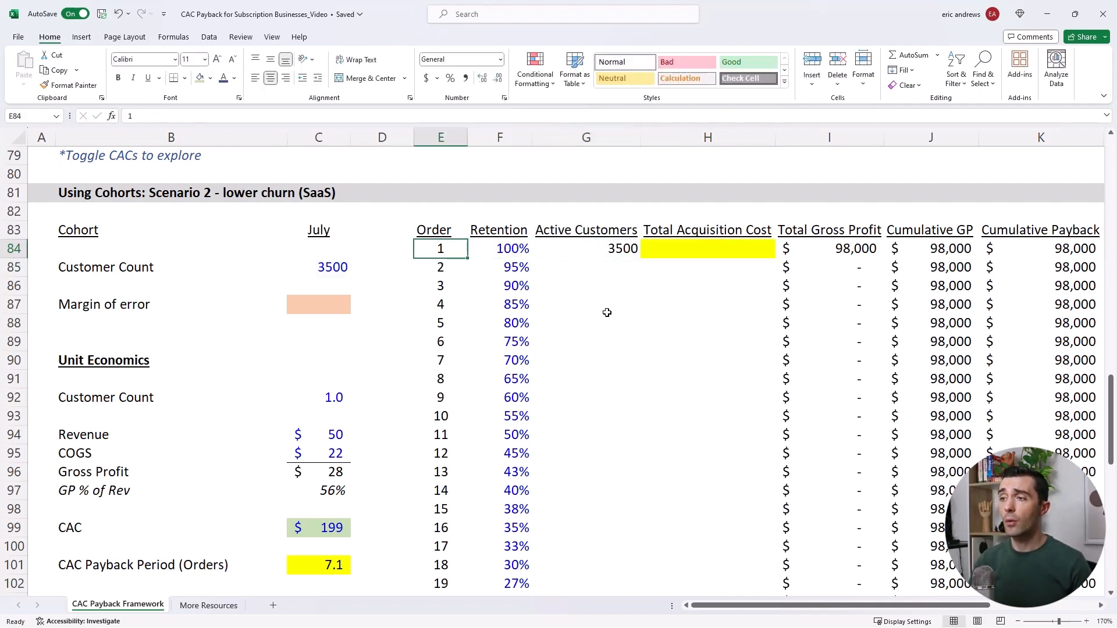
scroll(down, 3)
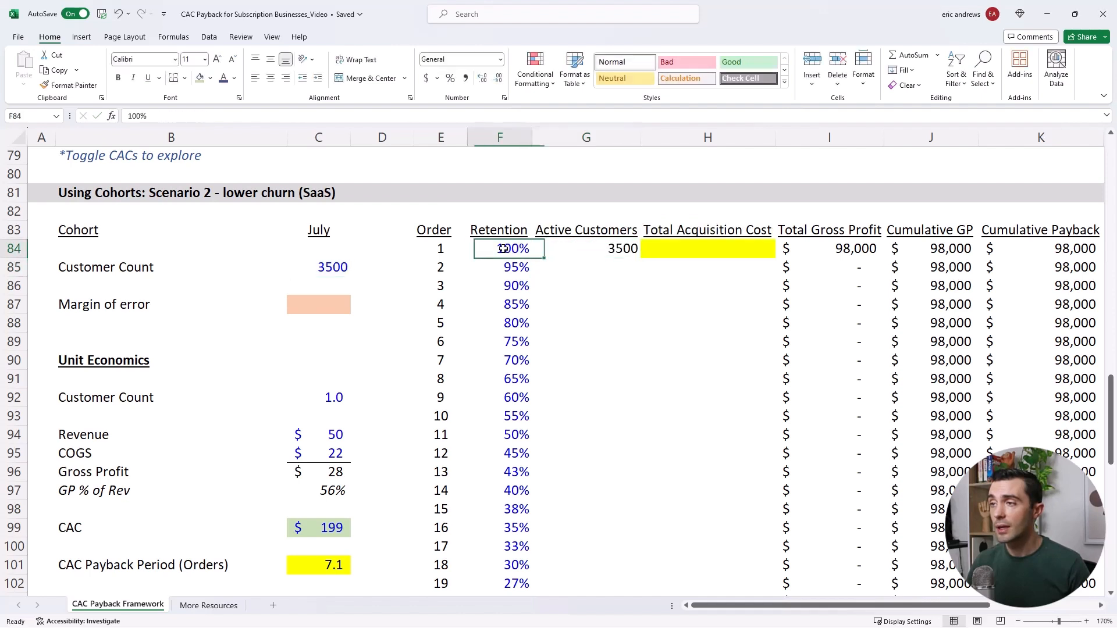
click(499, 267)
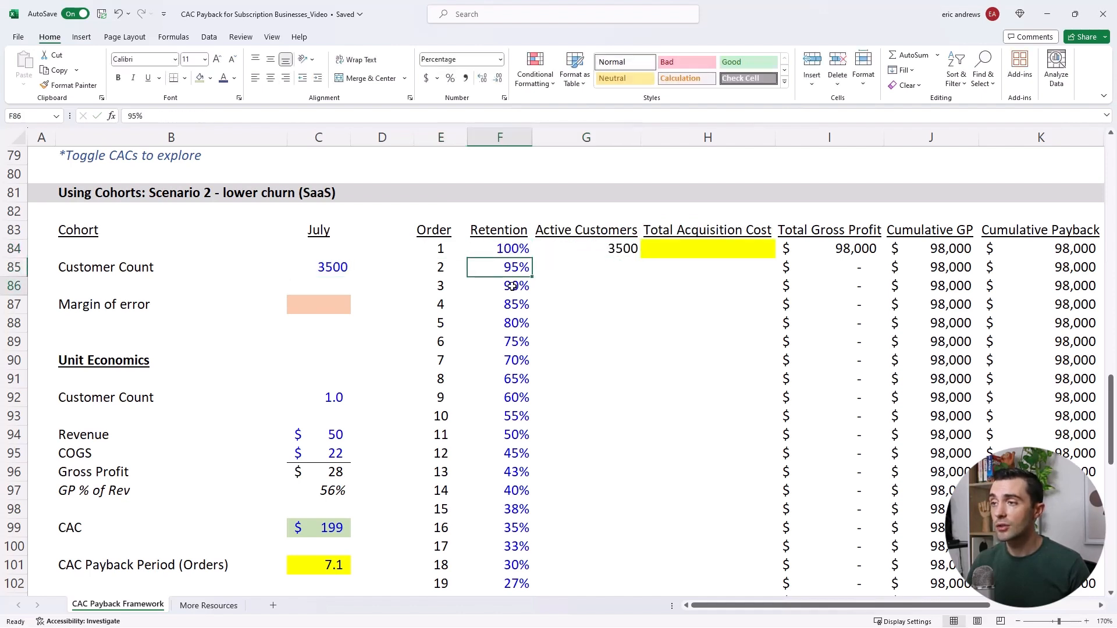
click(499, 248)
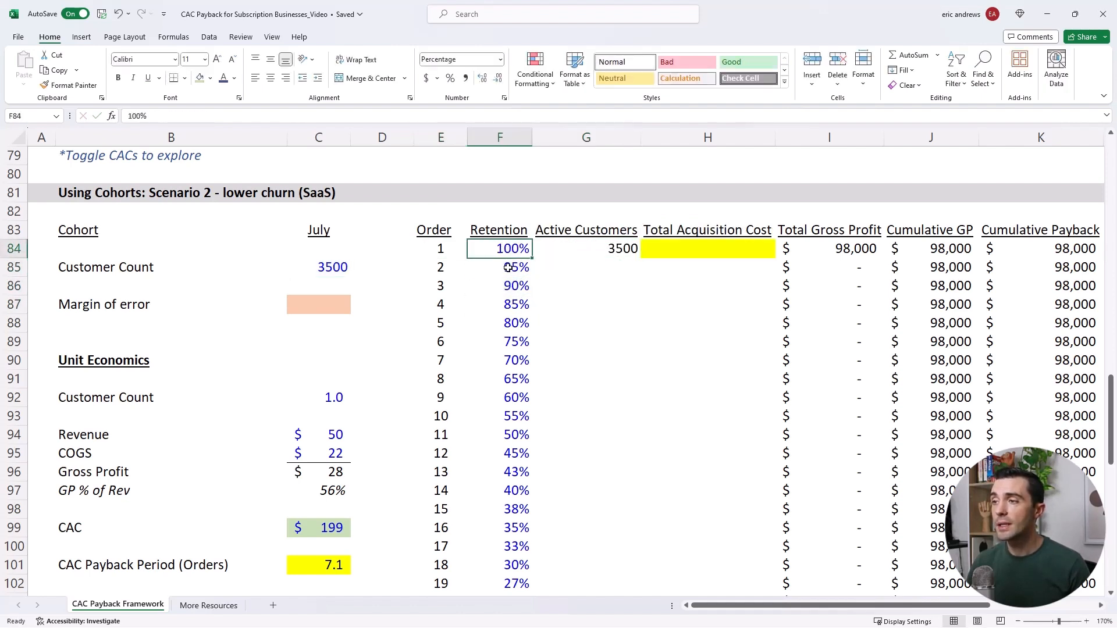
click(498, 305)
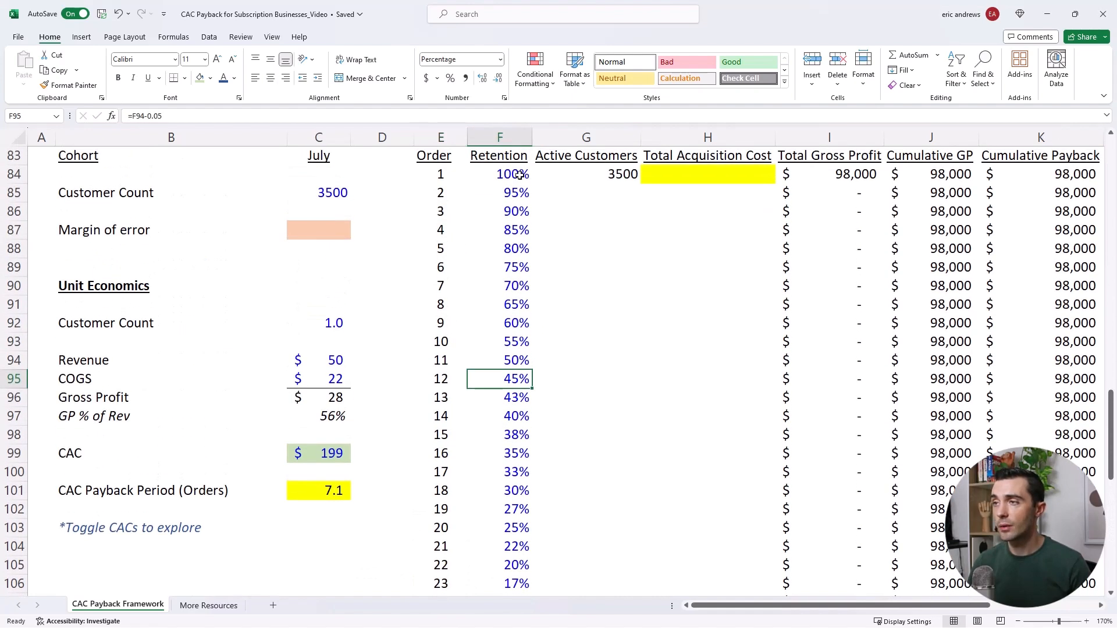
scroll(down, 3)
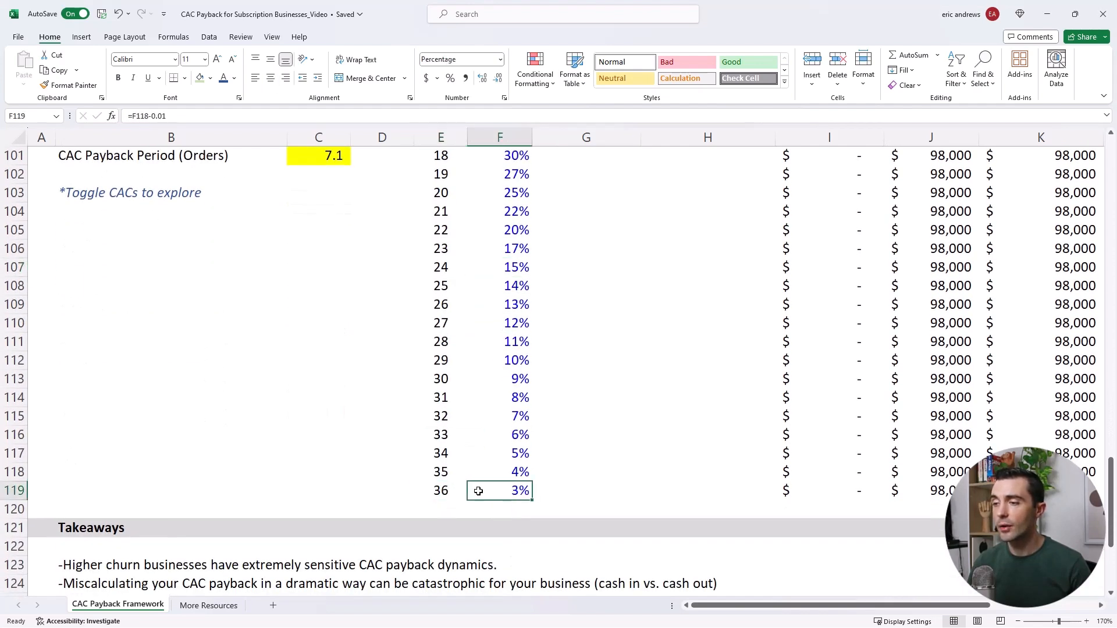
double_click(499, 490)
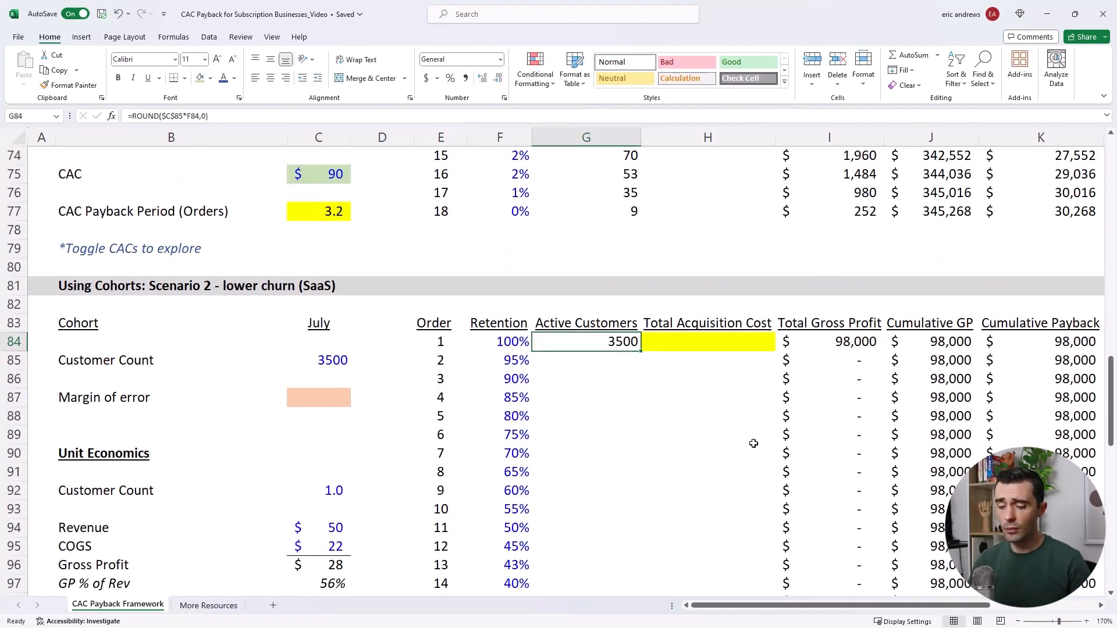
Step: Copy G84's =ROUND($C$85*F84,0) down the lower-churn Active Customers column from 3,500
click(318, 360)
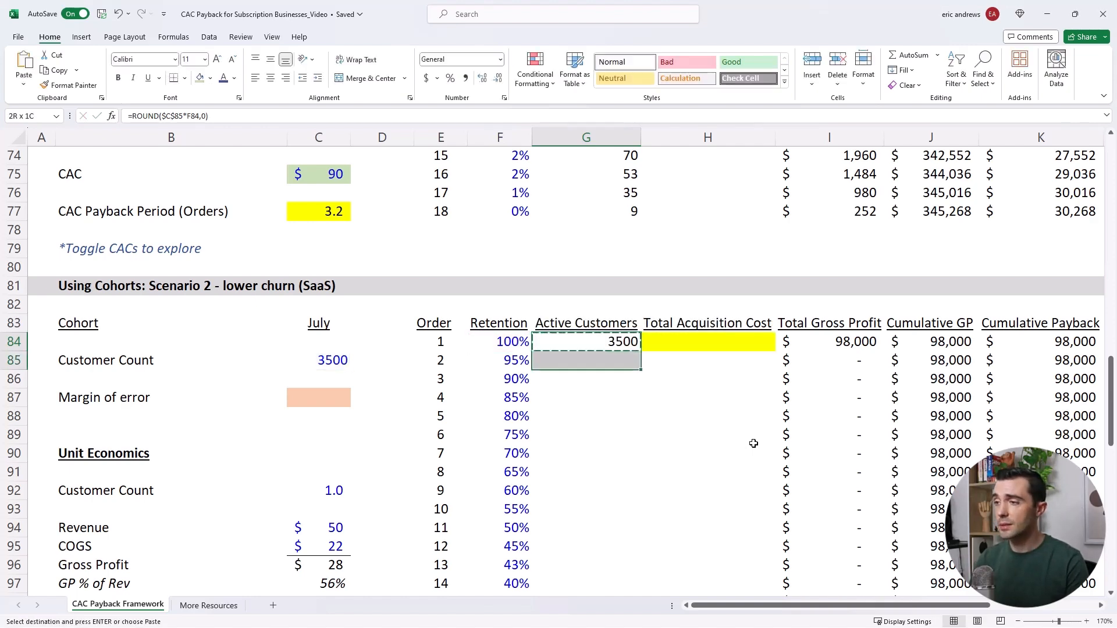
scroll(down, 3)
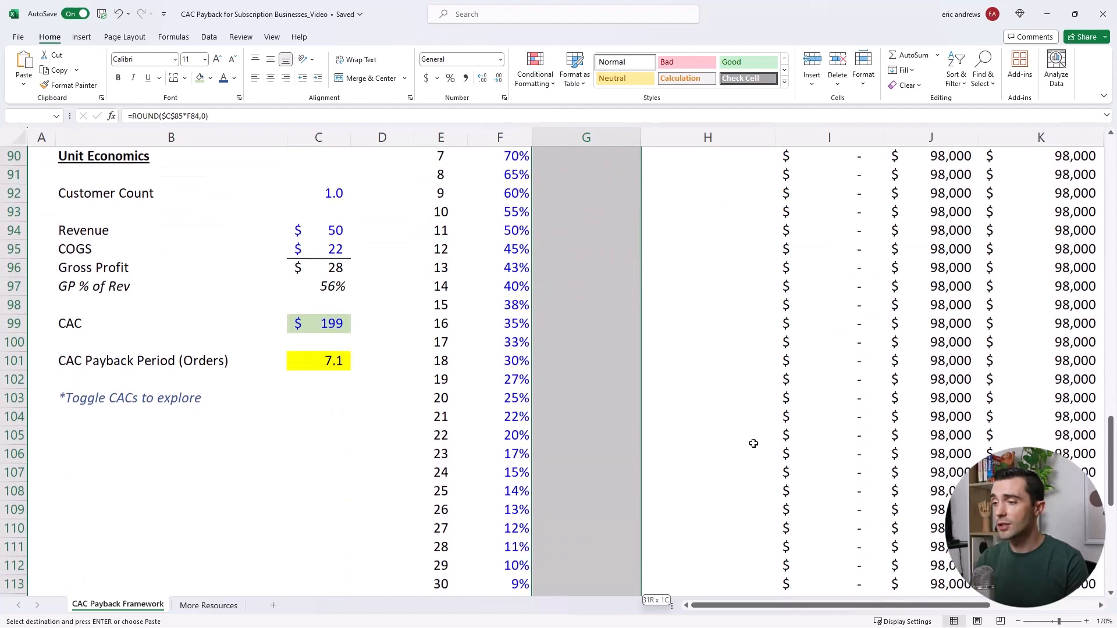
scroll(down, 3)
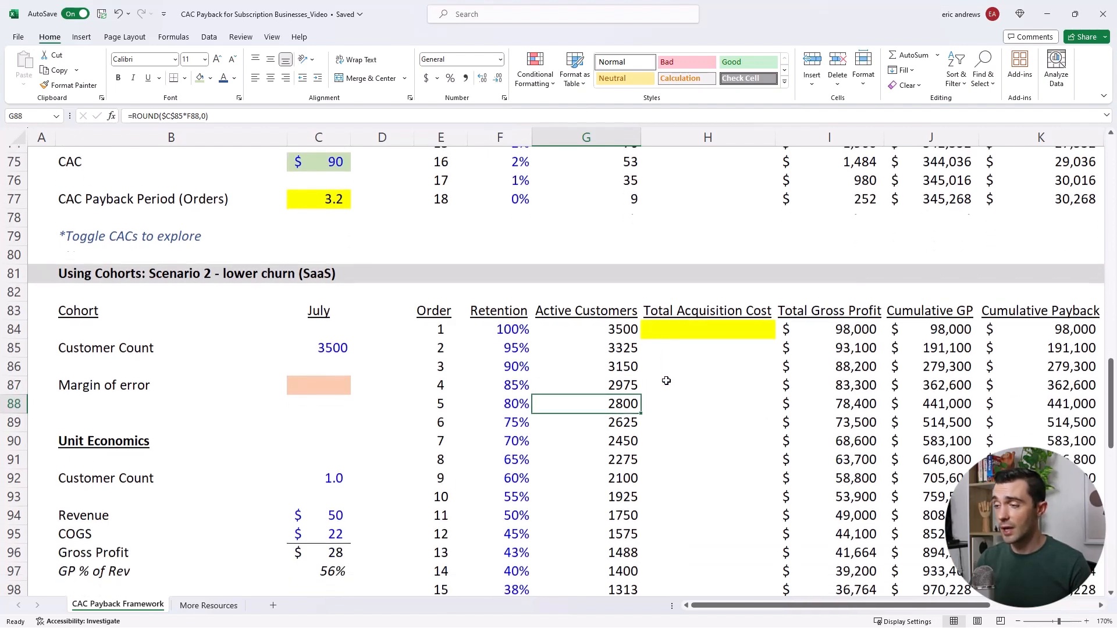
scroll(down, 3)
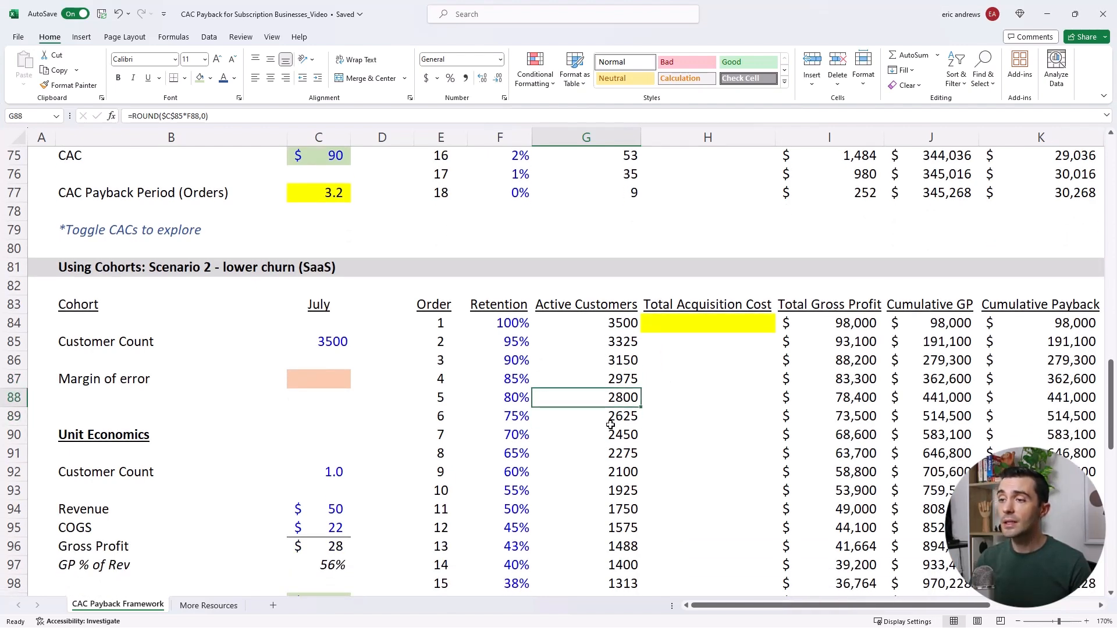
click(586, 416)
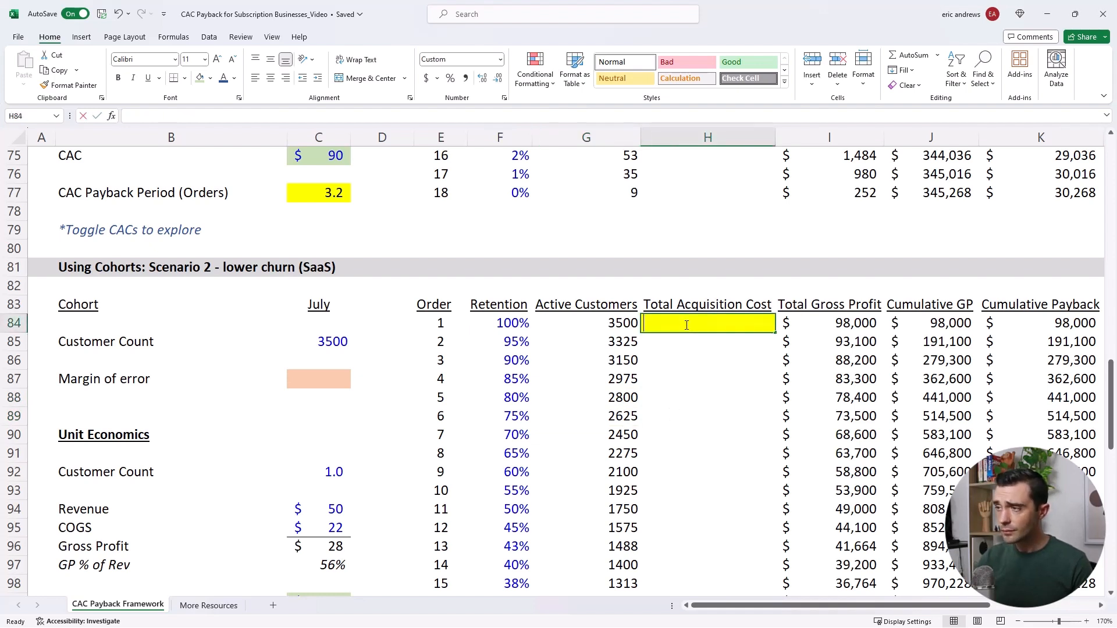
Step: Enter =C85*C99 in H84 for $696,500, then check the order 2–3 gross profit formulas
text(=C85*C99)
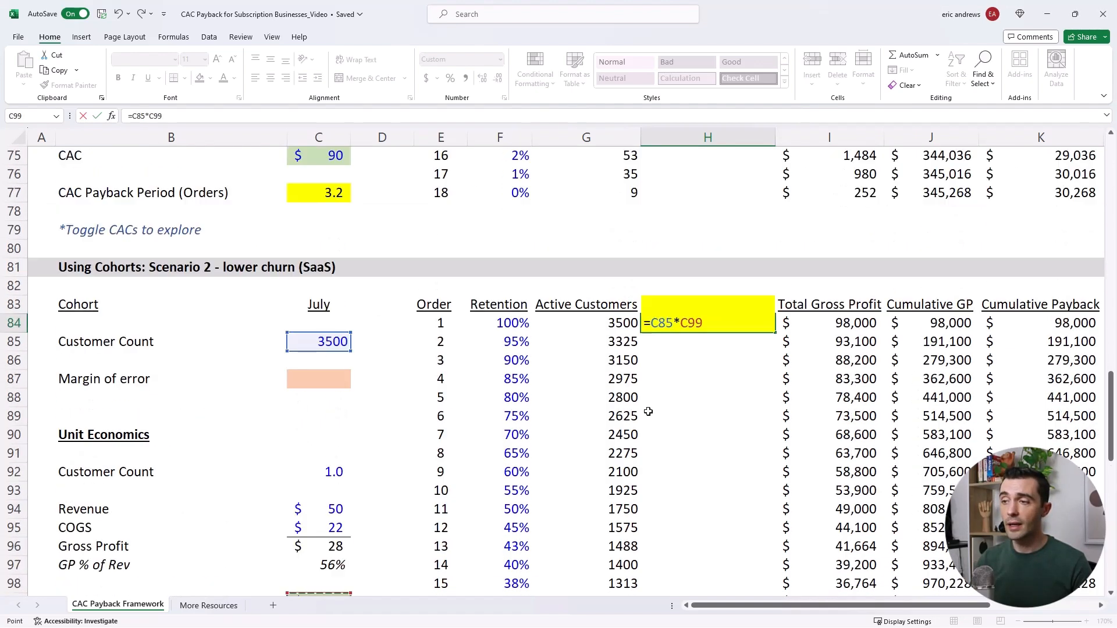
key(Return)
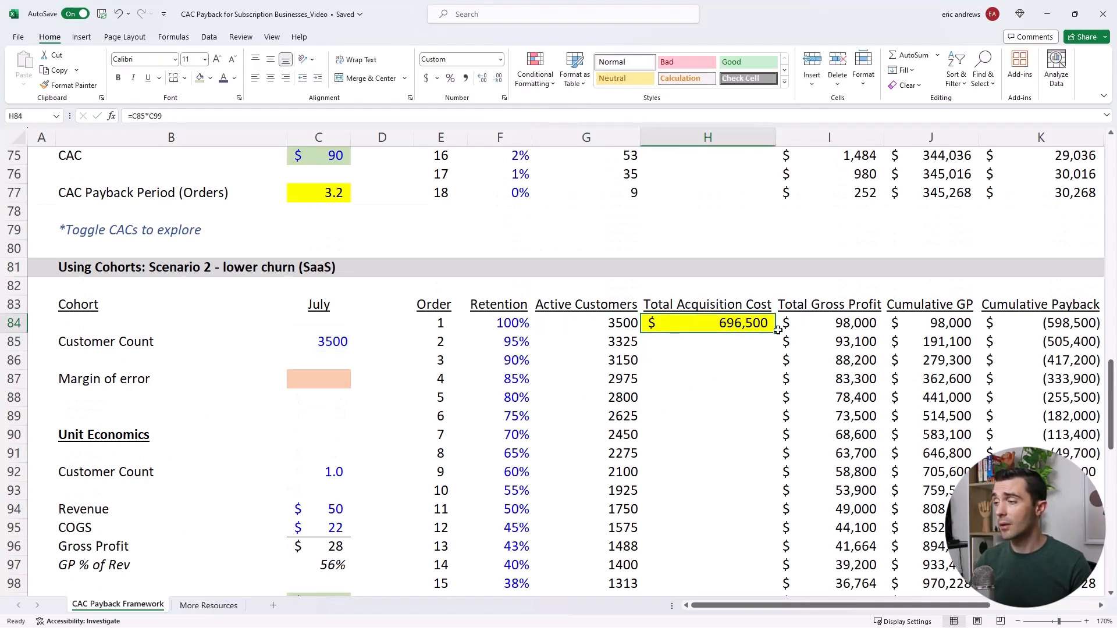
scroll(up, 3)
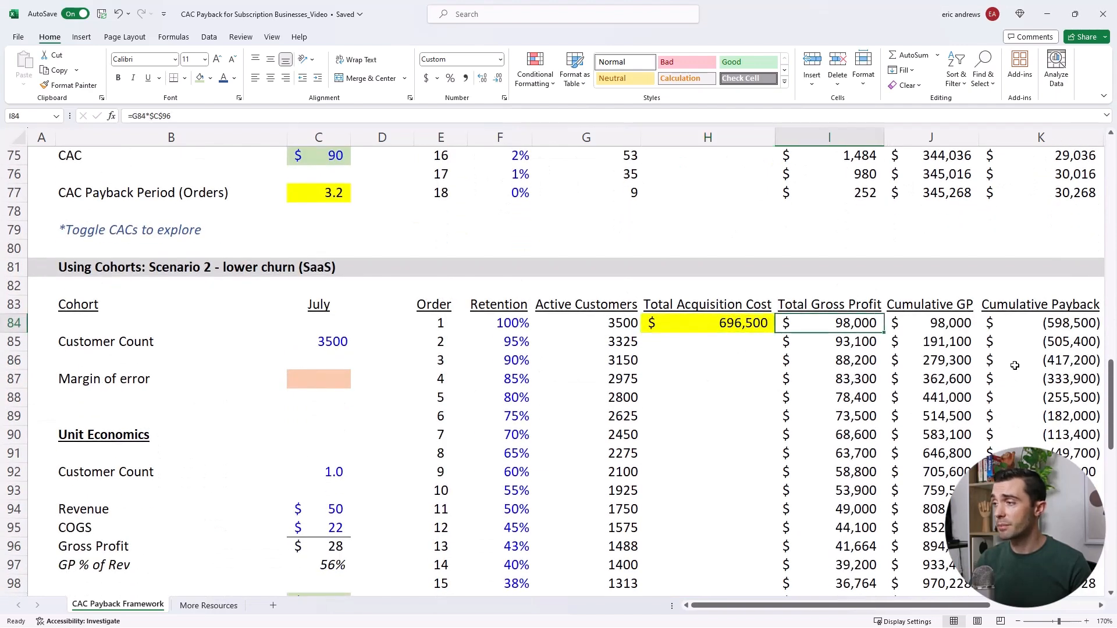
mouse_move(1033, 370)
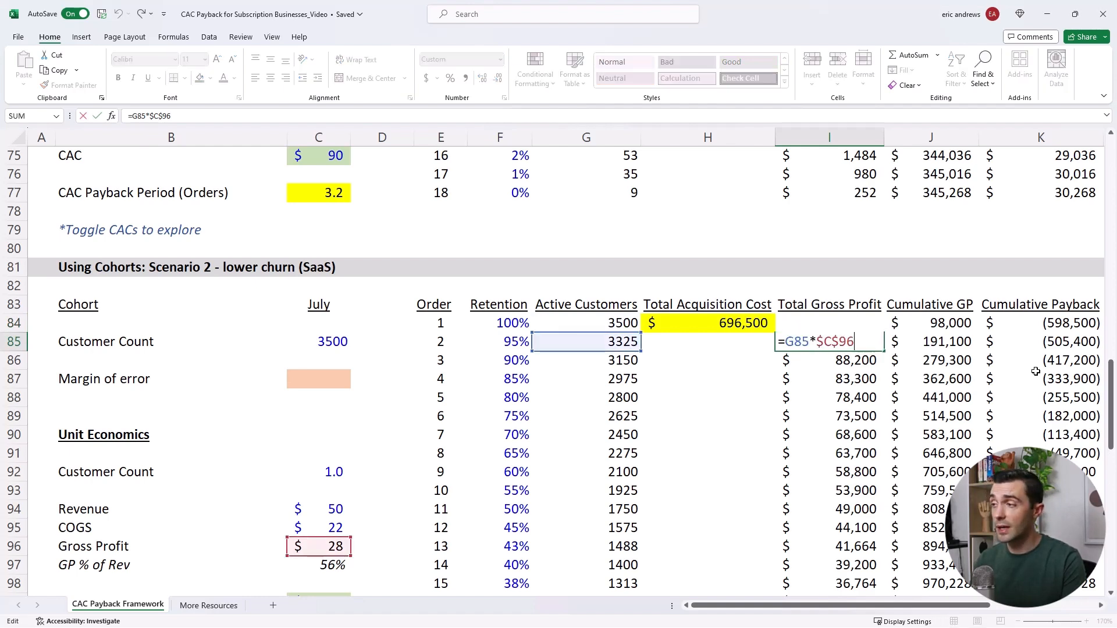
key(Return)
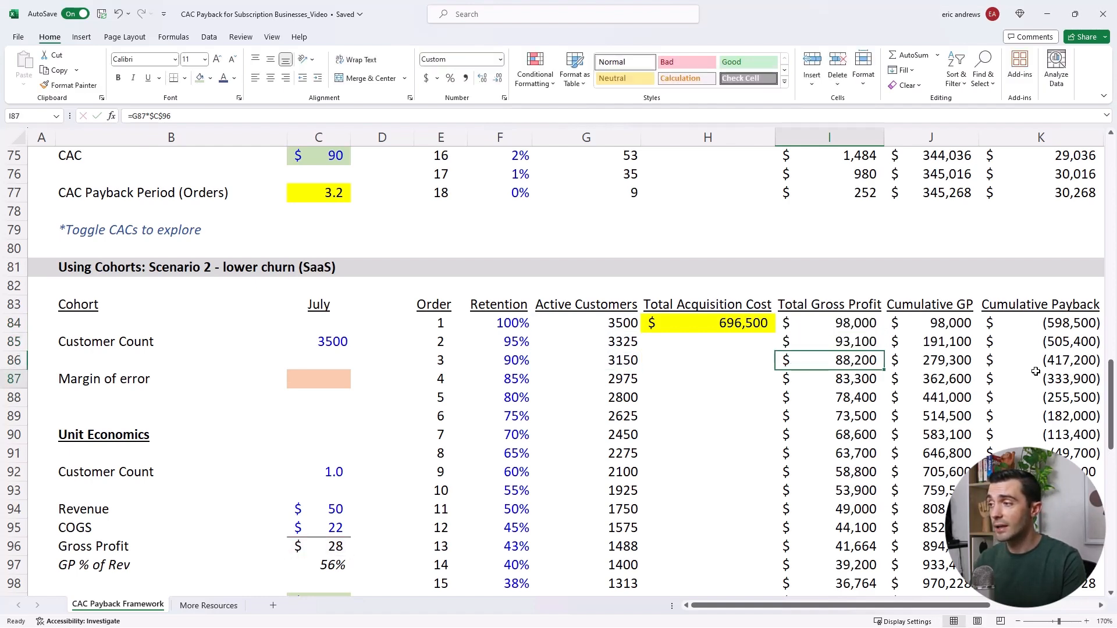
click(829, 527)
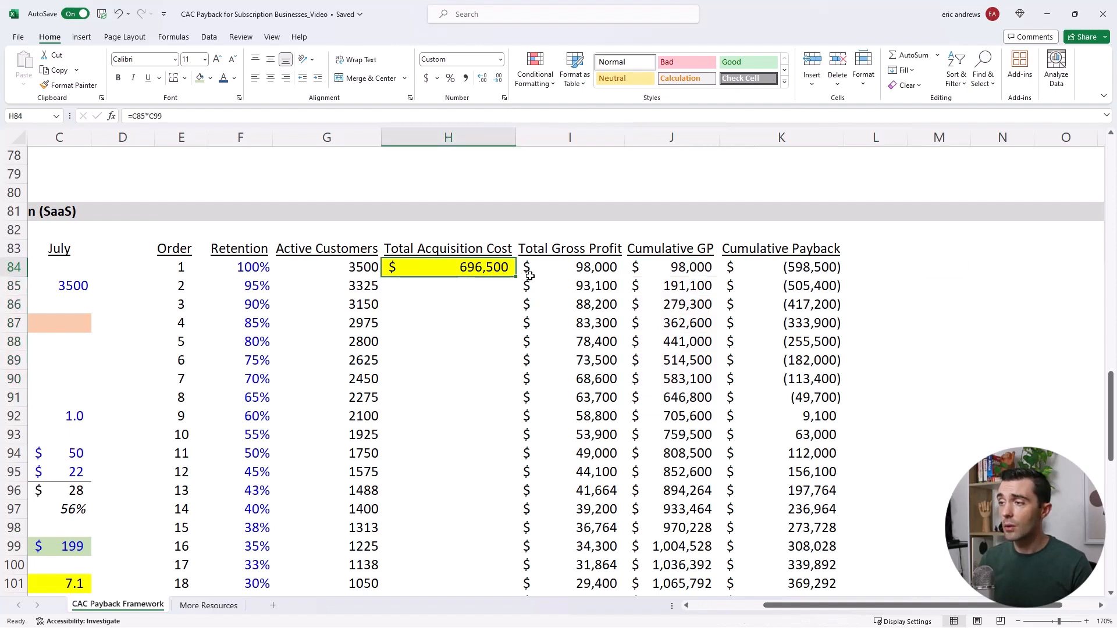
Step: Check the cumulative payback figures and fill order 9's cell E92 green to match J92:K92
click(670, 267)
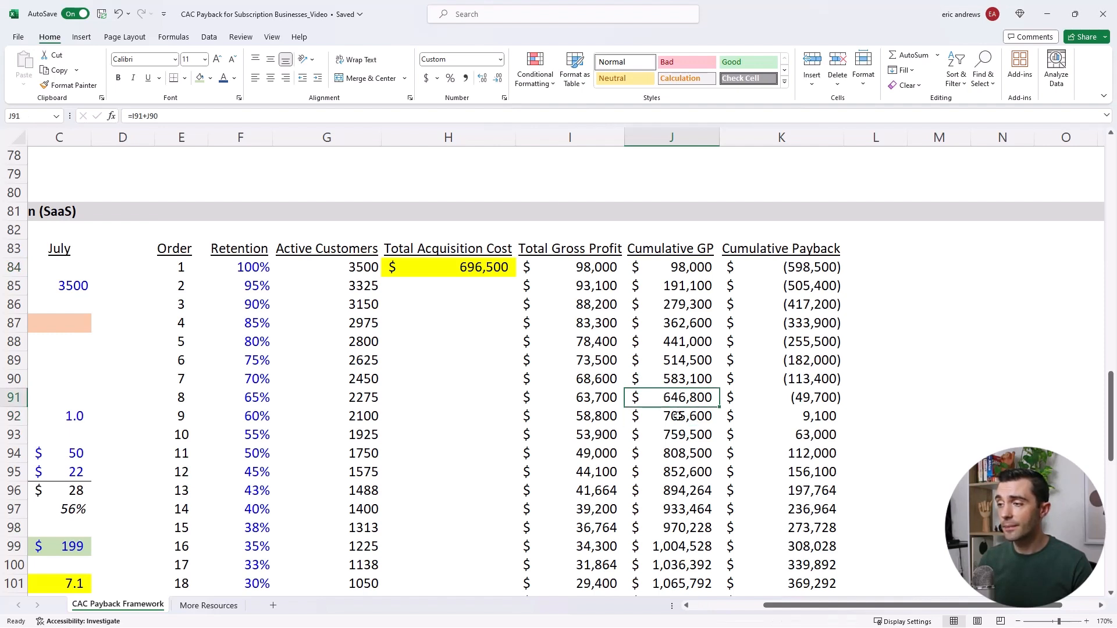
click(570, 416)
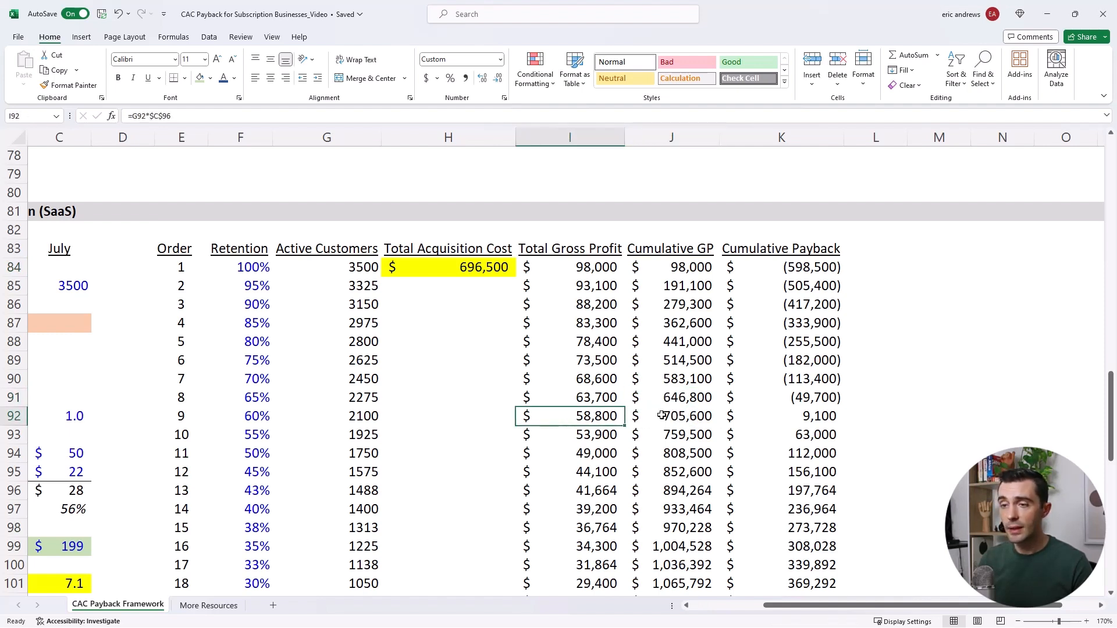
click(181, 416)
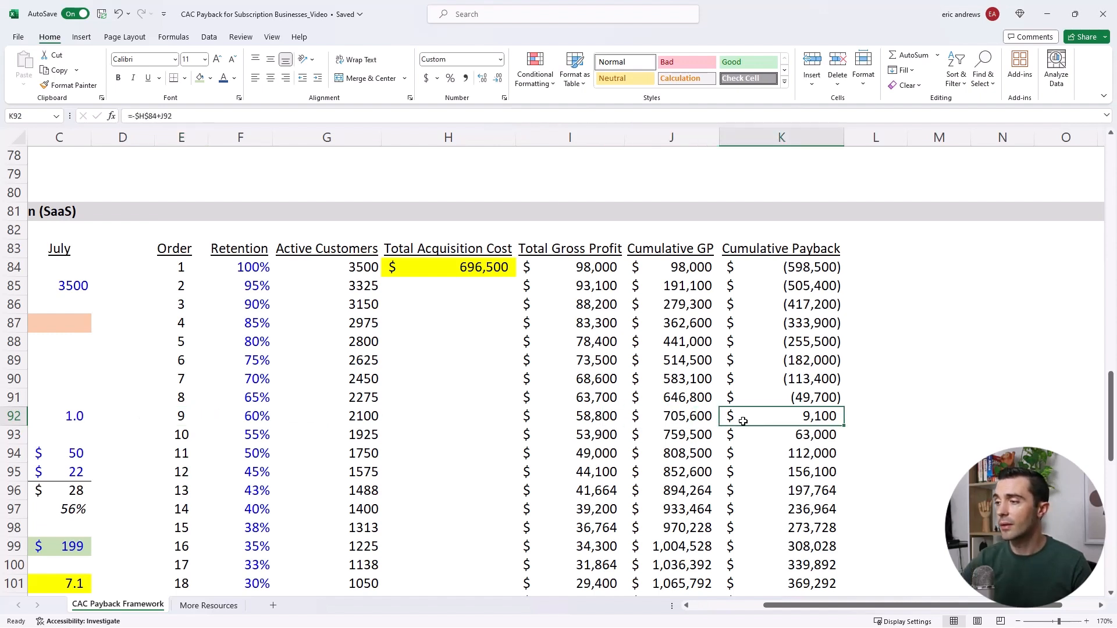
click(670, 416)
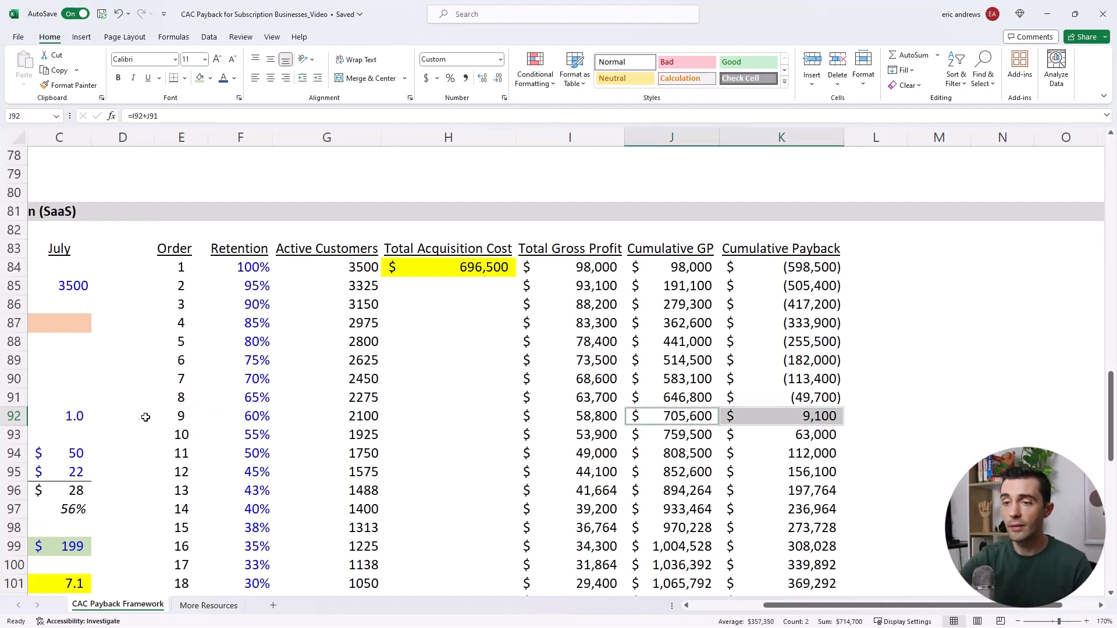
click(181, 416)
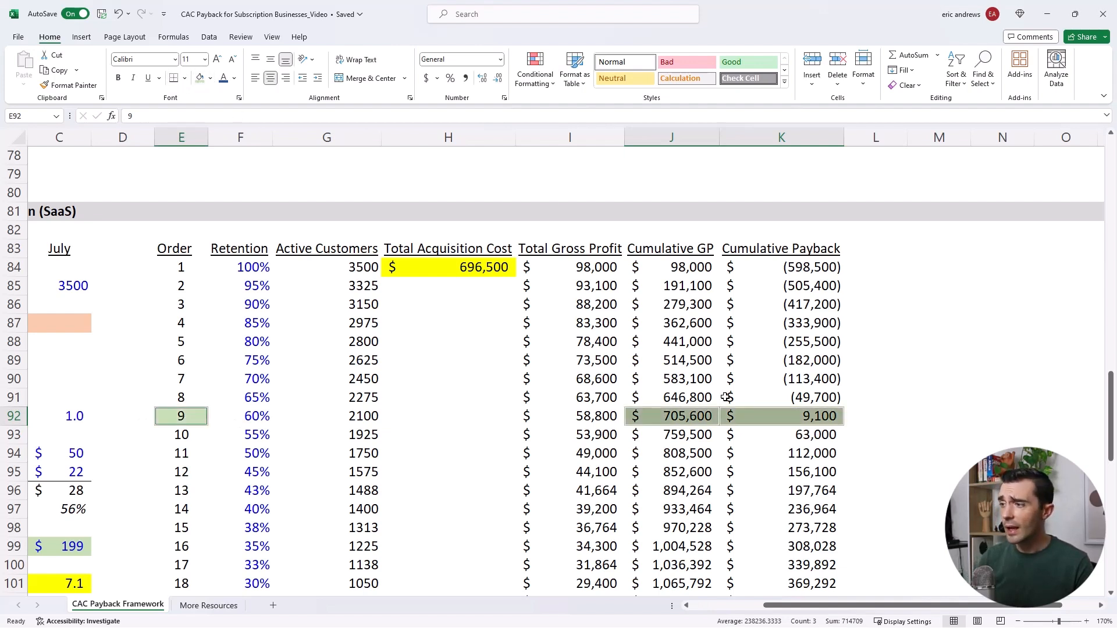
click(671, 416)
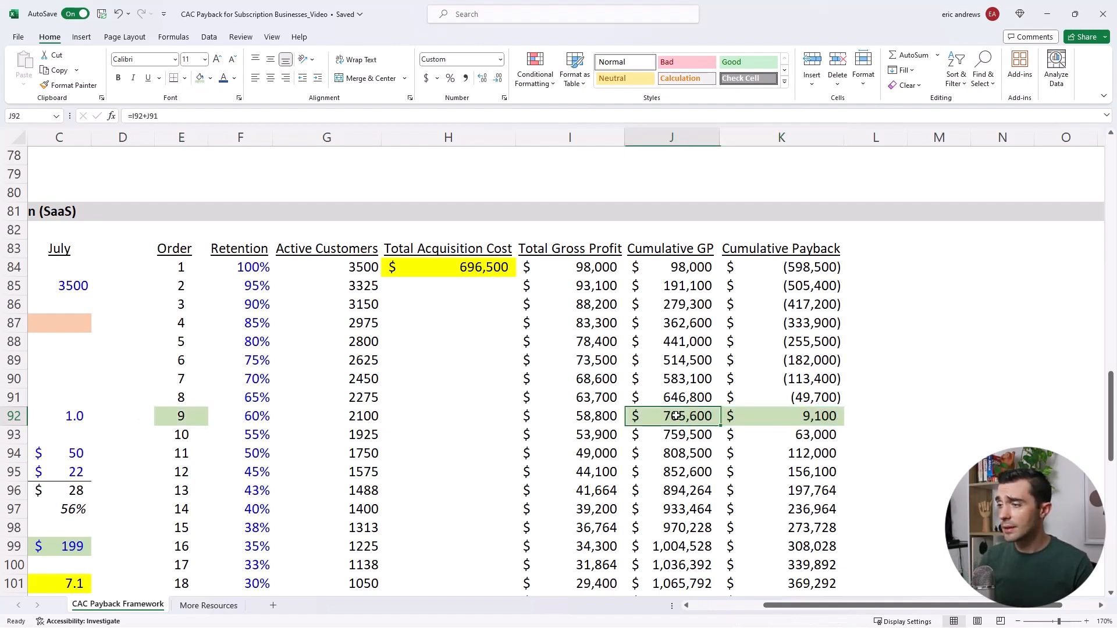
click(181, 416)
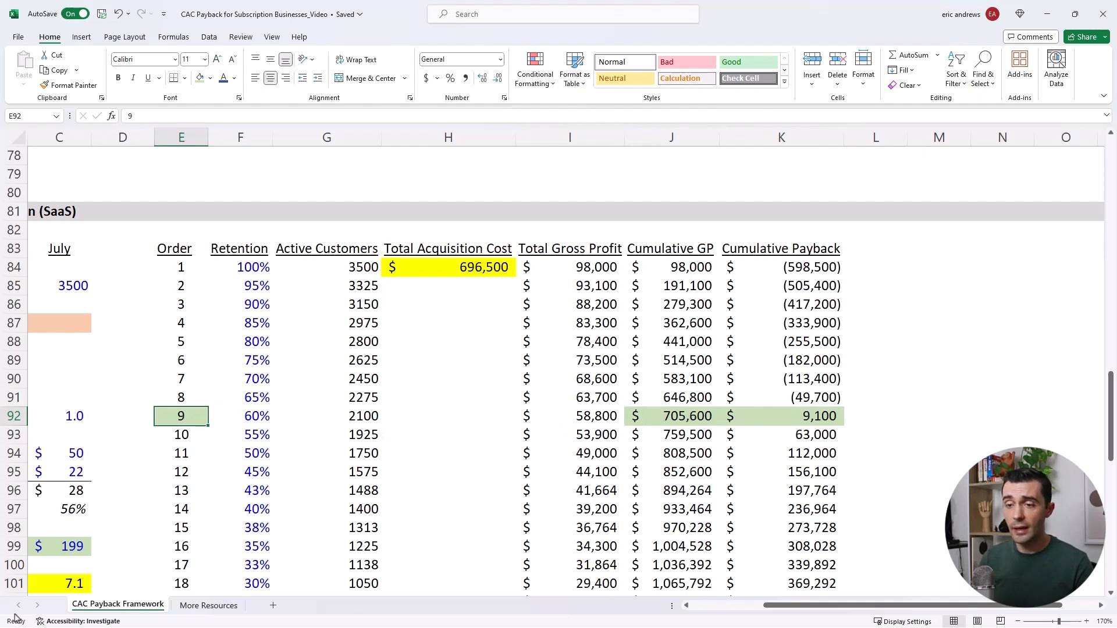
click(181, 434)
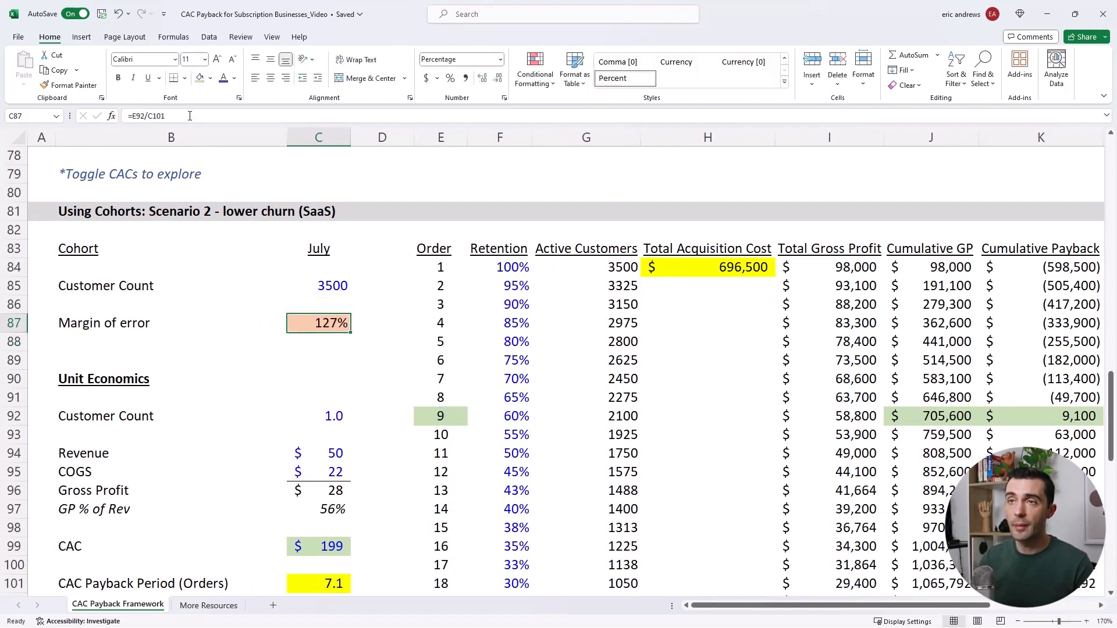
Step: Append -1 to C87's =E92/C101 formula so the margin of error reads 27%
text(-1)
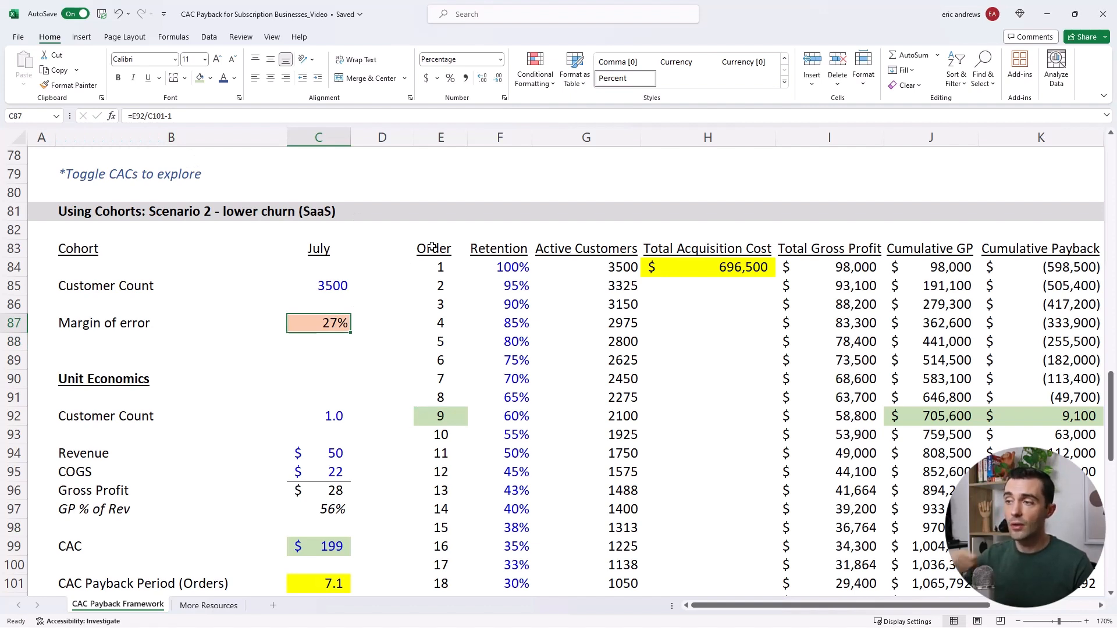
mouse_move(679, 400)
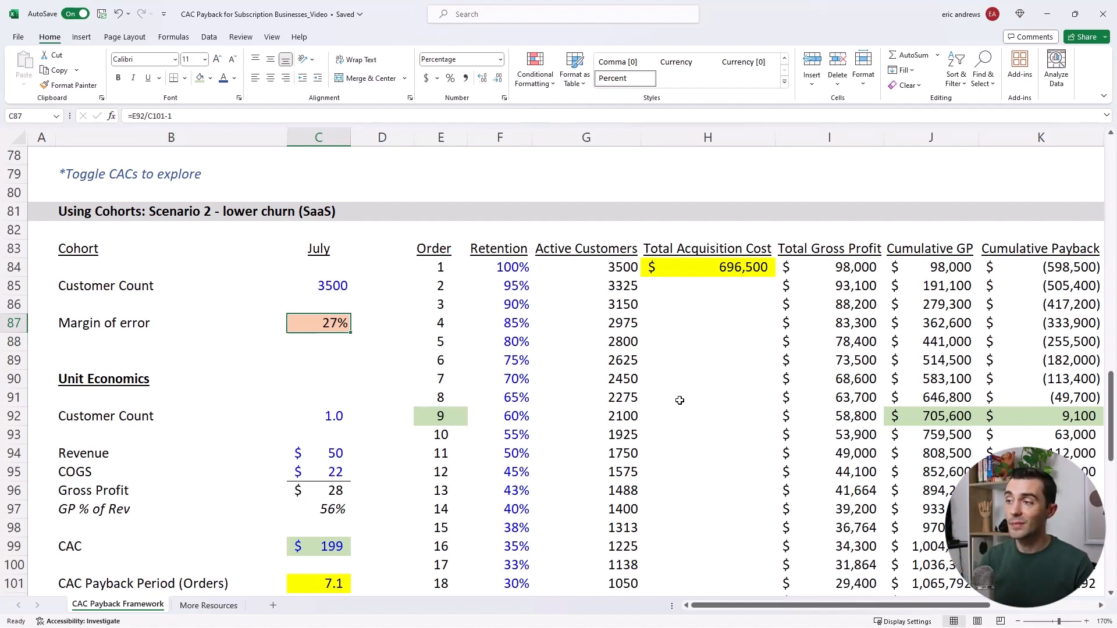
click(829, 323)
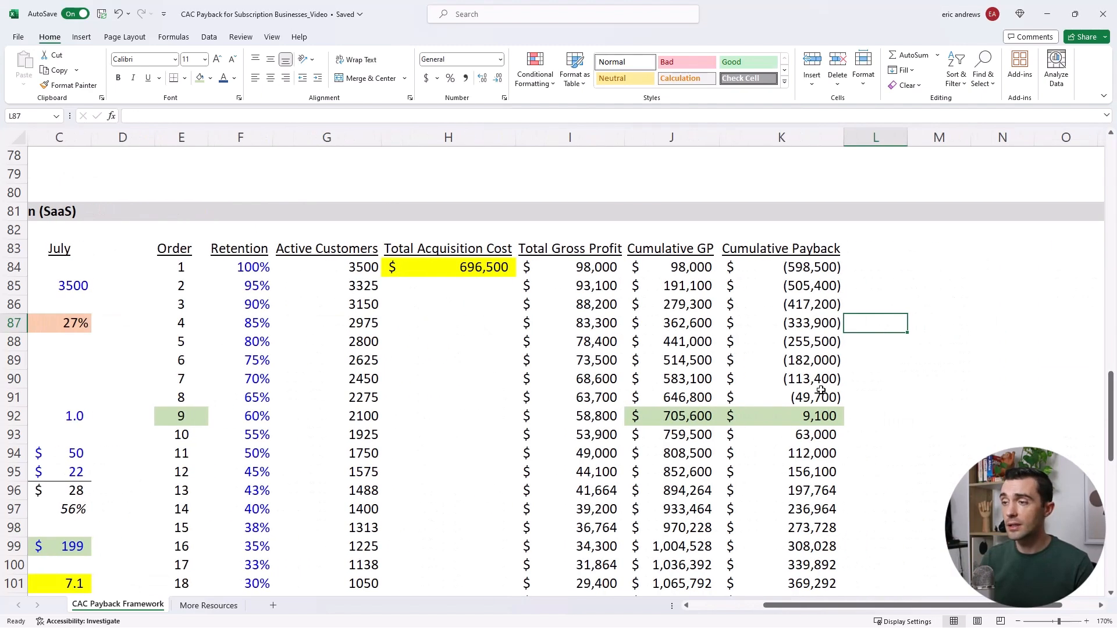
click(123, 323)
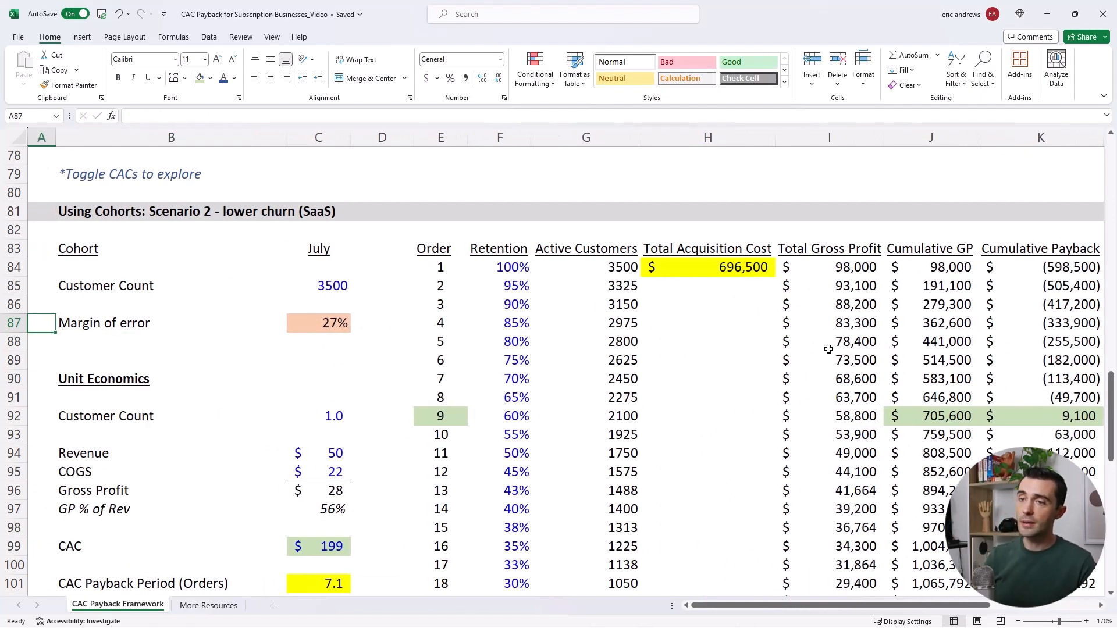
click(499, 323)
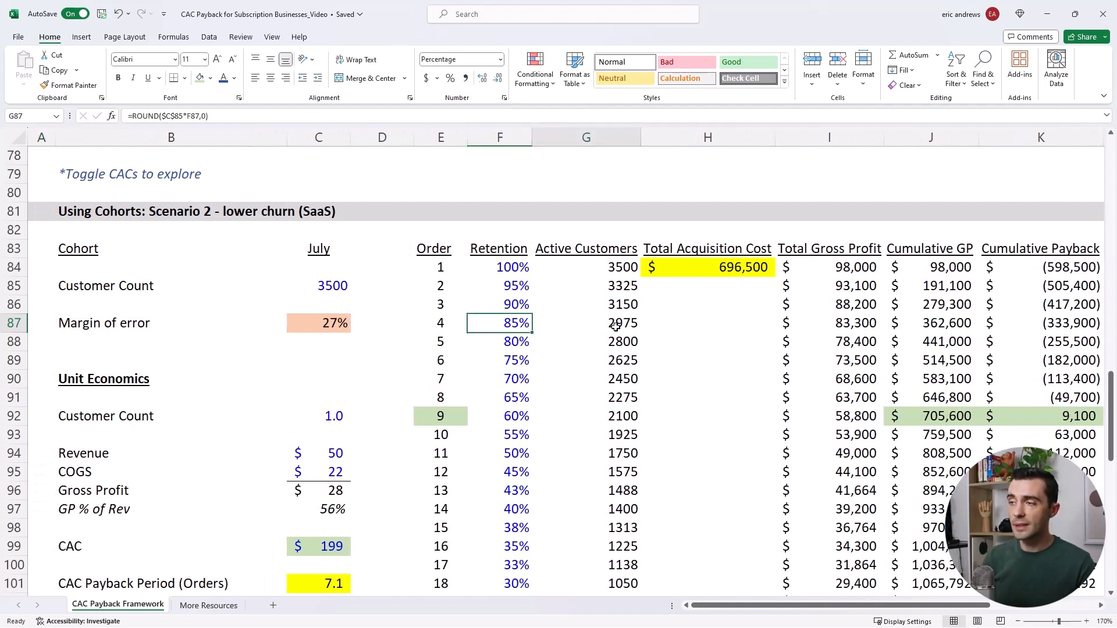
click(499, 323)
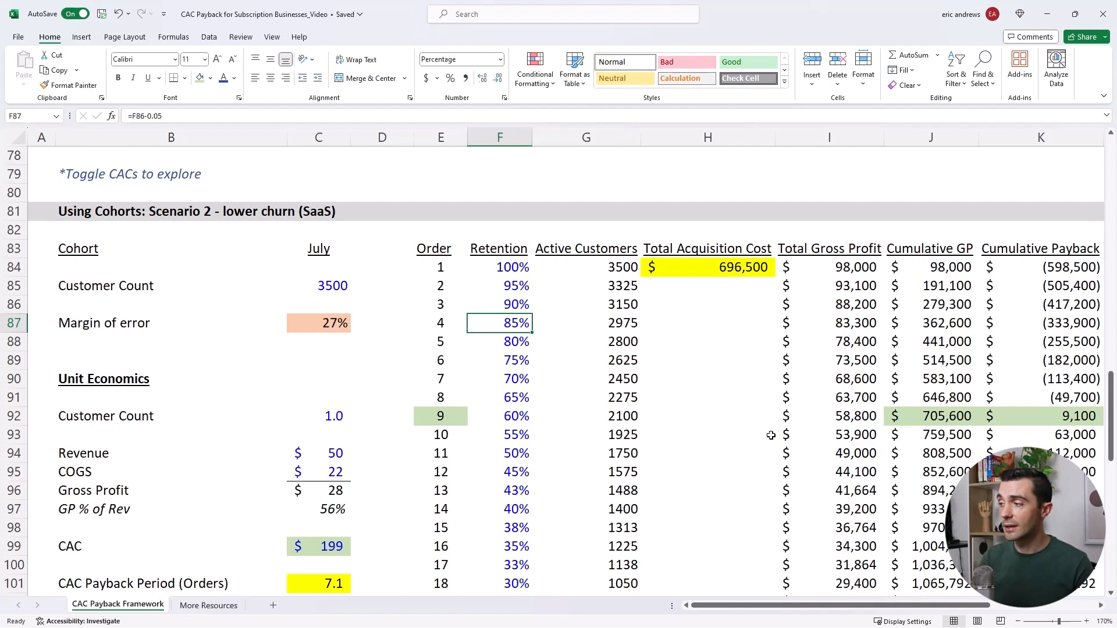
scroll(down, 3)
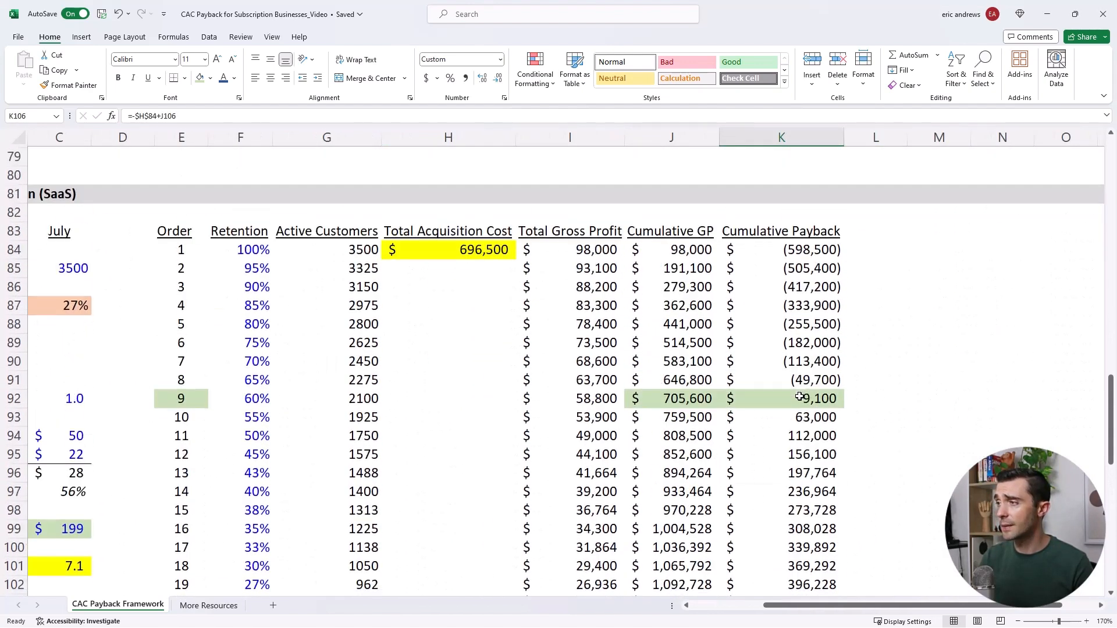
scroll(up, 3)
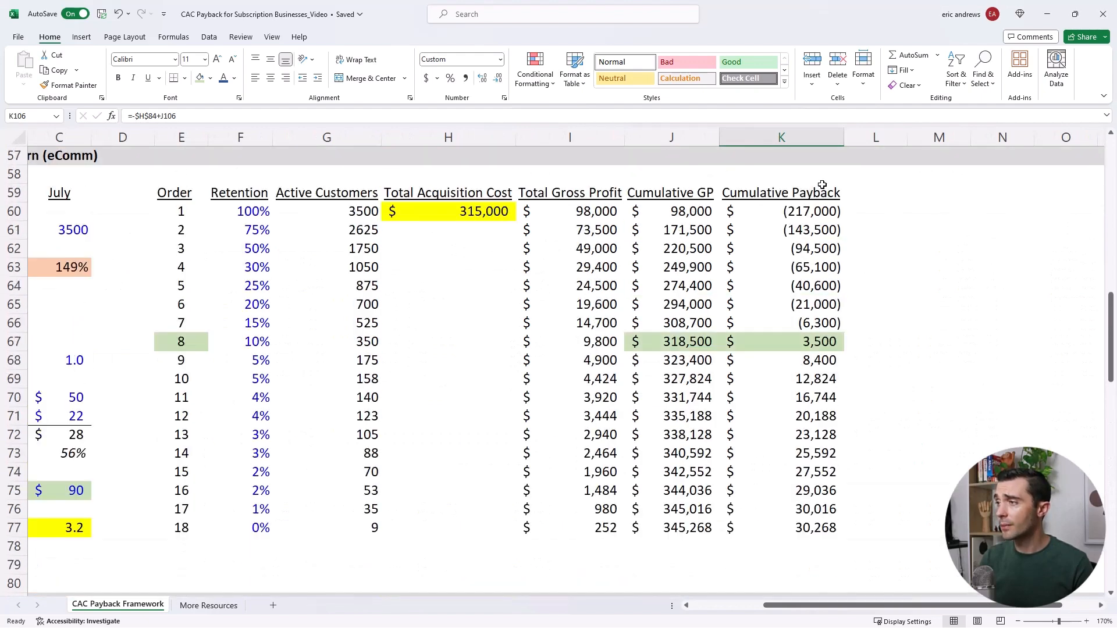
click(820, 342)
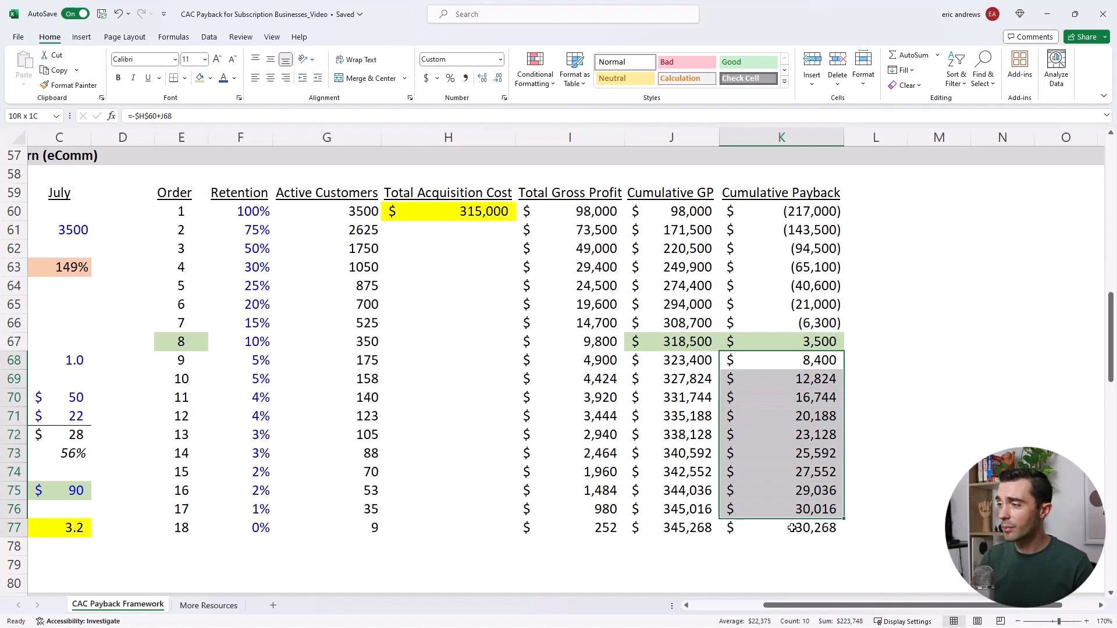
click(780, 341)
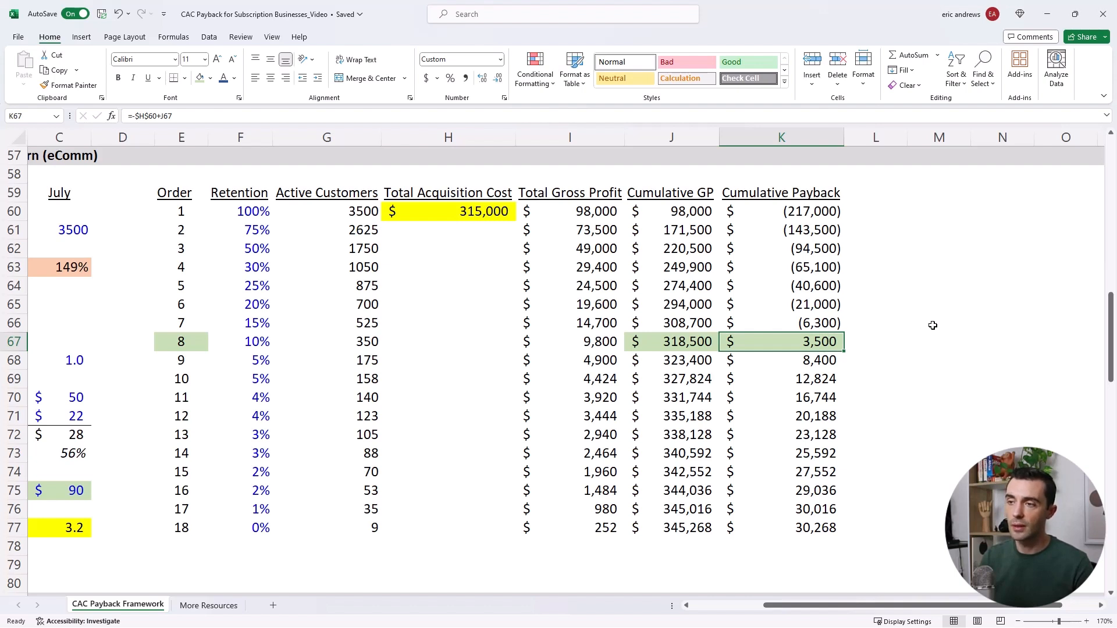
mouse_move(927, 315)
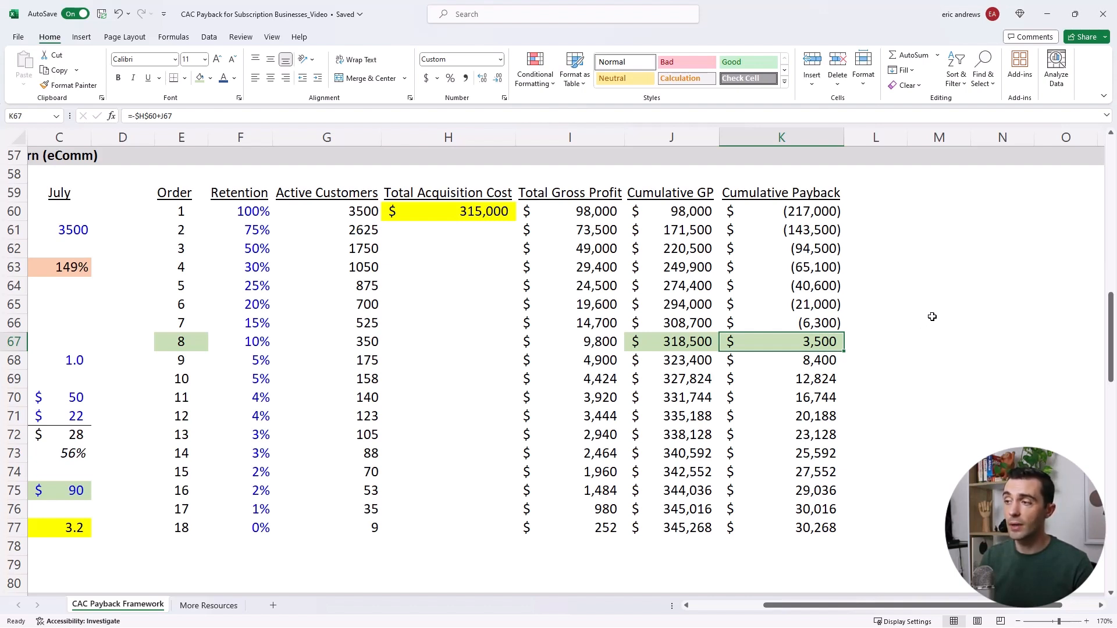
scroll(down, 3)
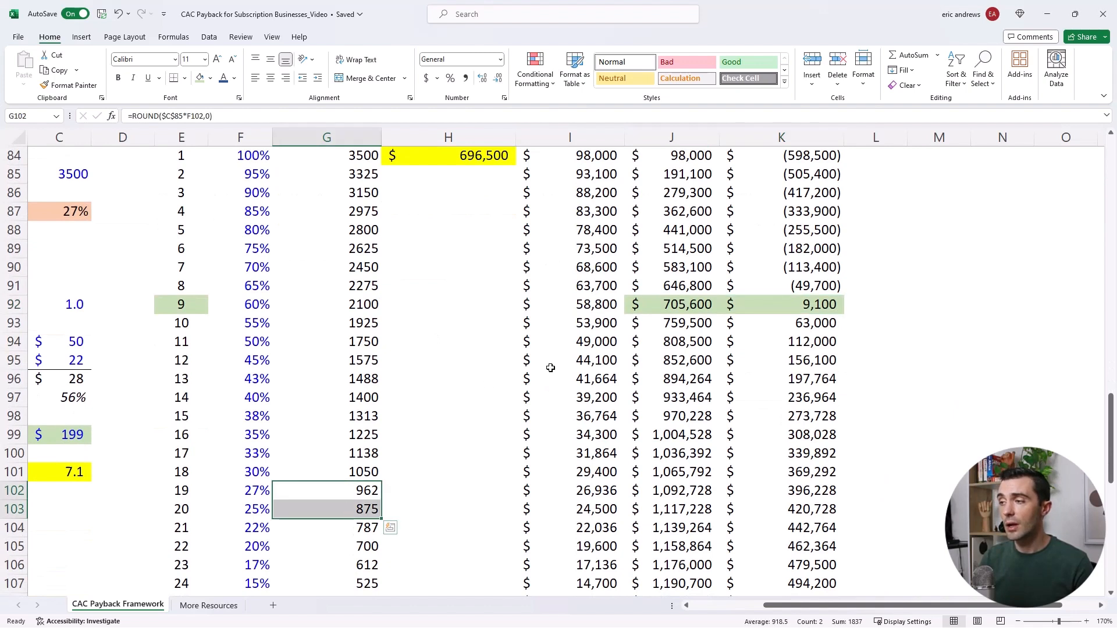
click(781, 342)
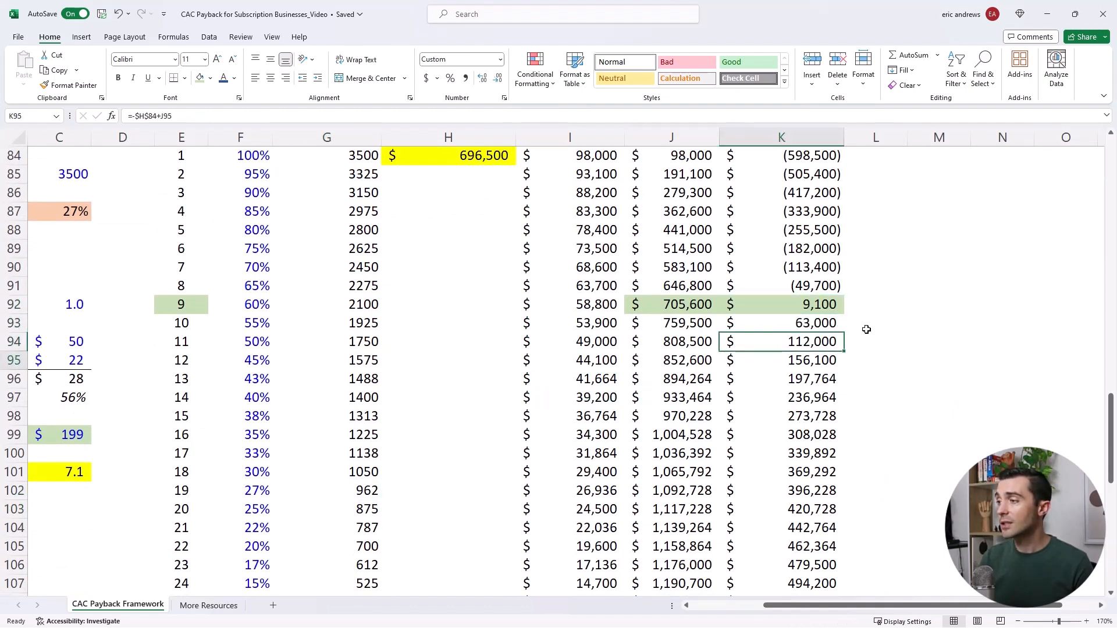
click(780, 508)
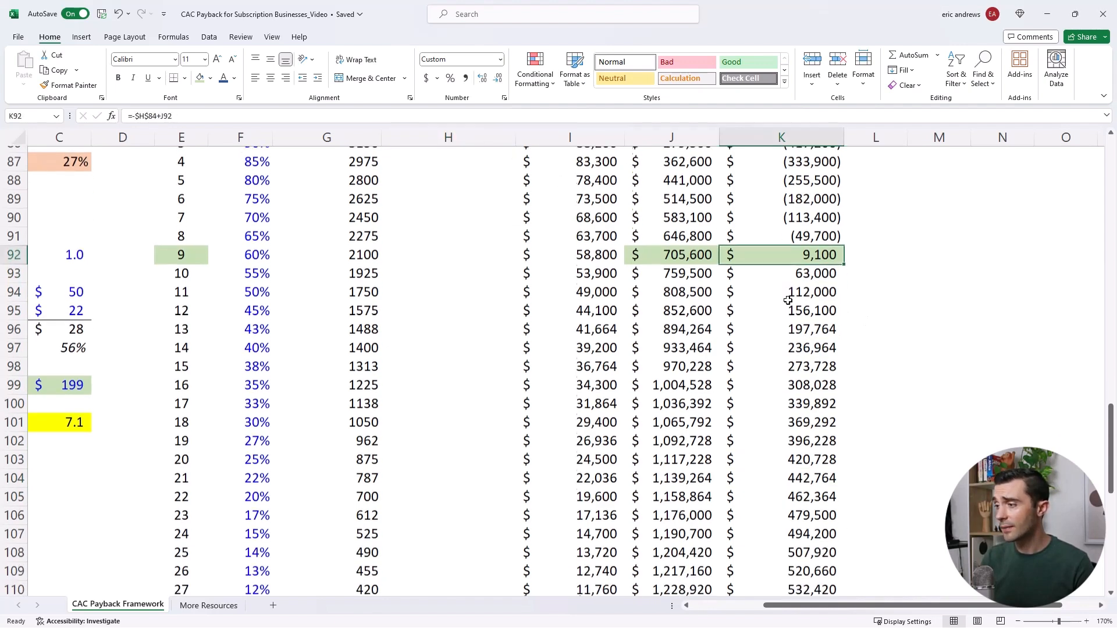
scroll(down, 3)
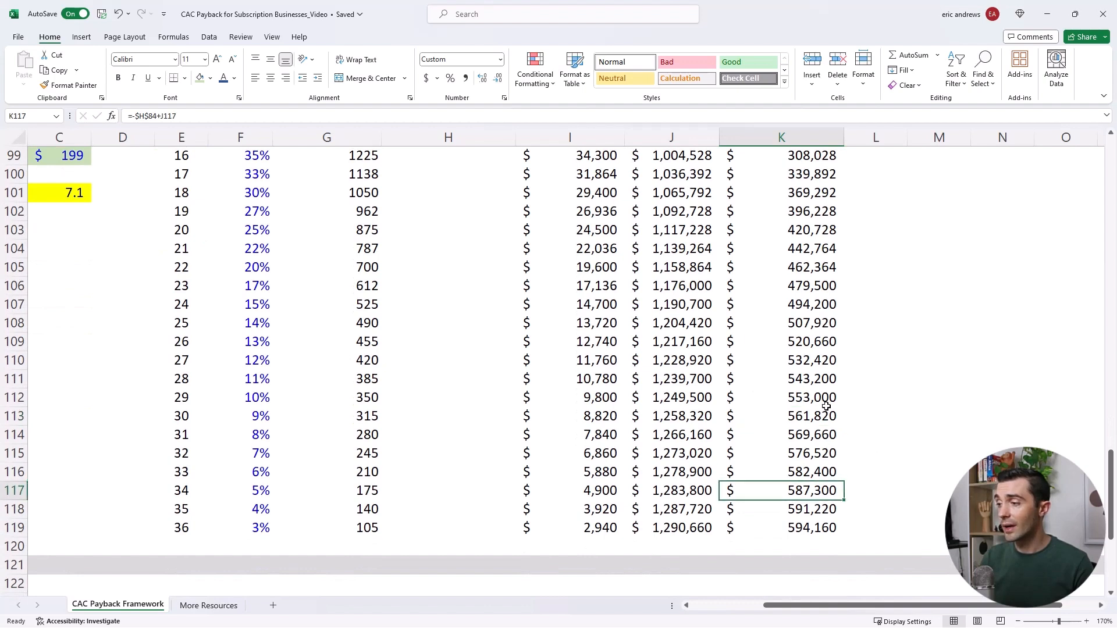
mouse_move(802, 492)
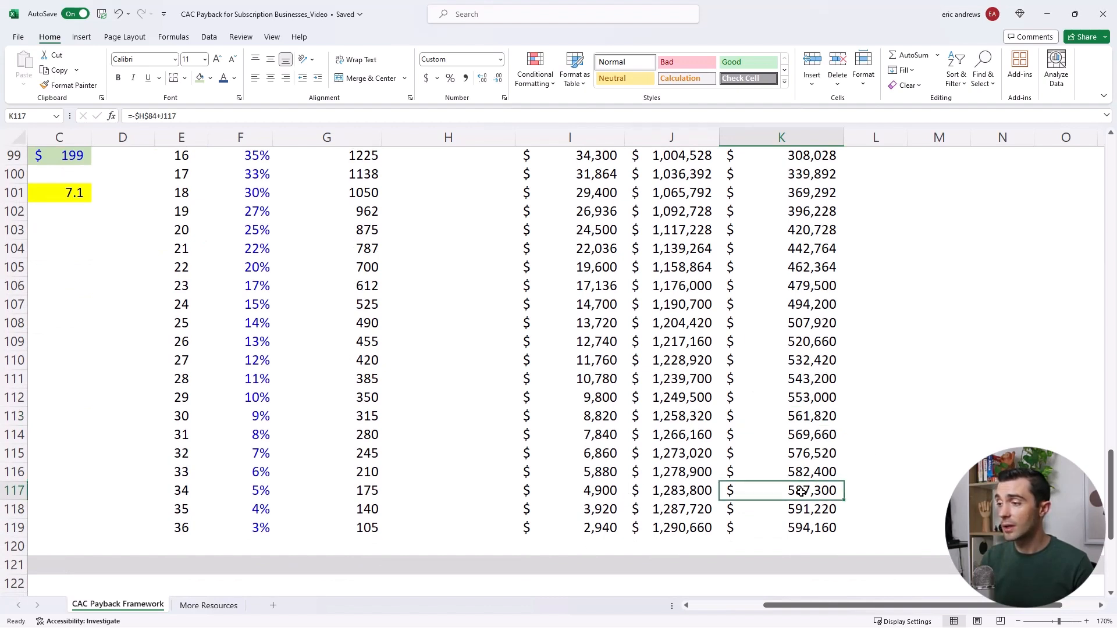
mouse_move(524, 490)
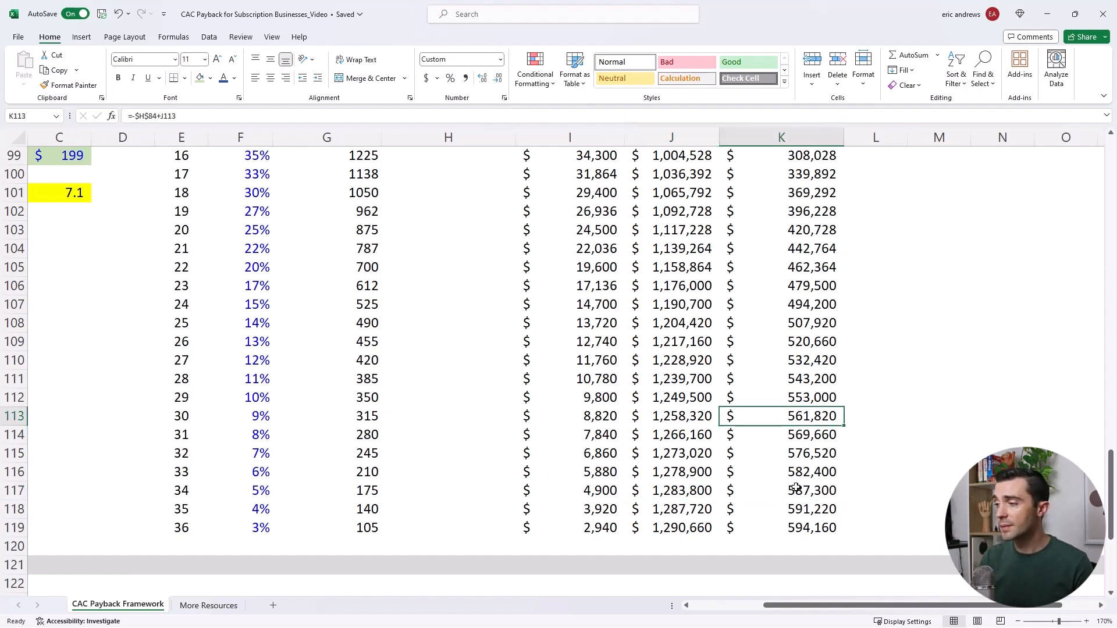
click(671, 490)
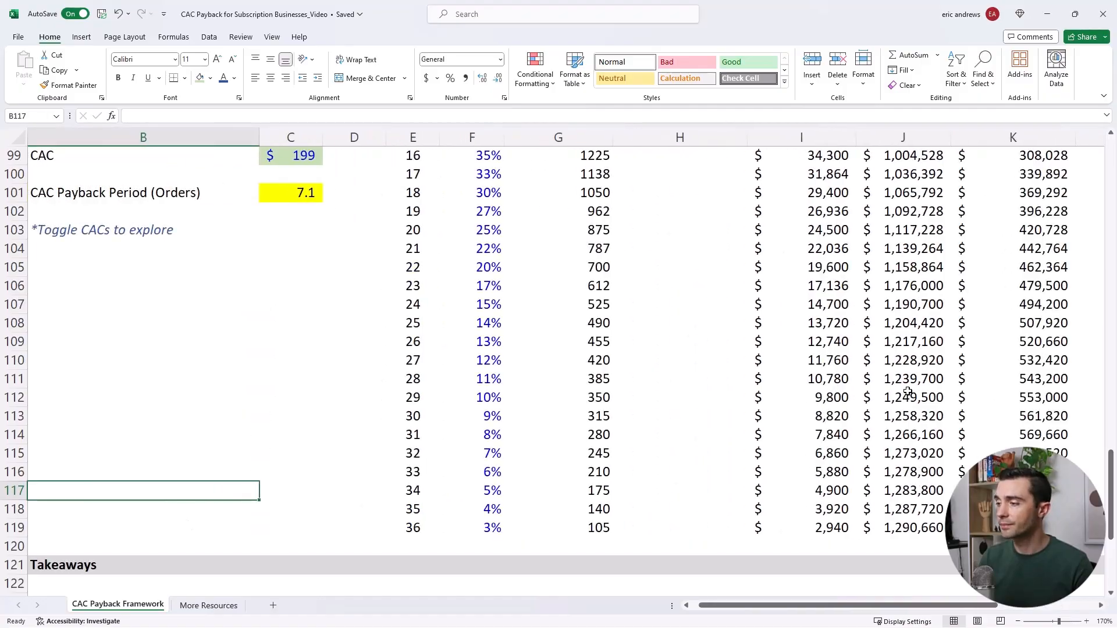
click(319, 490)
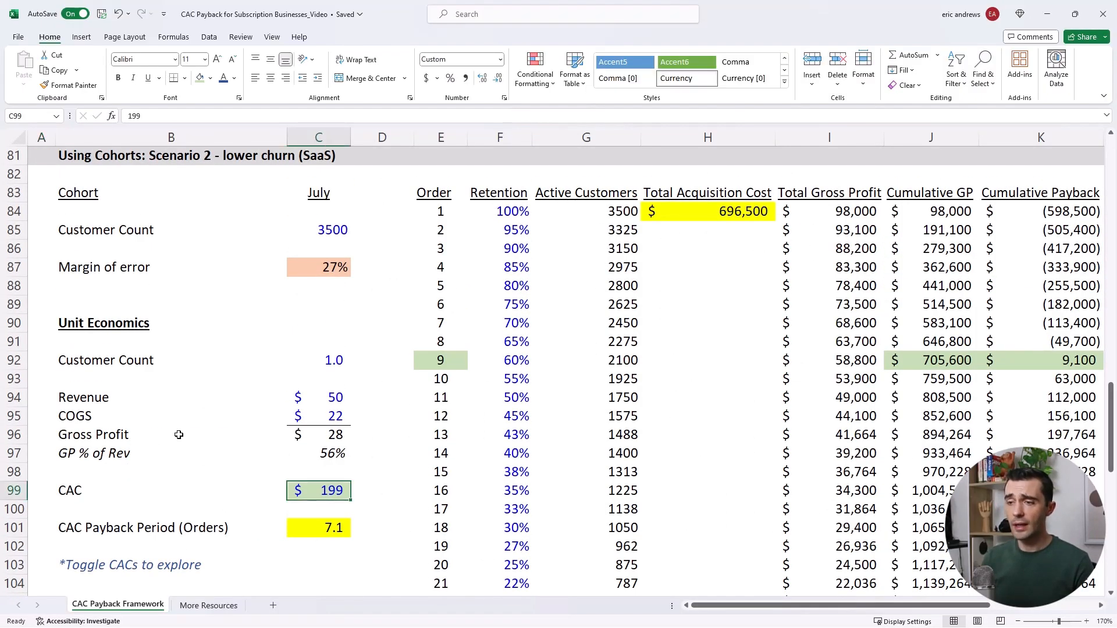
mouse_move(180, 426)
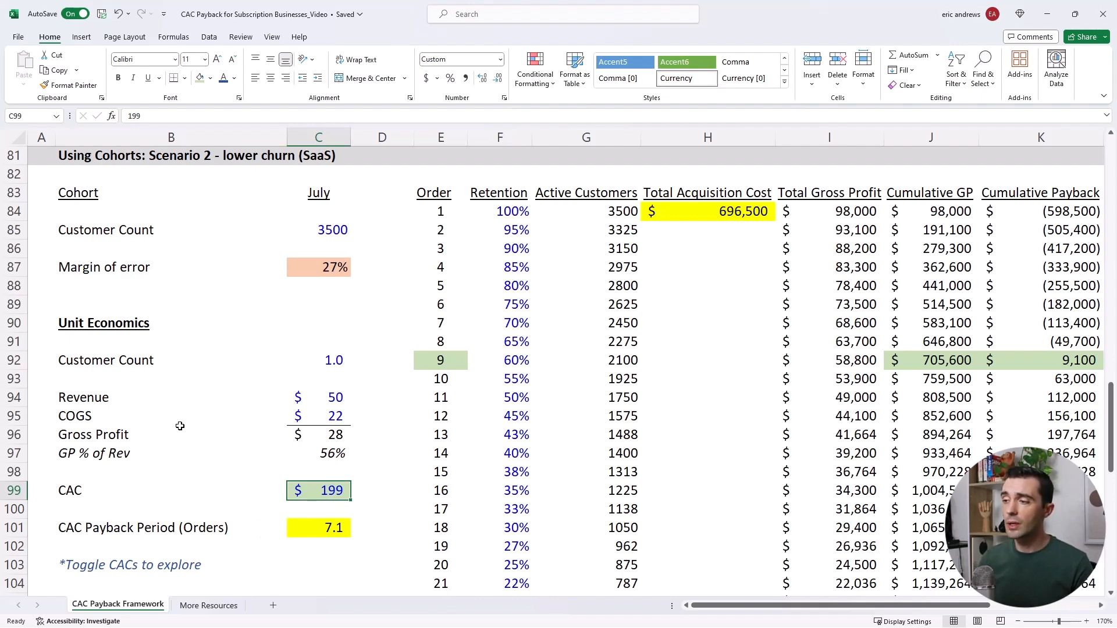
Step: Enter CAC values 125 and 225 in C99 and watch the cumulative payback shift
text(125)
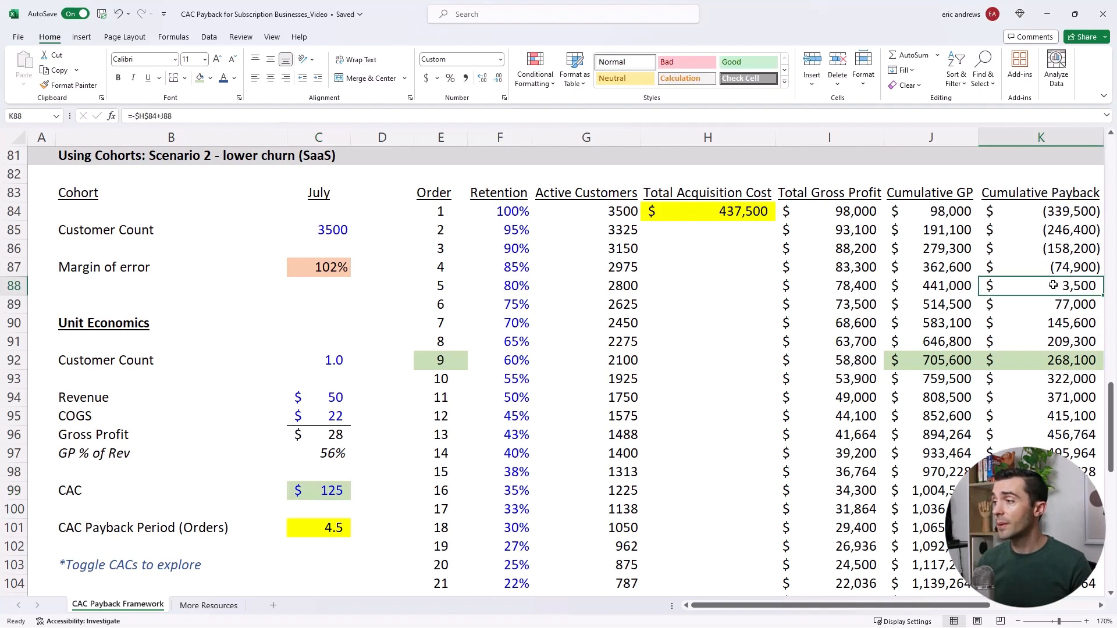
click(1041, 210)
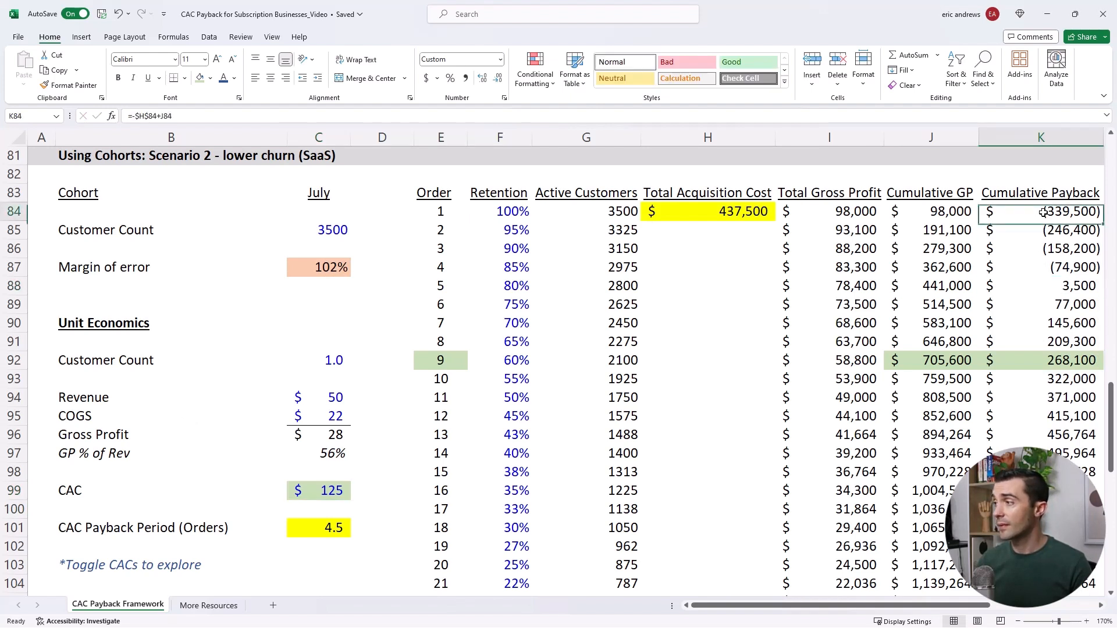
click(708, 286)
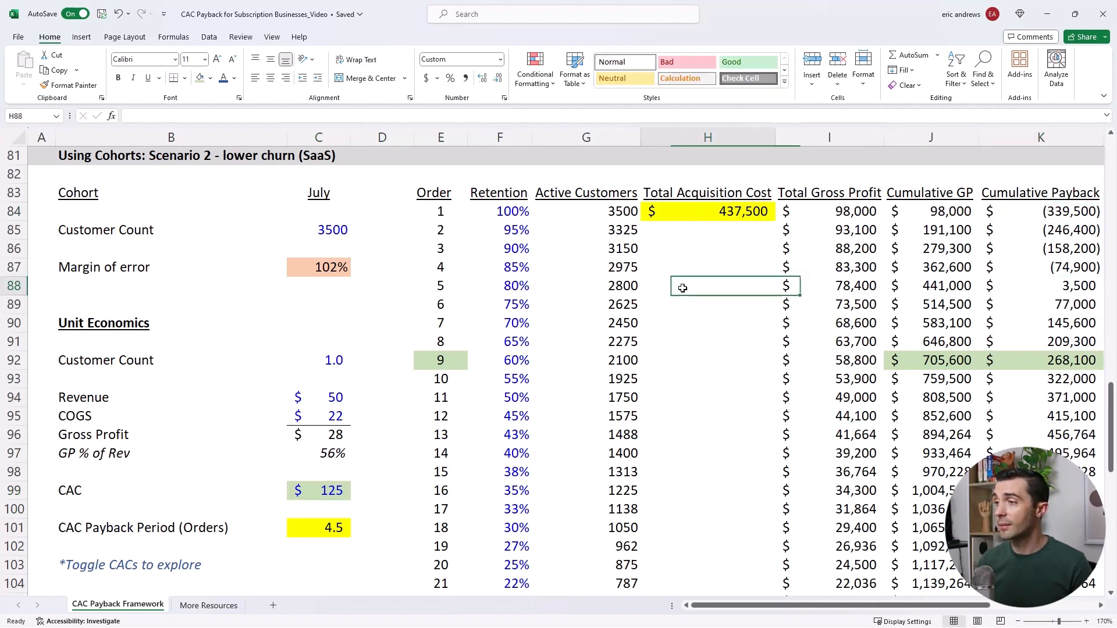
click(318, 490)
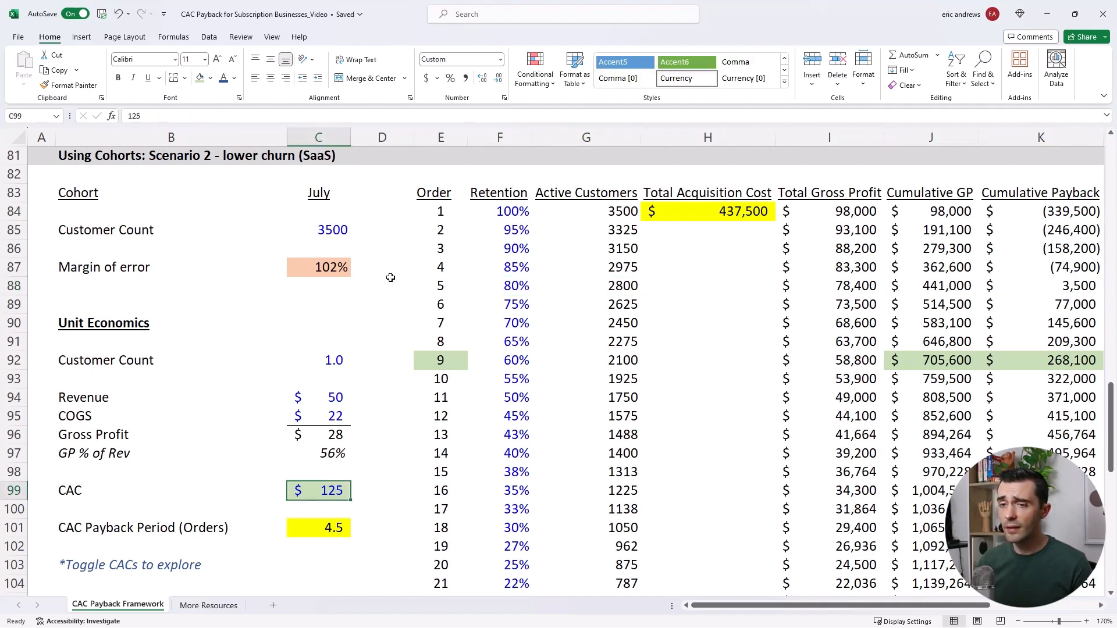
text(22)
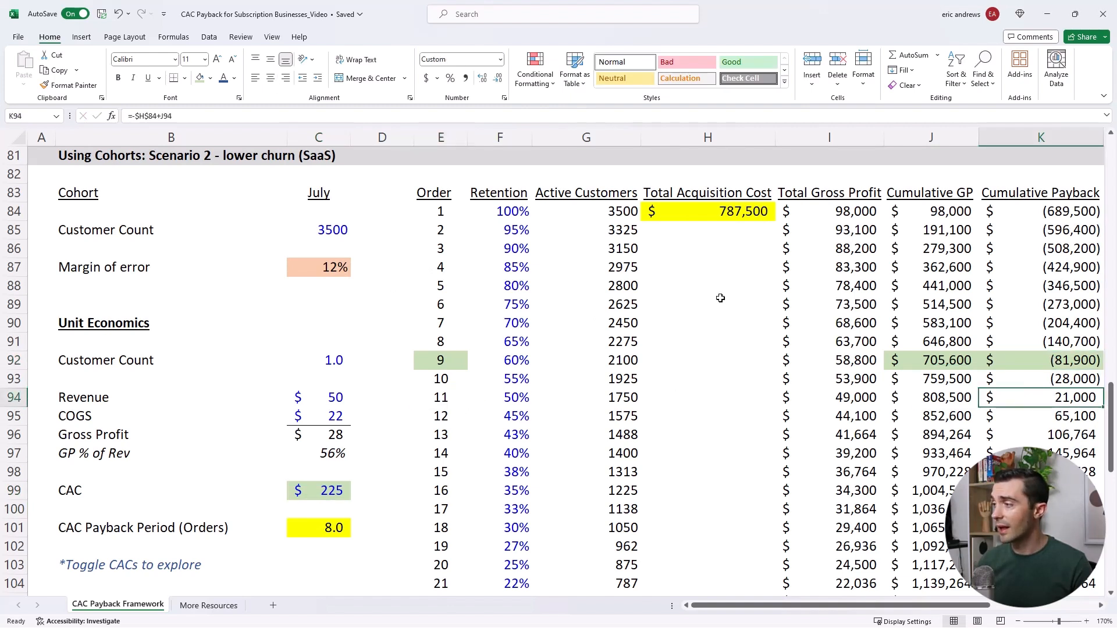
text(125)
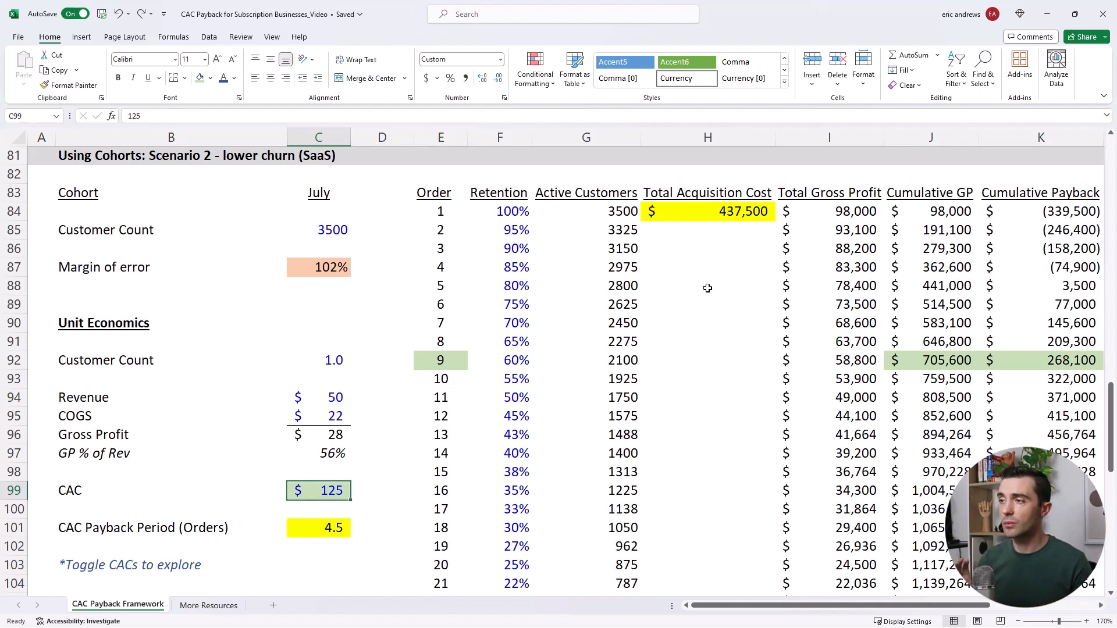
mouse_move(486, 346)
text(199)
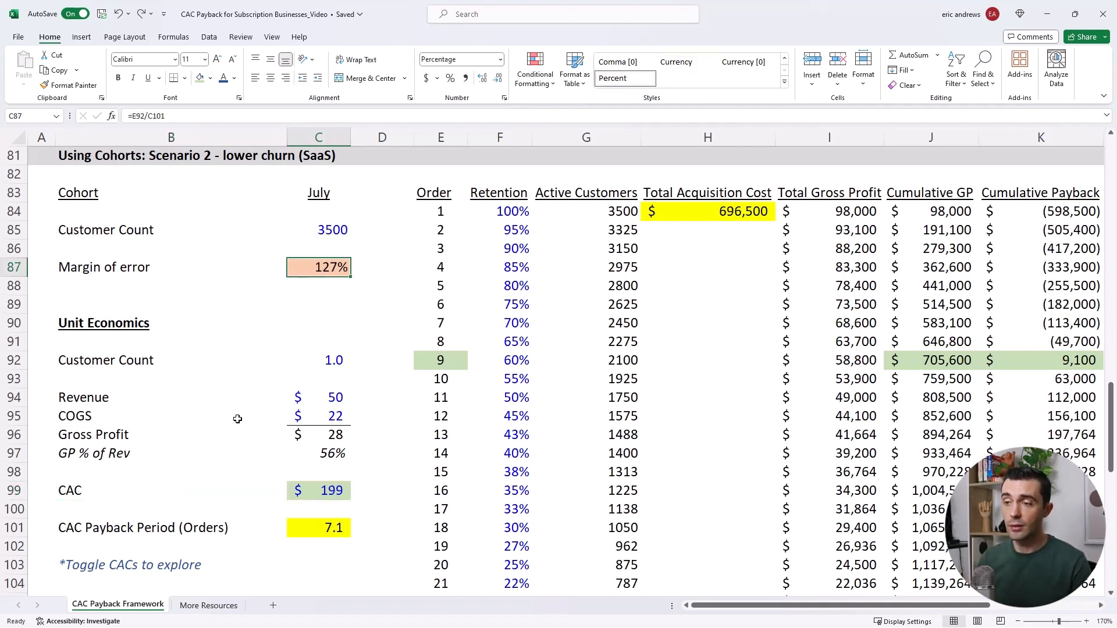
text(-1)
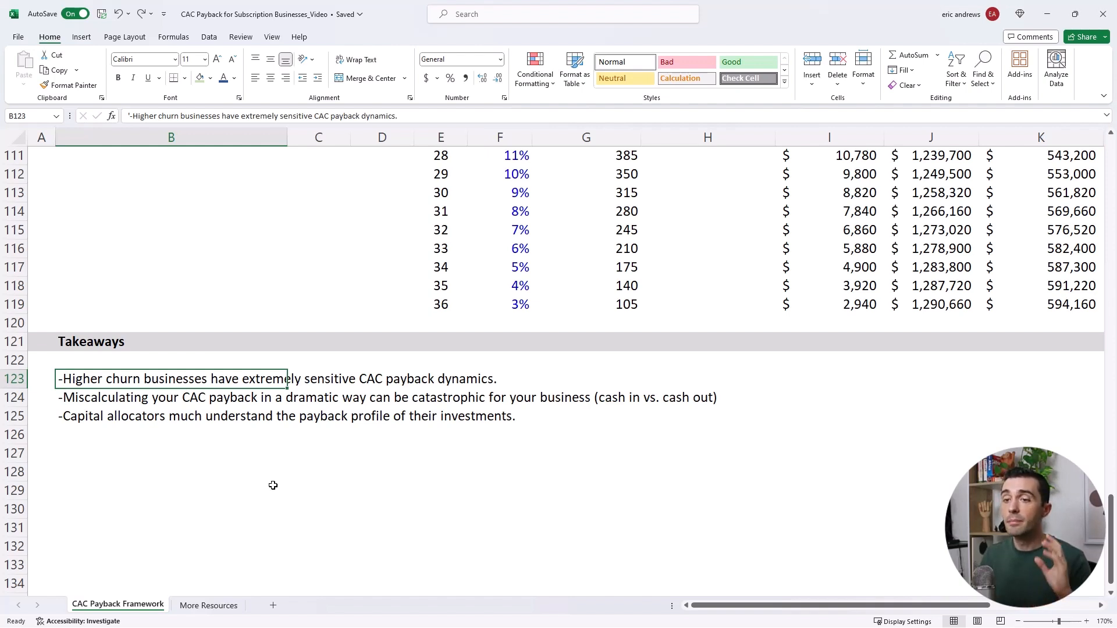
Step: Select the second takeaway, about miscalculating payback, in column B
click(171, 398)
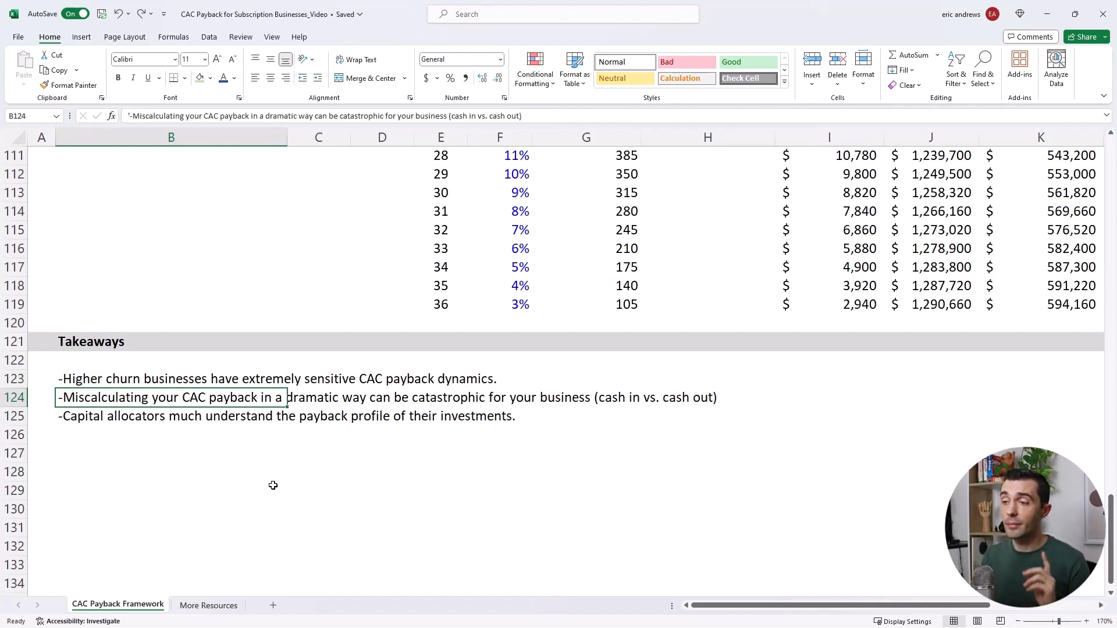